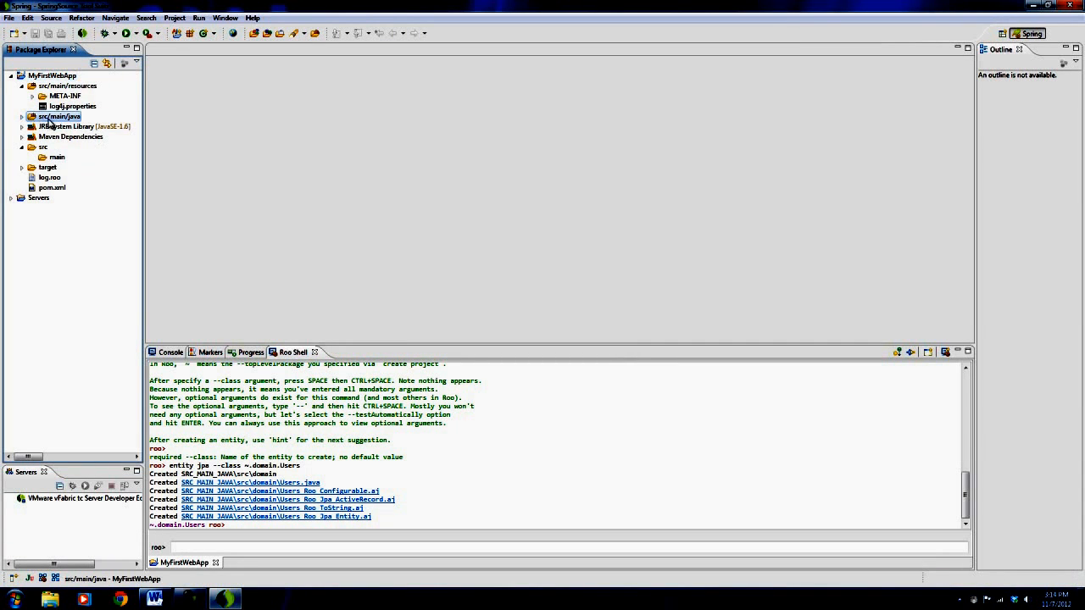
Replace src/main/java with src/main/java/src as the Java Build Path source folder.
left_click(20, 115)
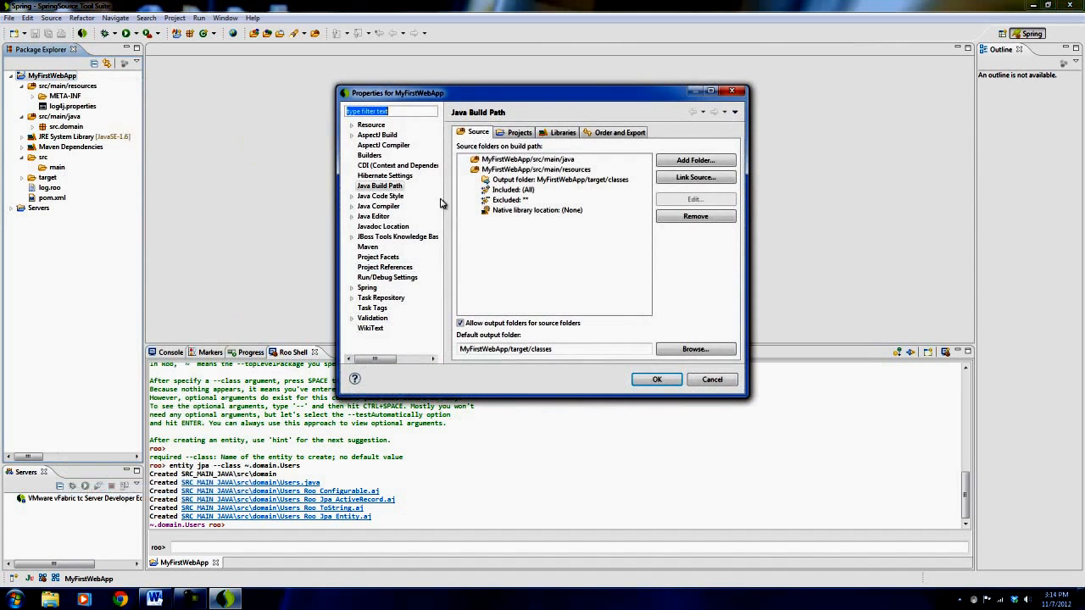
left_click(527, 159)
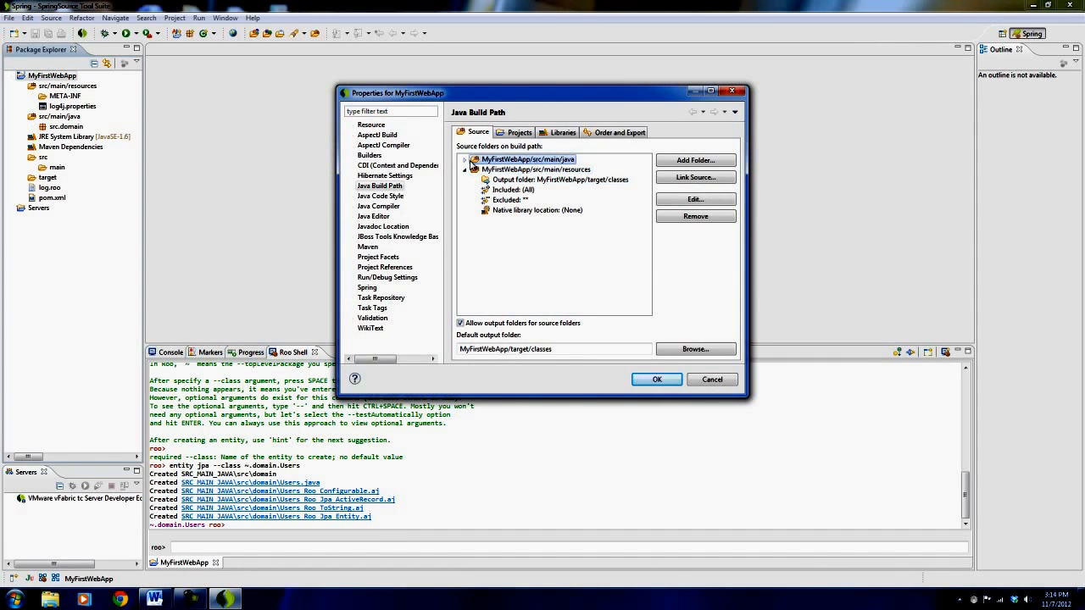
left_click(464, 159)
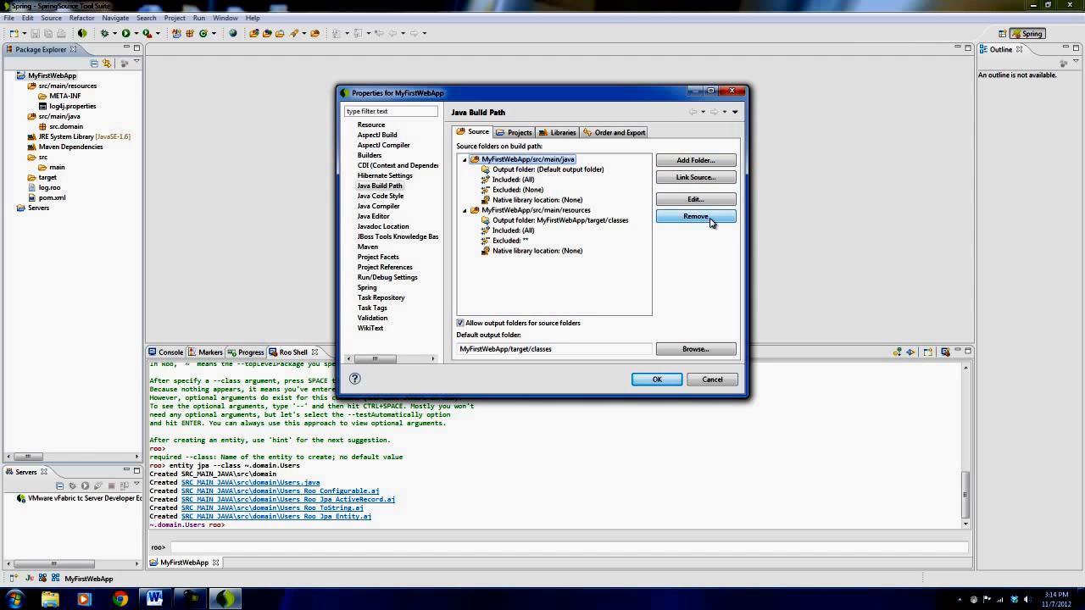
left_click(695, 217)
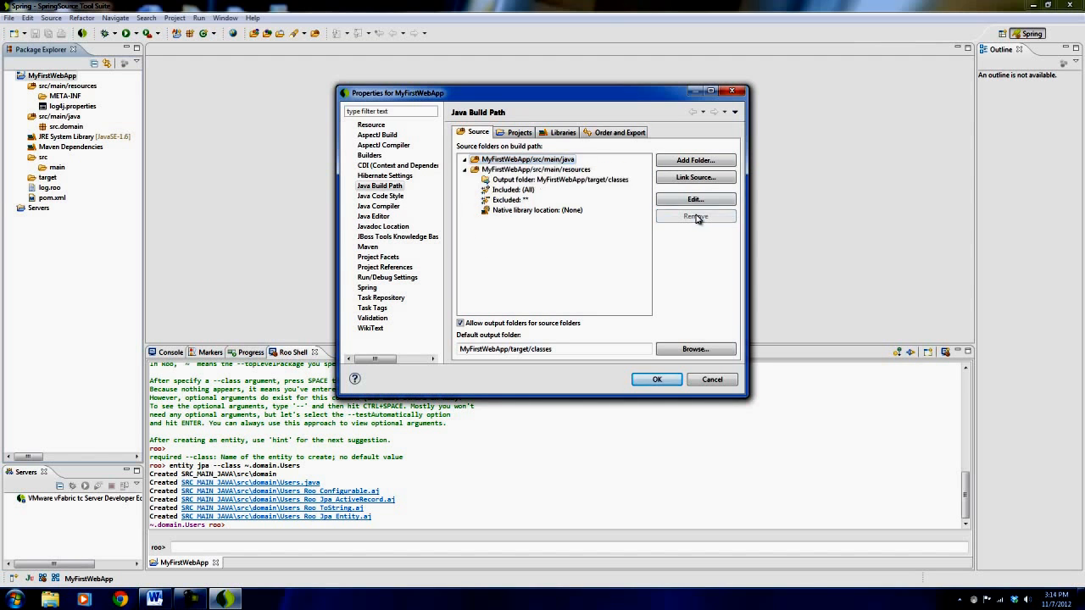
left_click(695, 160)
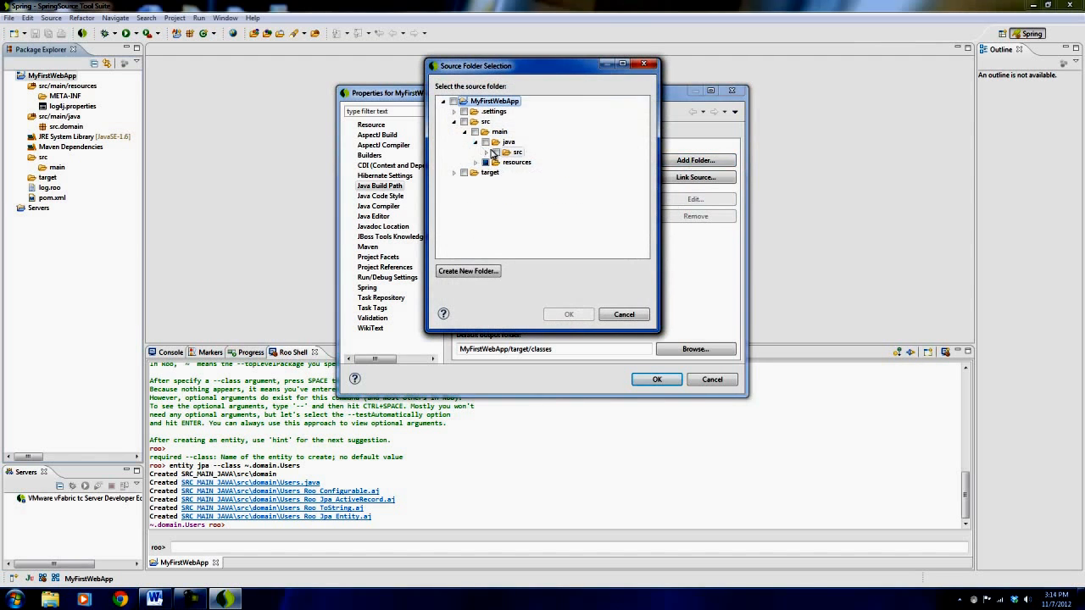
left_click(567, 314)
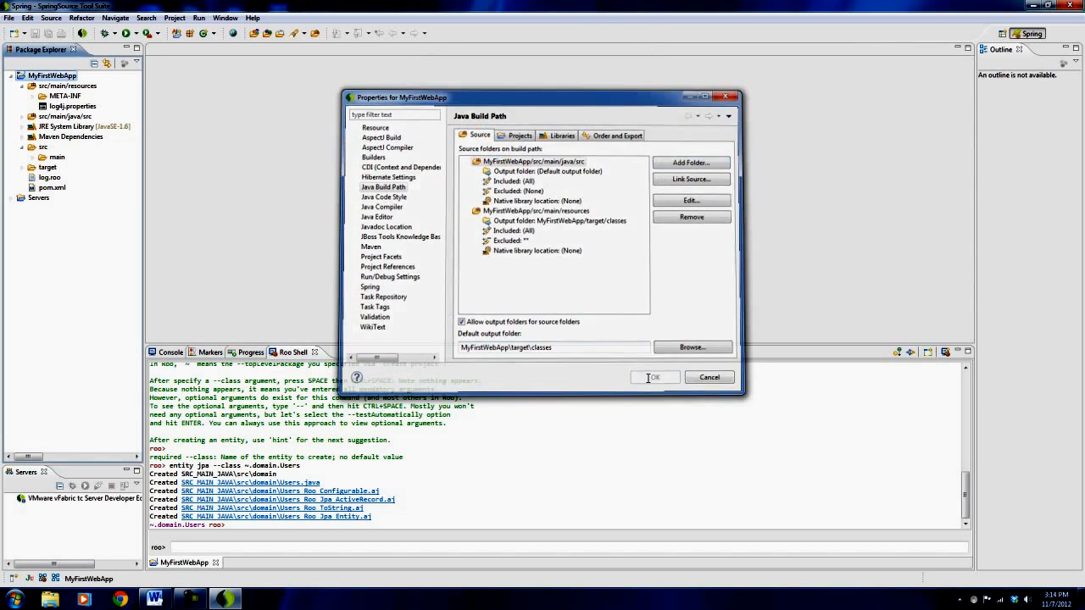
left_click(654, 376)
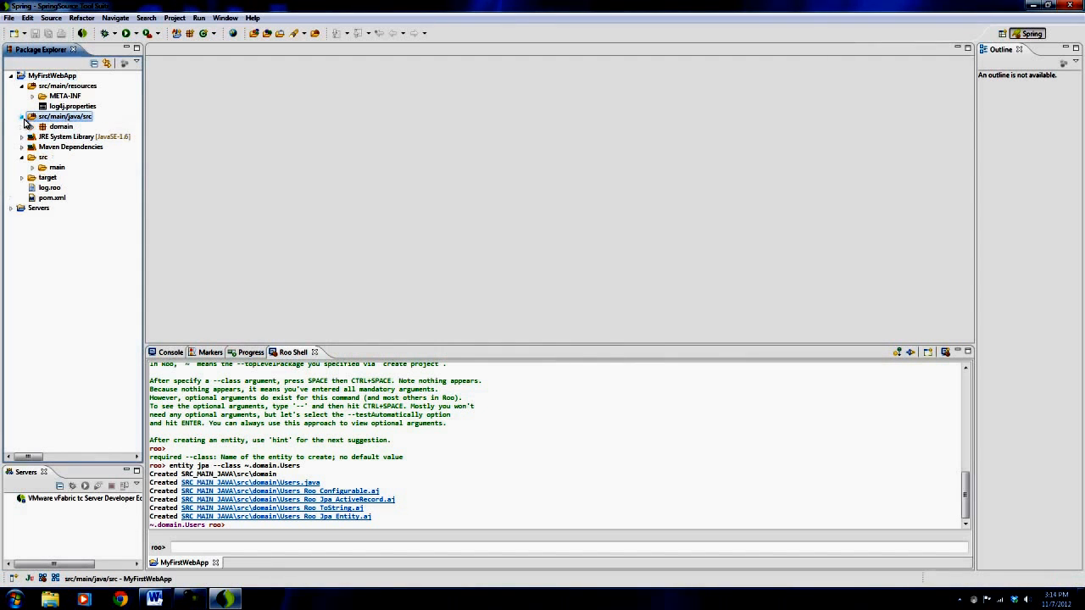
Expand the domain package and select the Users.java entity file.
left_click(32, 125)
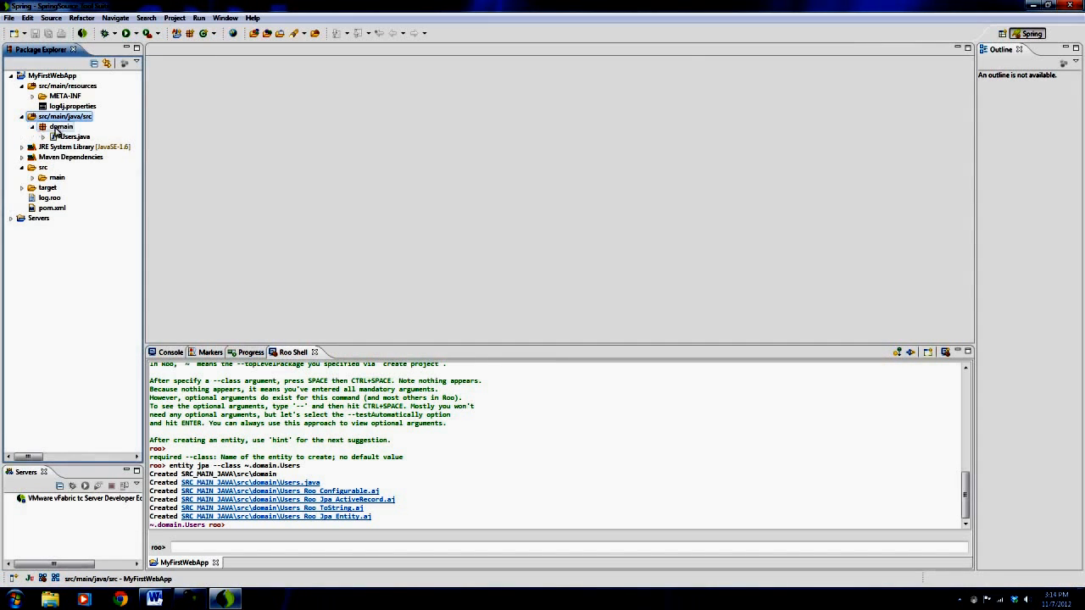
left_click(64, 116)
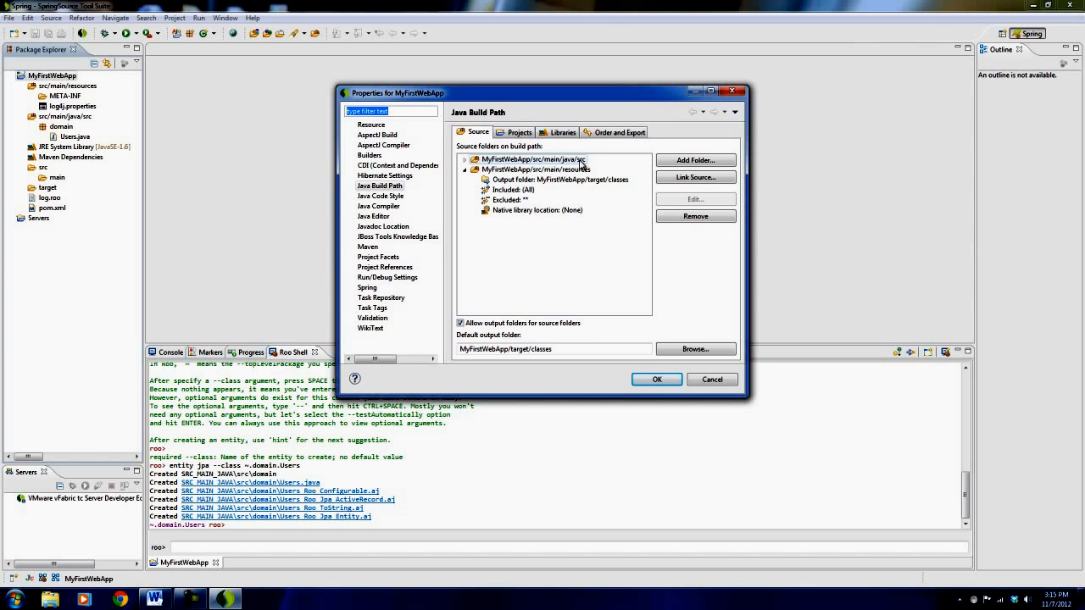
mouse_move(579, 166)
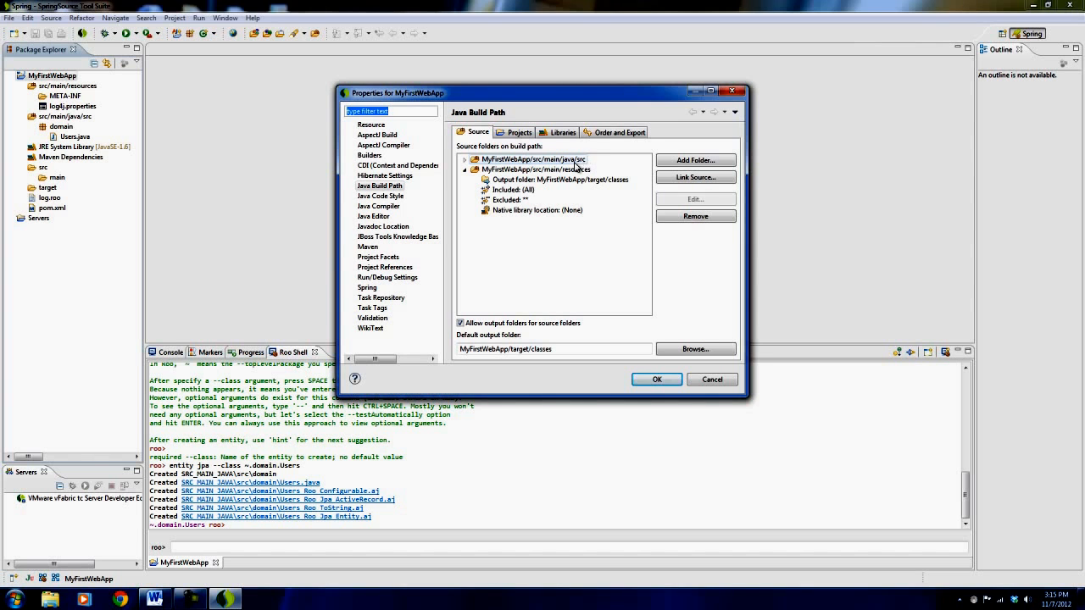
mouse_move(583, 161)
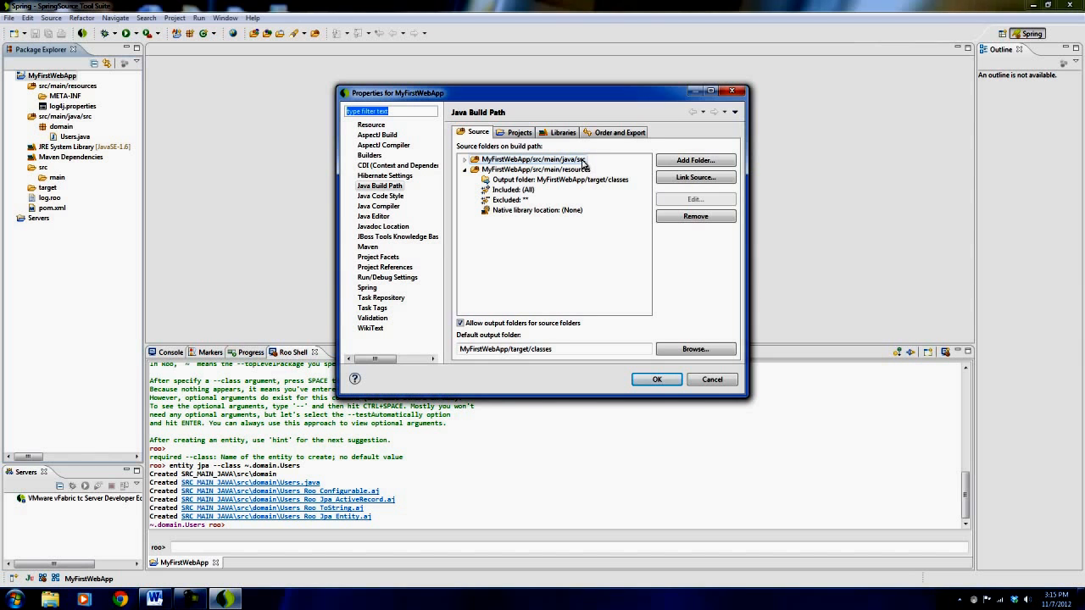
Start a new Spring Roo Project wizard with project name MyFirstWebApp2.
left_click(656, 380)
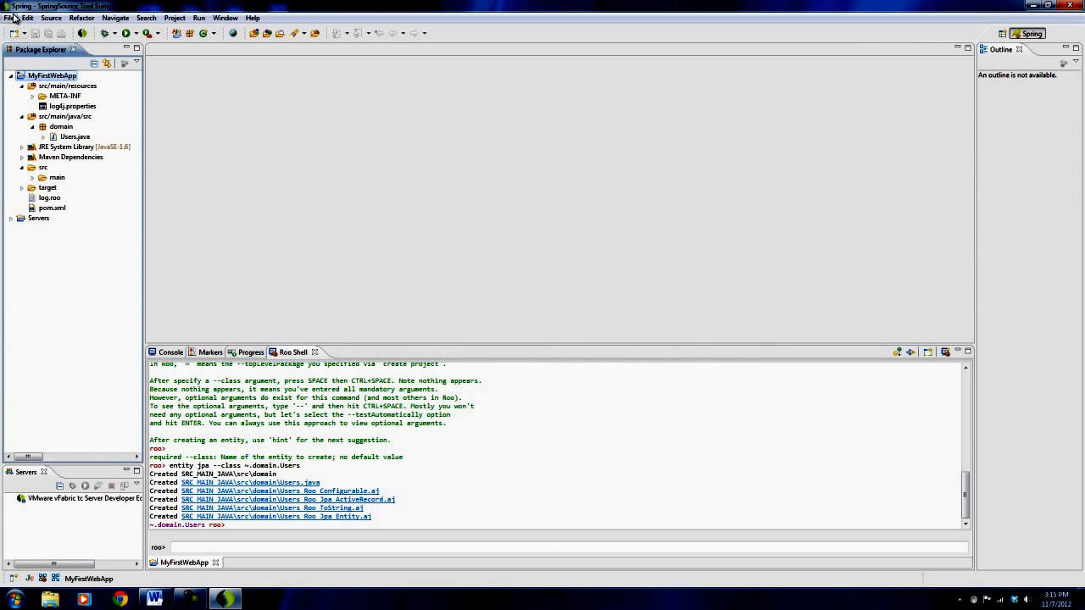
left_click(10, 17)
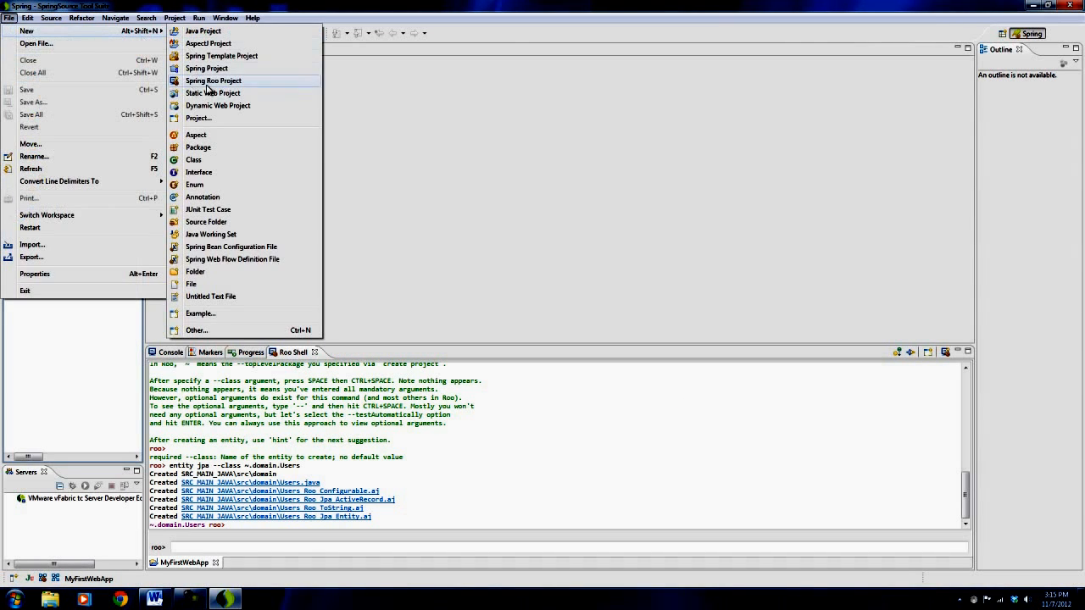
left_click(214, 82)
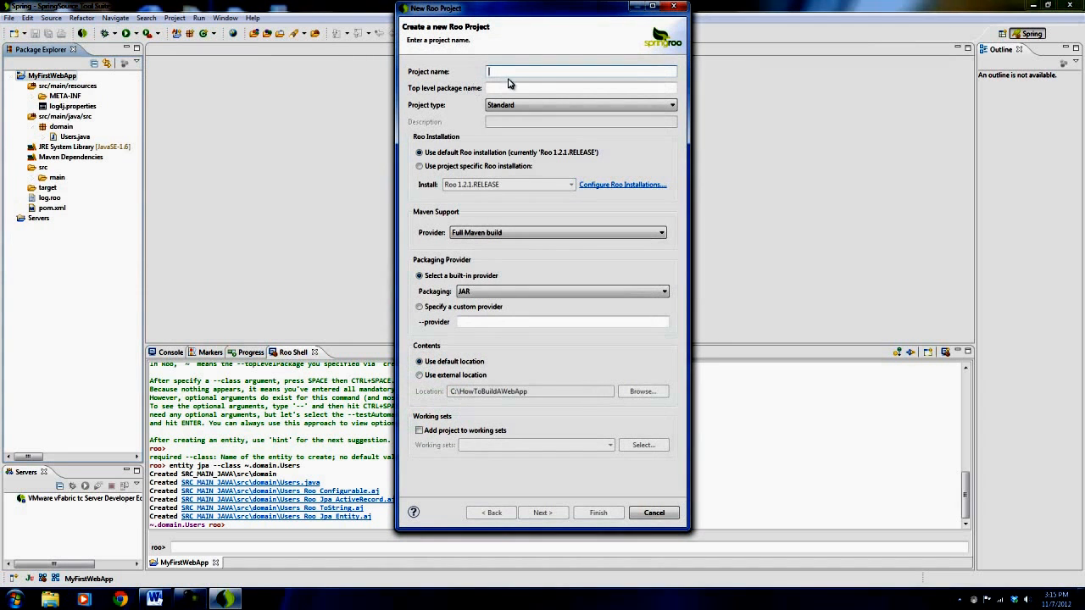
type("MyFirst")
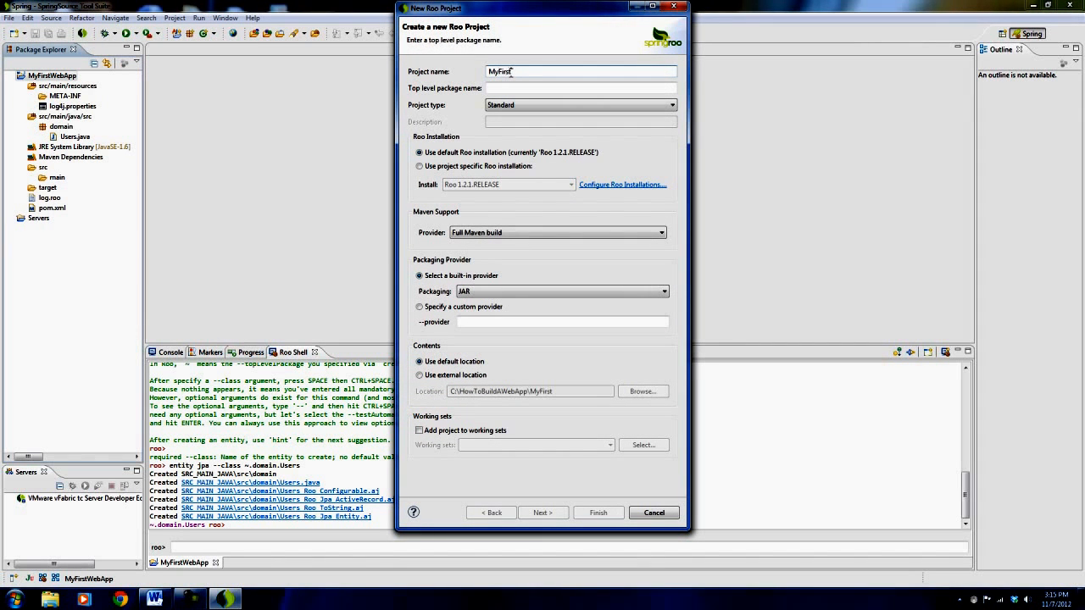
type("WebApp")
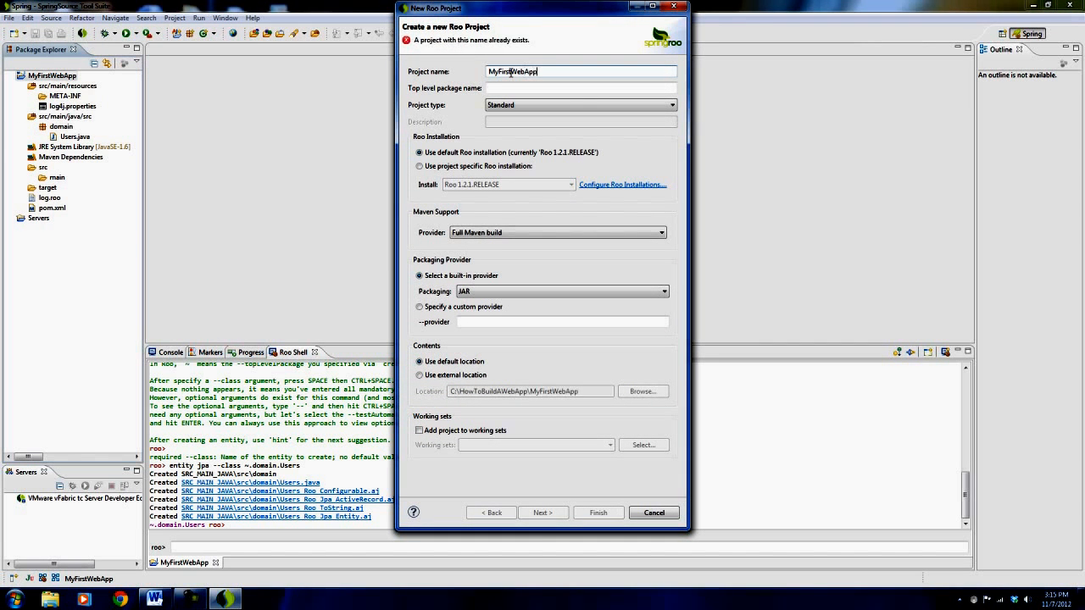
type("2")
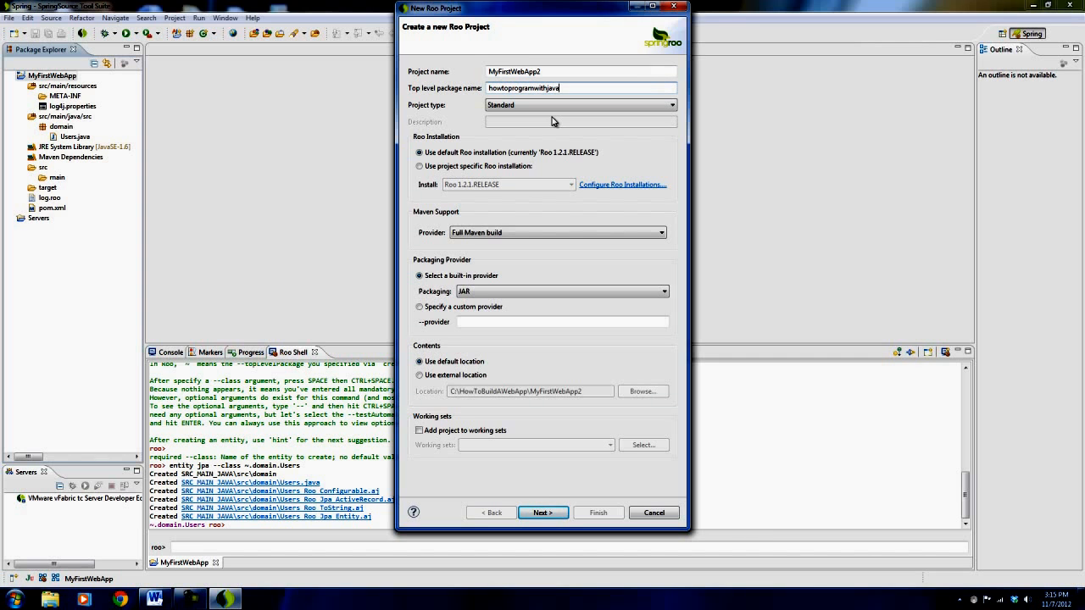
Enter top-level package com.howtoprogramwithy, then cancel the wizard without creating the project.
triple_click(582, 89)
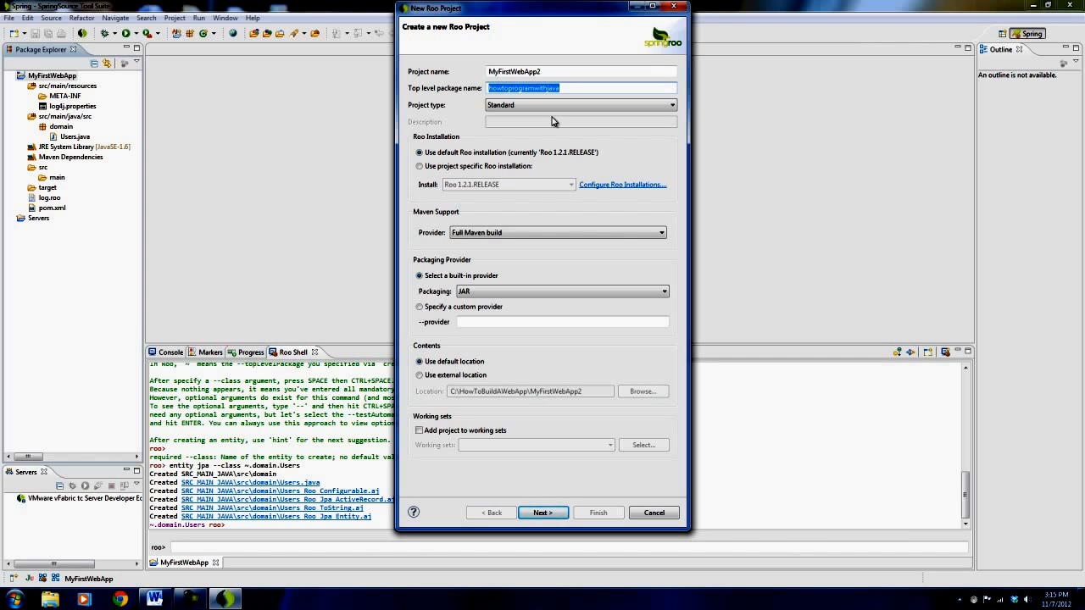
type("com.")
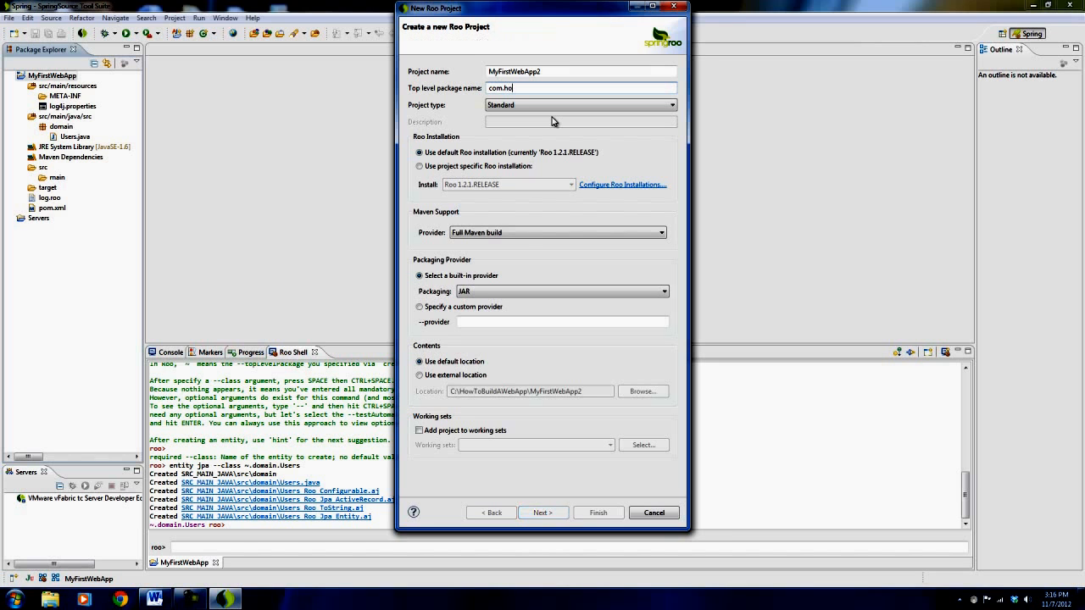
type("howtoprogramwithy")
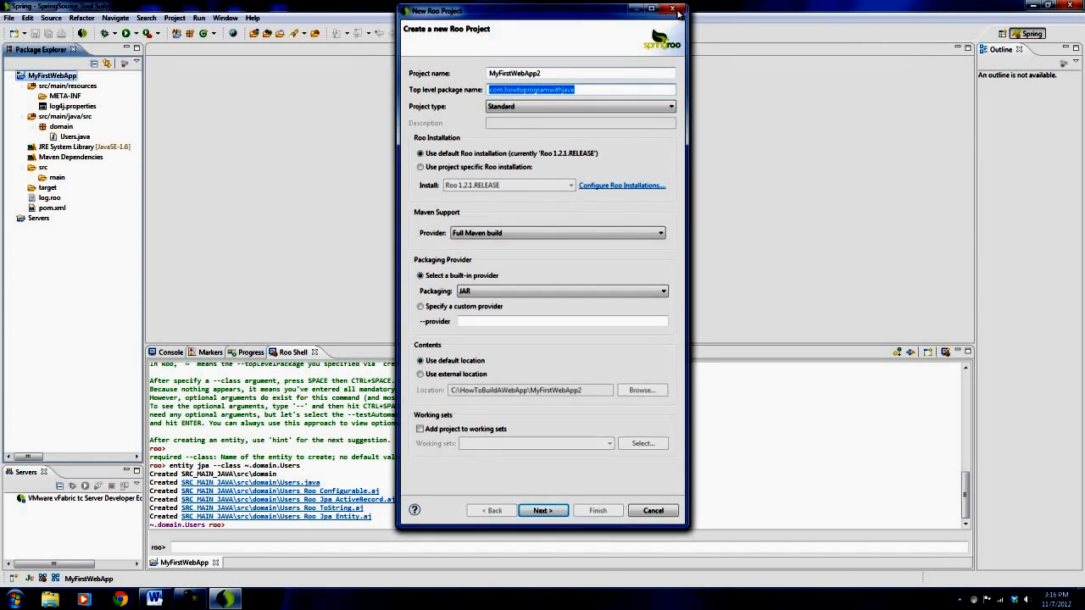
left_click(678, 10)
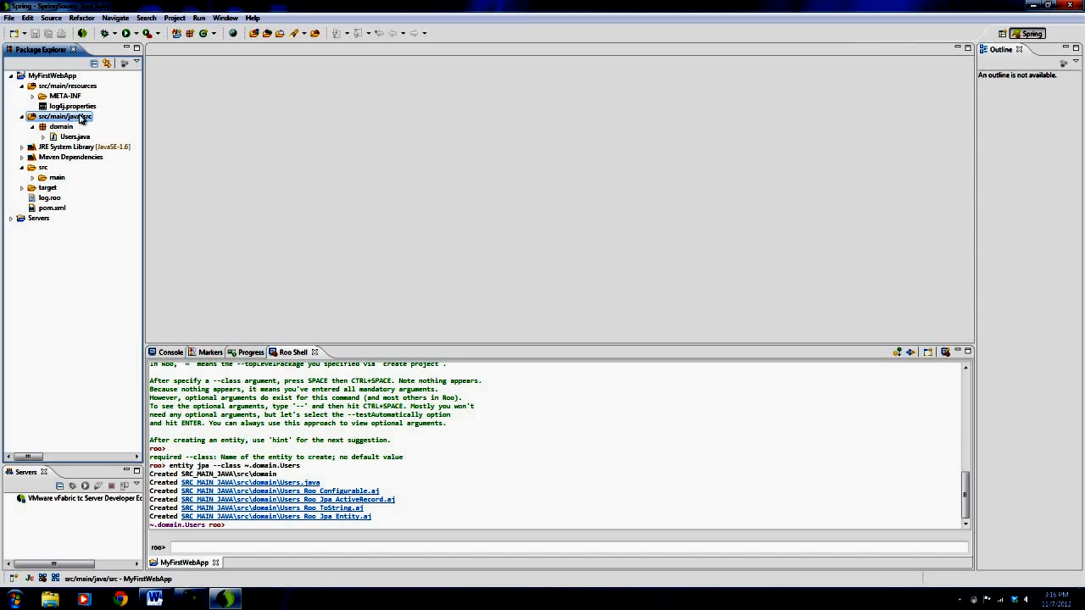
Open Users.java from the domain package under src/main/java/src in the editor.
left_click(61, 126)
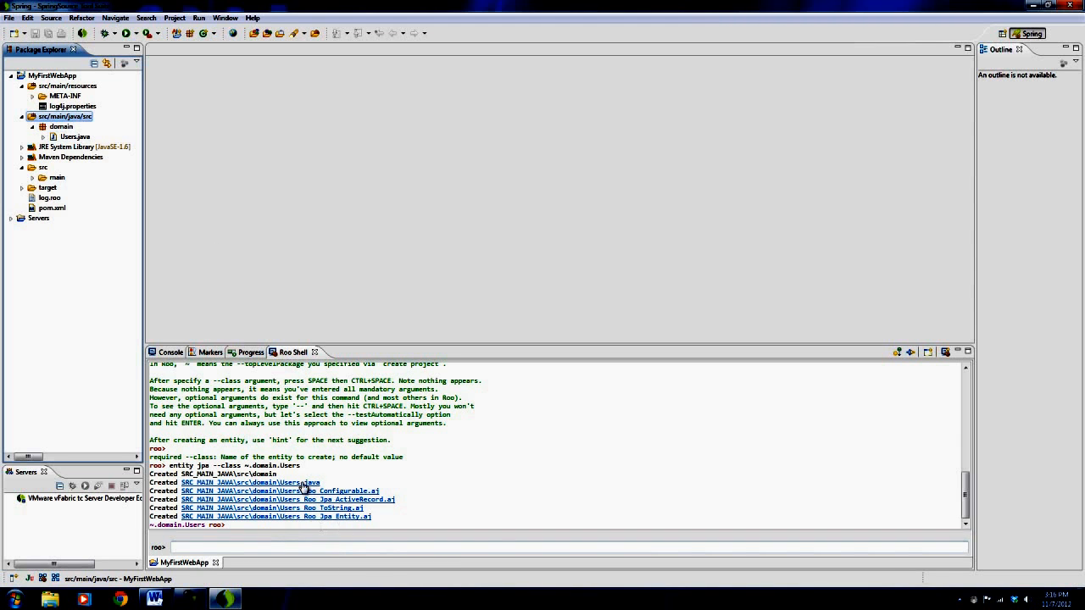
mouse_move(213, 314)
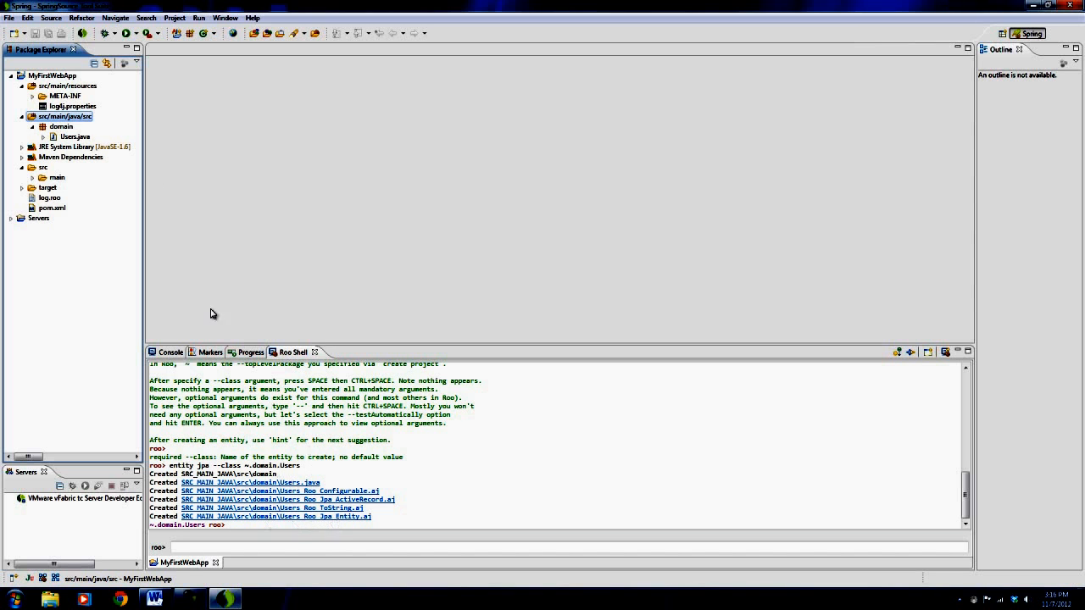
left_click(74, 136)
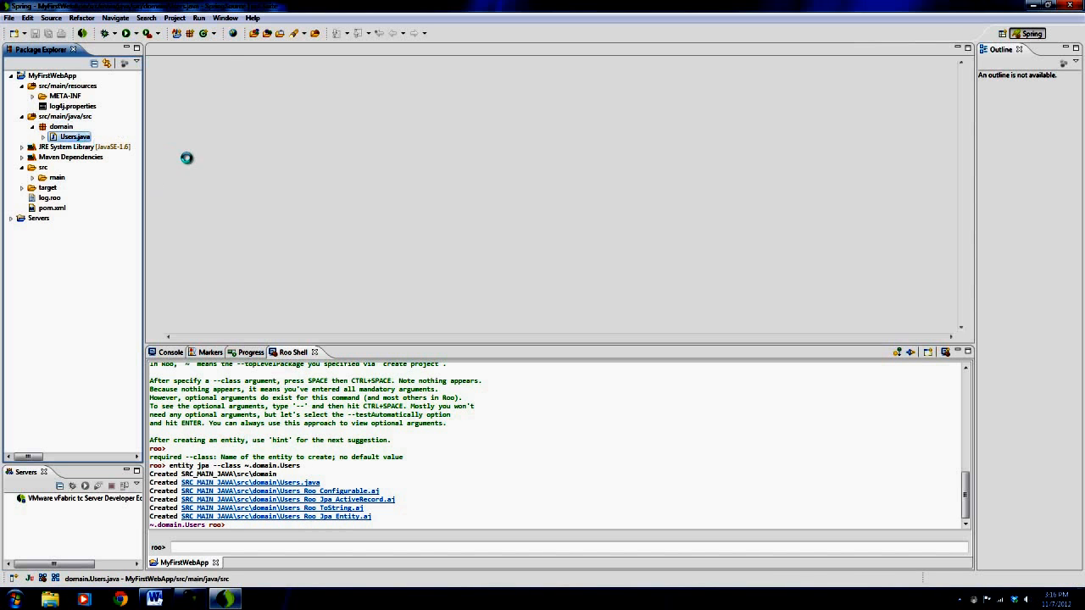
double_click(75, 136)
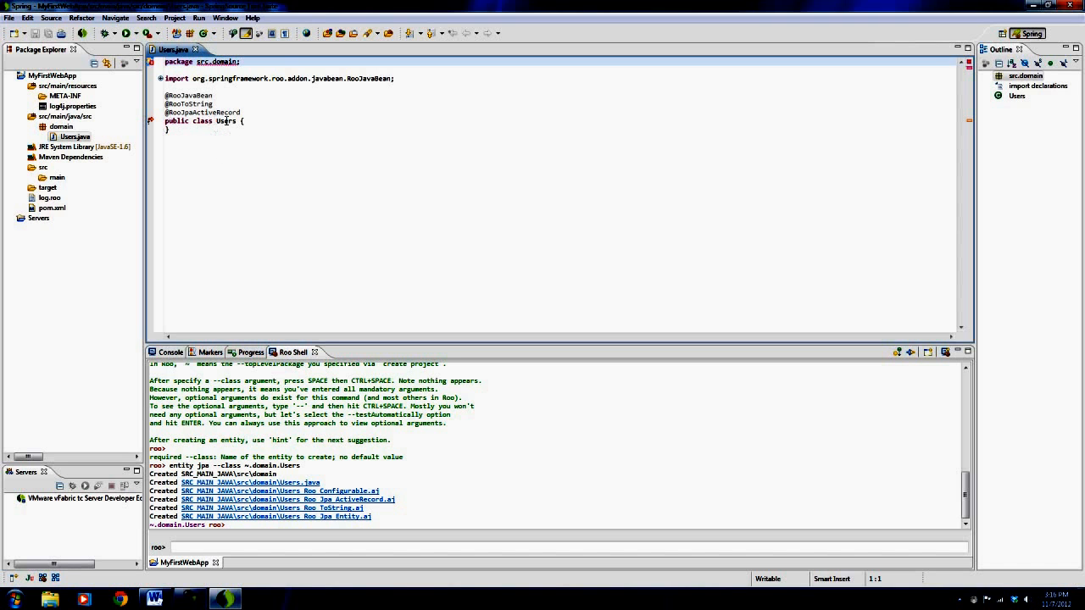
left_click(190, 120)
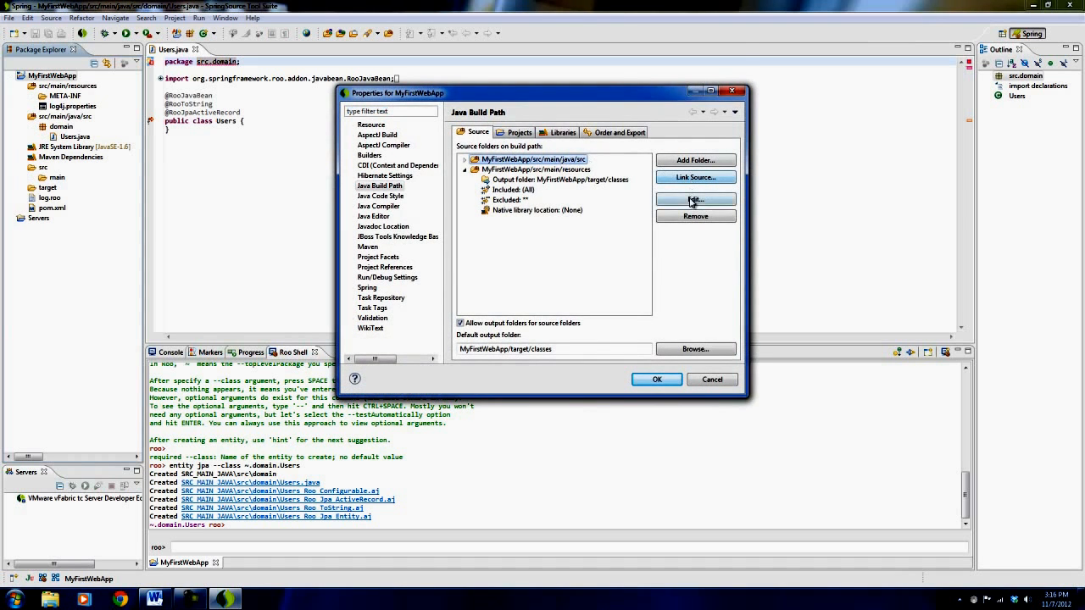
Revert the build path source folder to src/main/java and close the Users.java editor.
left_click(695, 200)
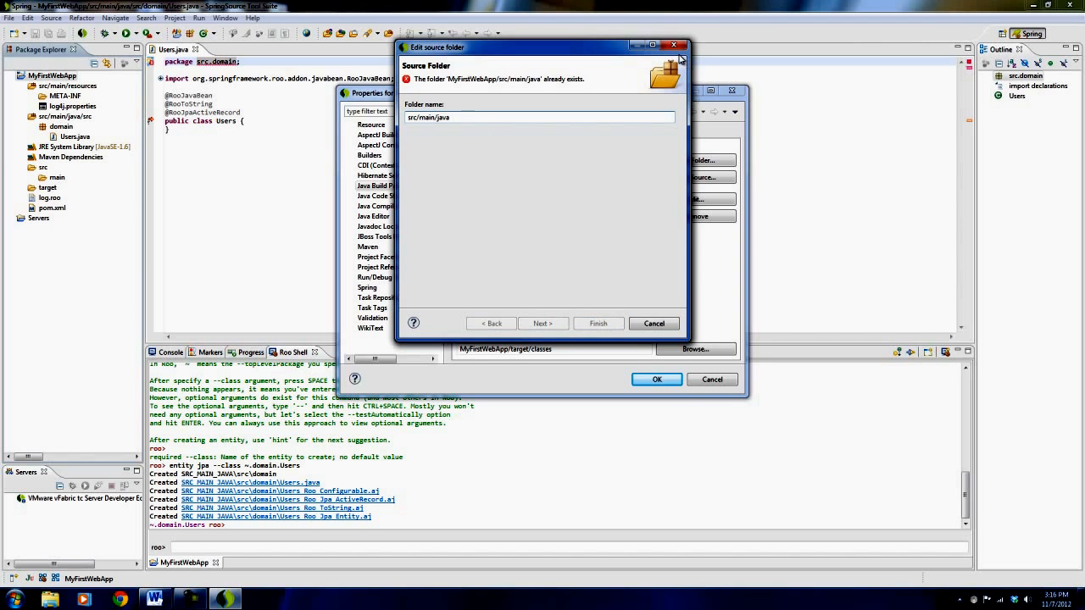
left_click(655, 322)
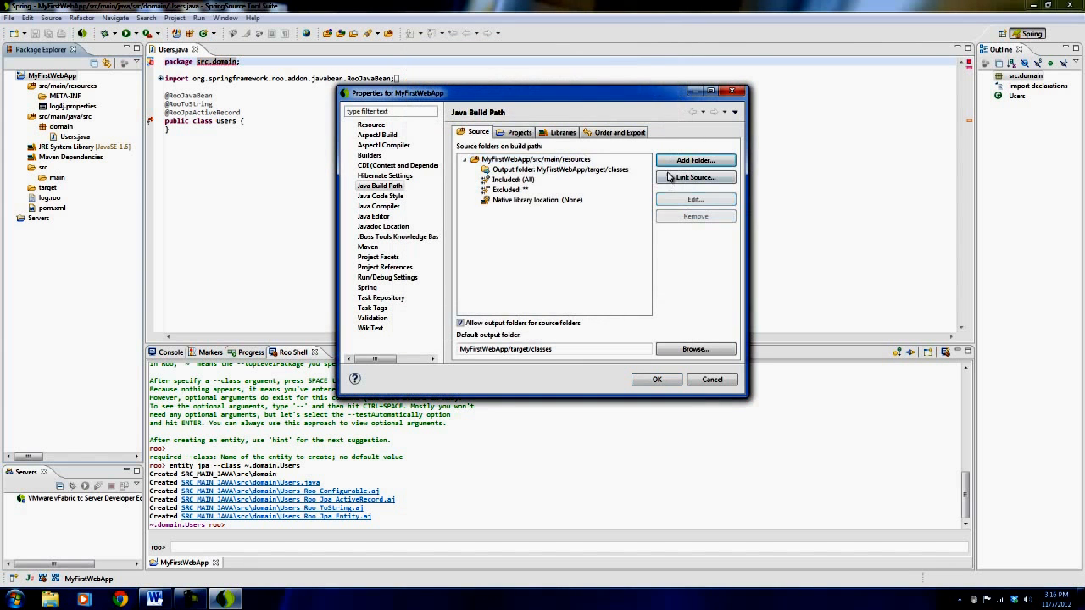
left_click(695, 159)
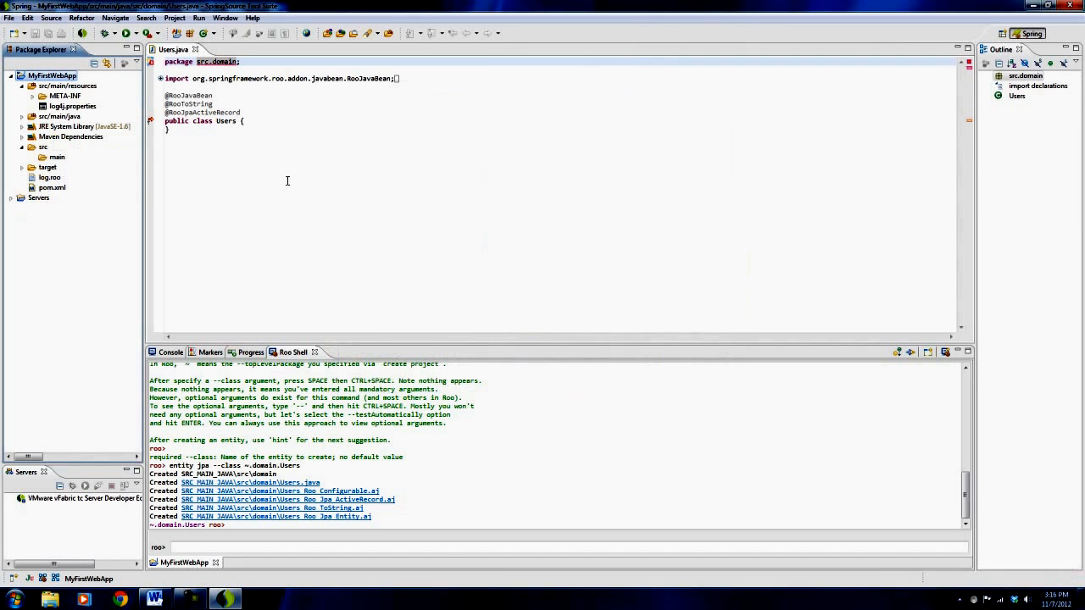
left_click(196, 49)
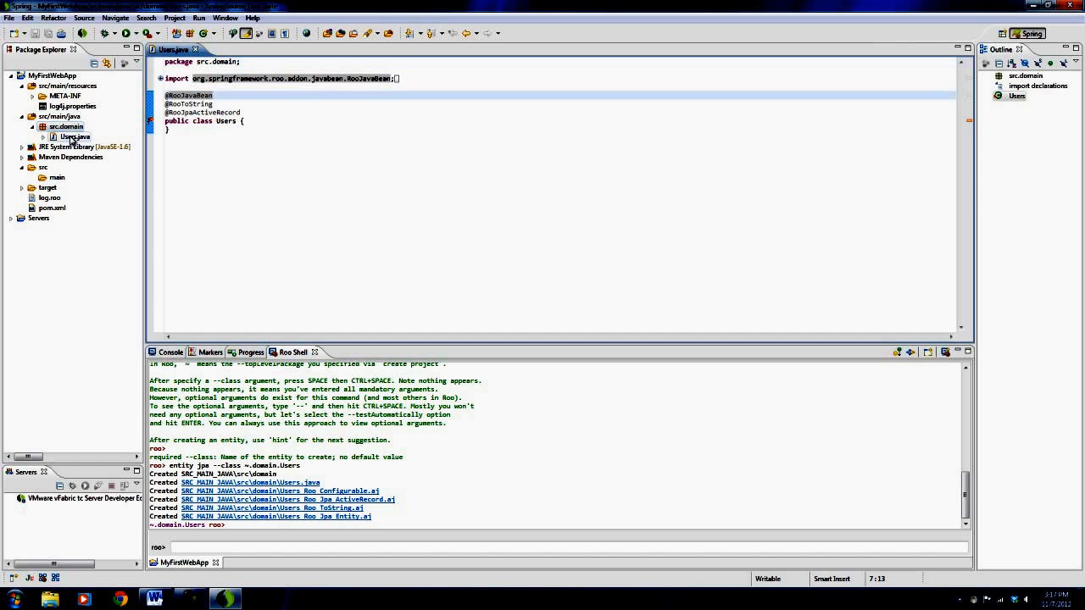
Review the src.domain package holding Users and bring up Roo's field-adding hints.
left_click(61, 115)
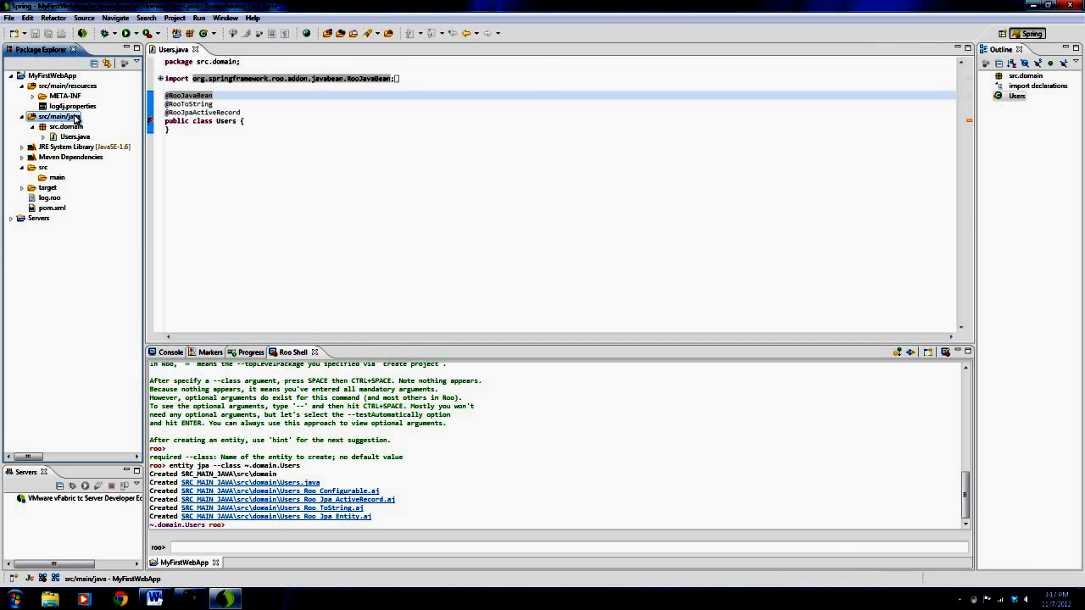
left_click(66, 125)
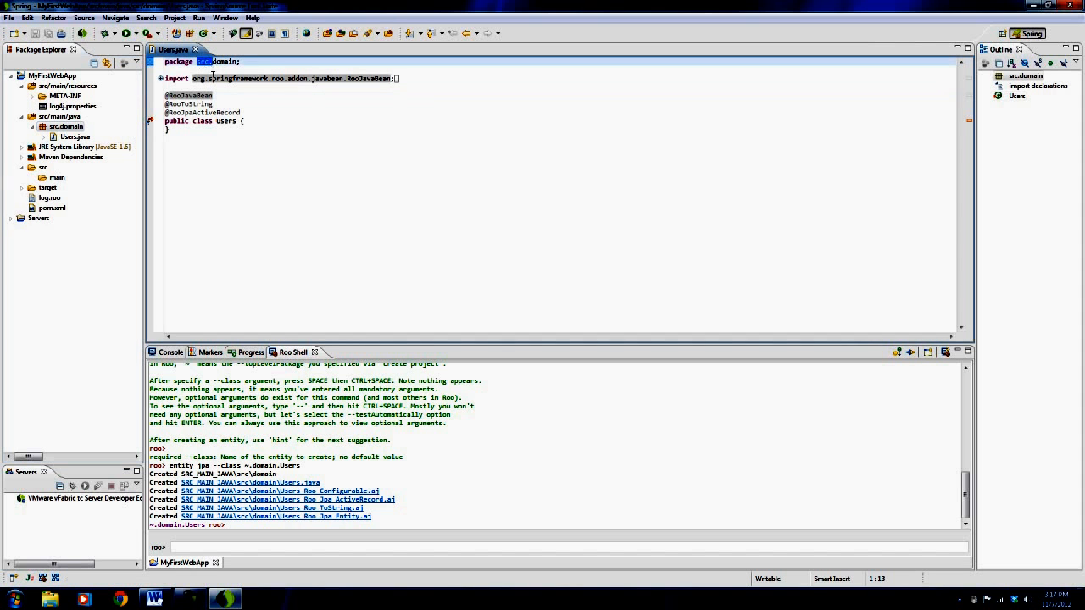
left_click(215, 95)
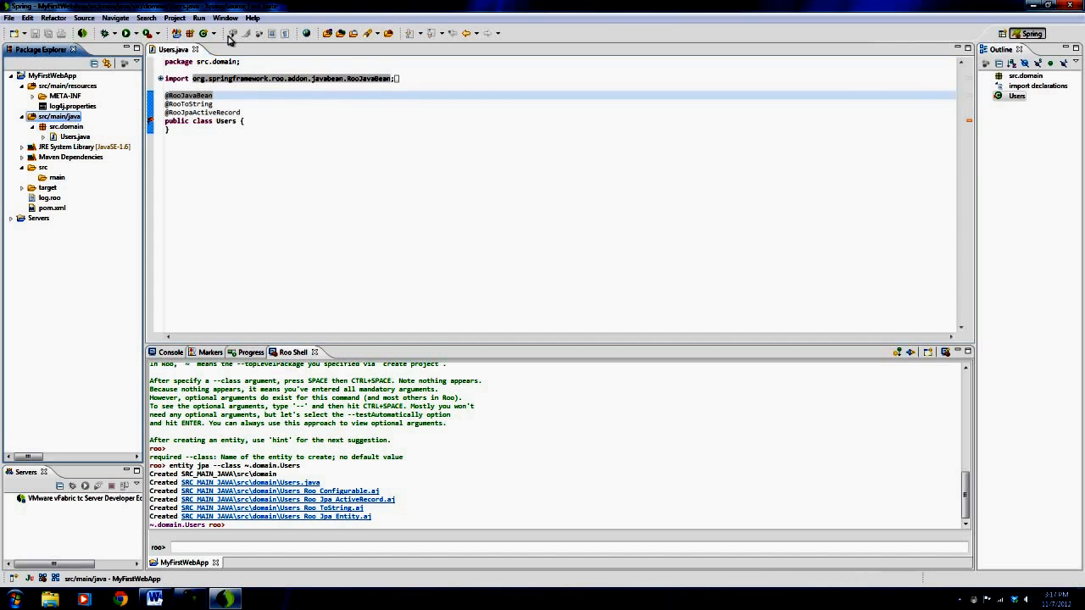
left_click(197, 49)
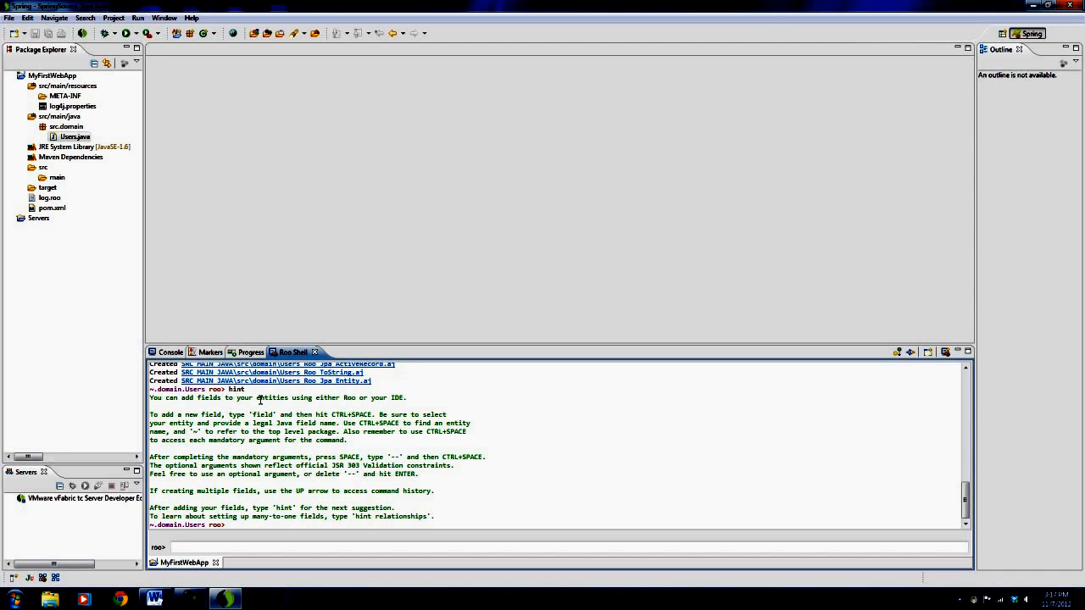
Compose 'field string --fieldName username' in the Roo Shell using Ctrl+Space completion.
left_click(75, 136)
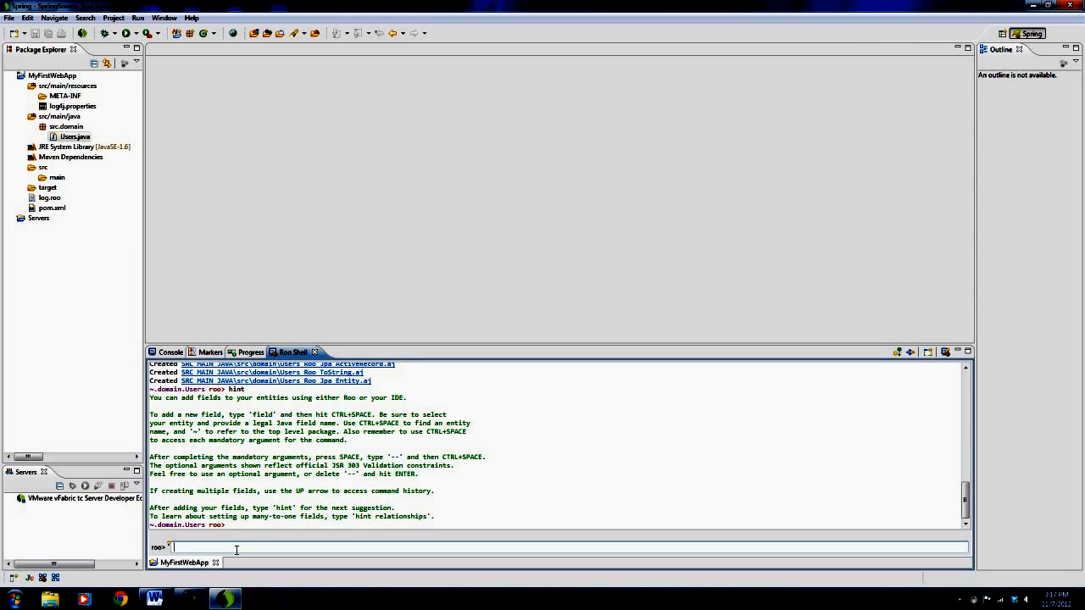
type("field")
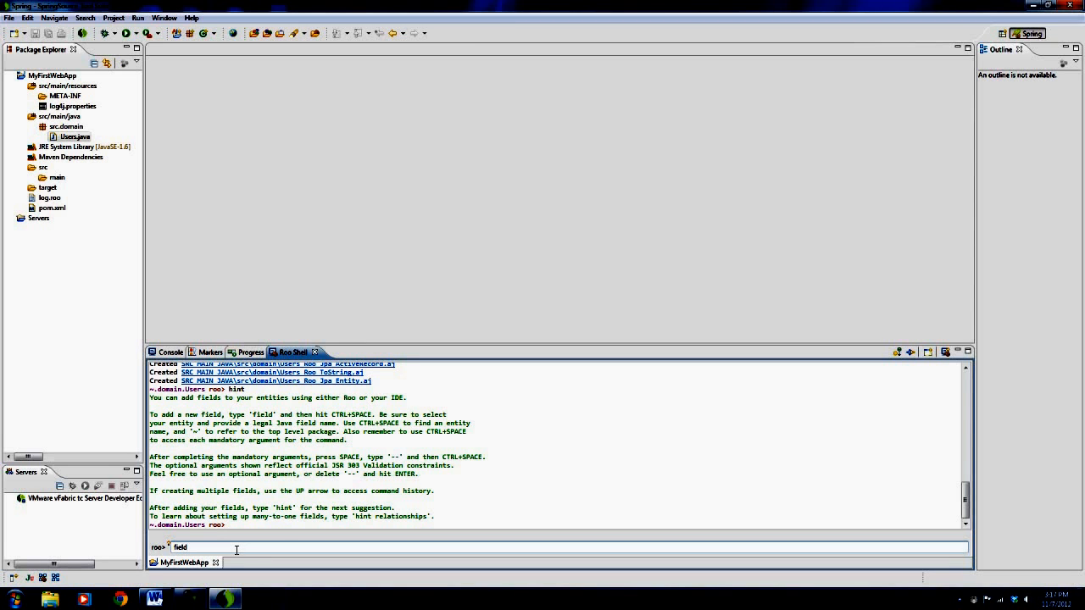
key("ctrl+space")
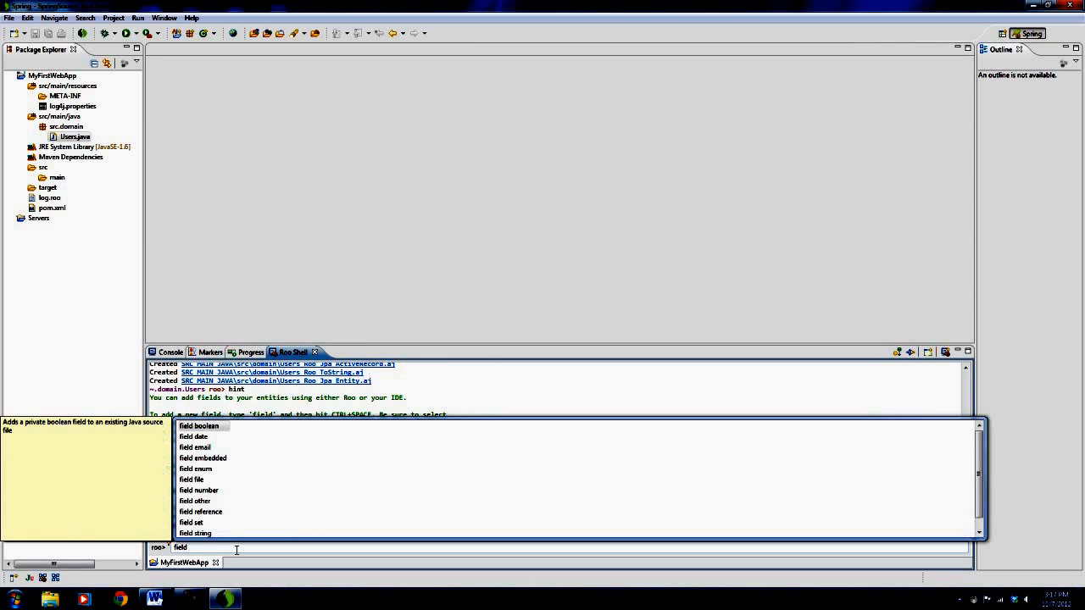
left_click(193, 533)
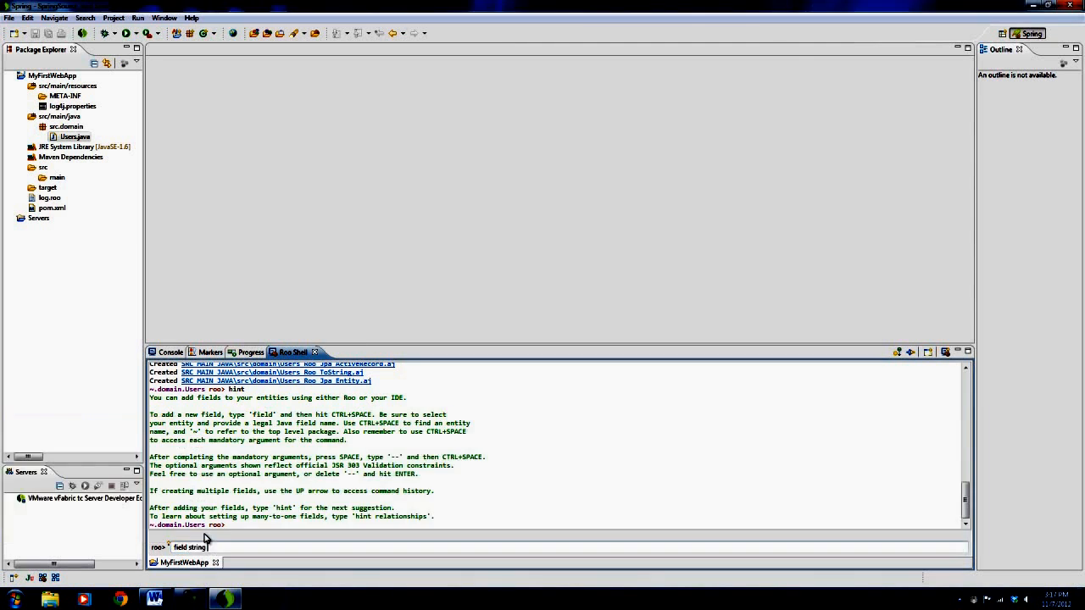
type("--fieldName")
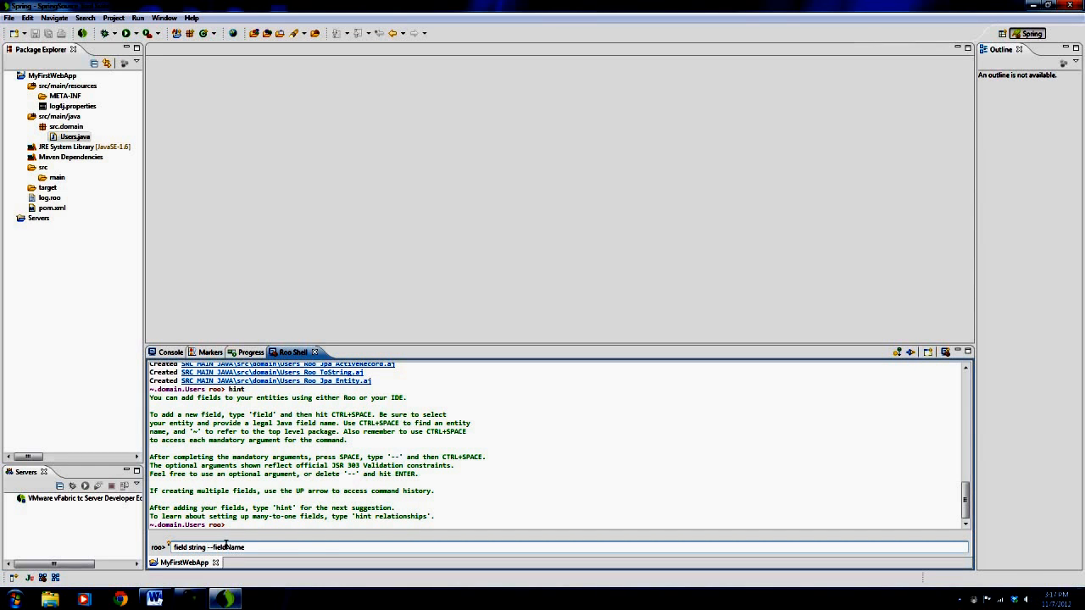
type("username")
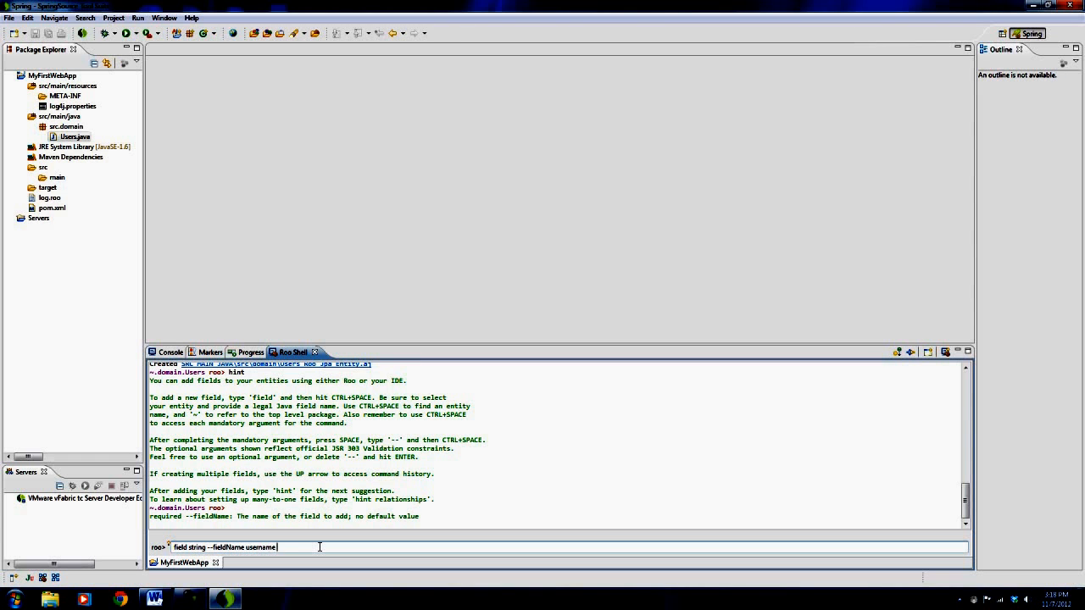
Add the --notNull and --unique options and run the command to create the username field.
type("--")
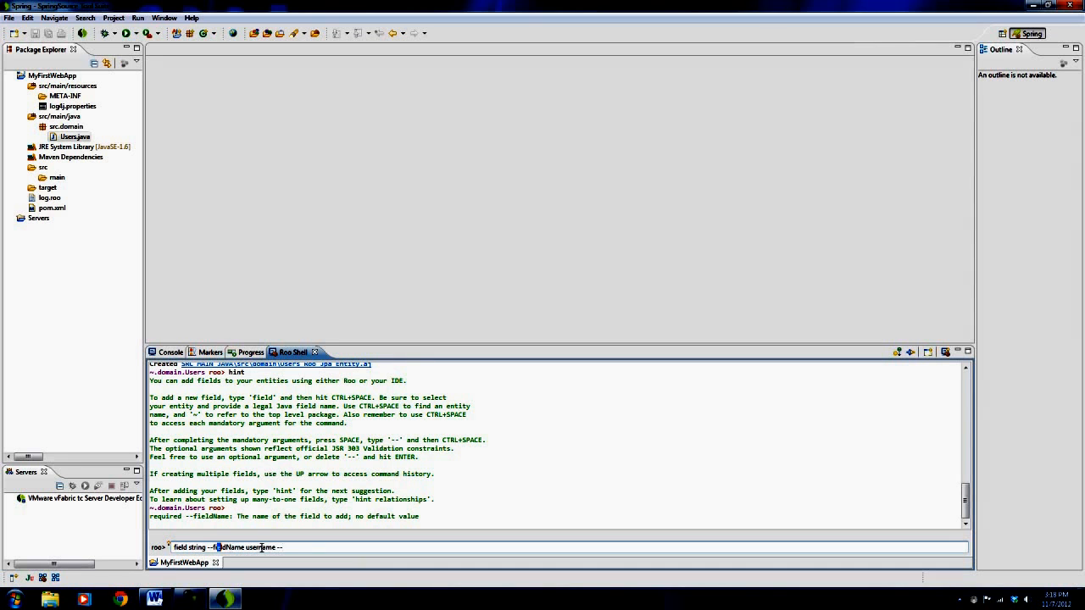
key("ctrl+space")
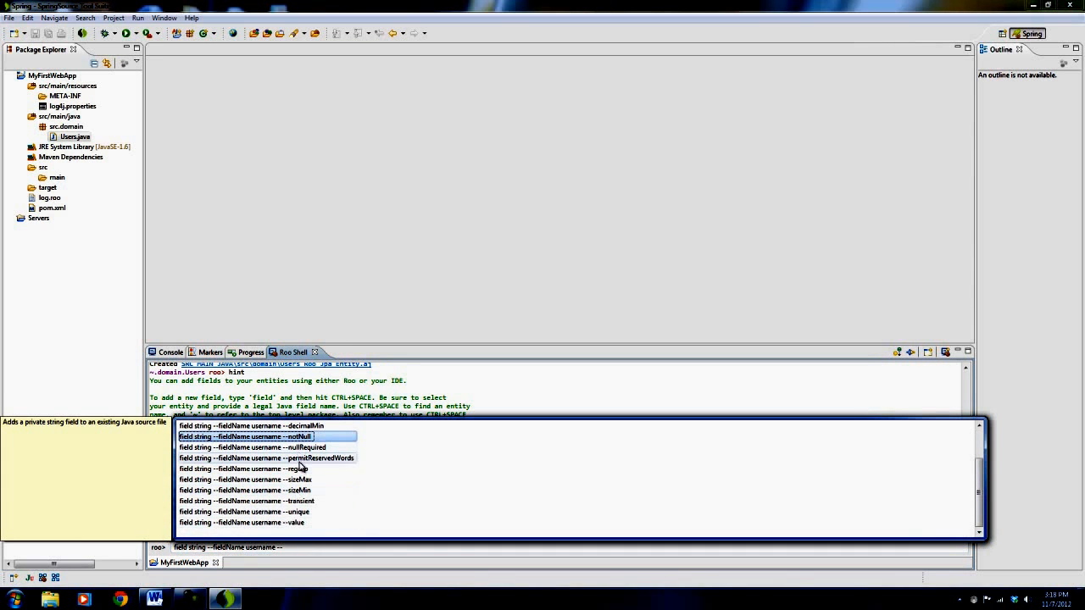
mouse_move(292, 439)
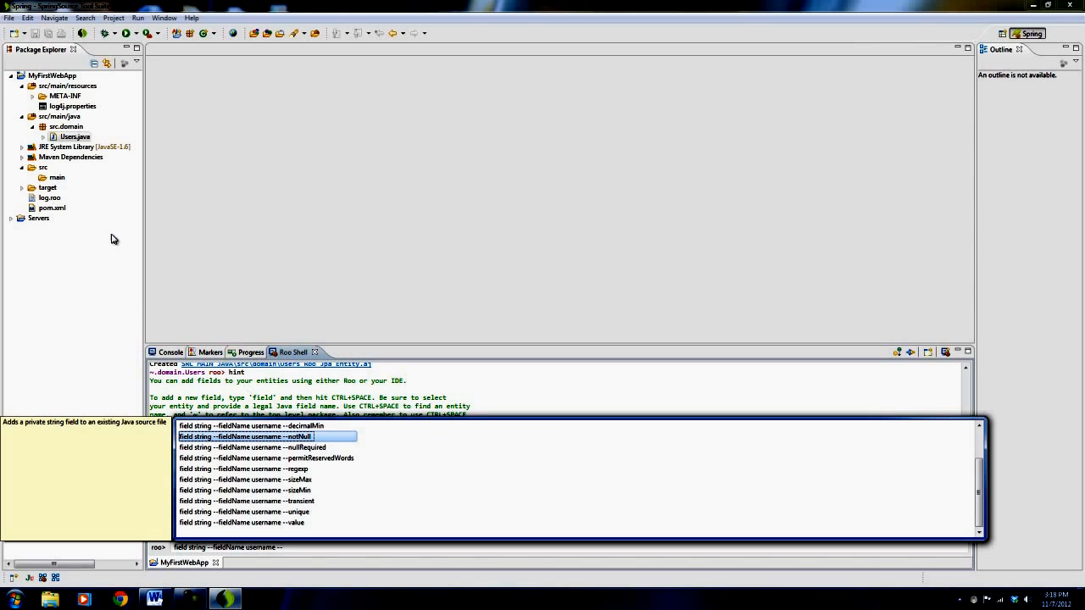
left_click(246, 437)
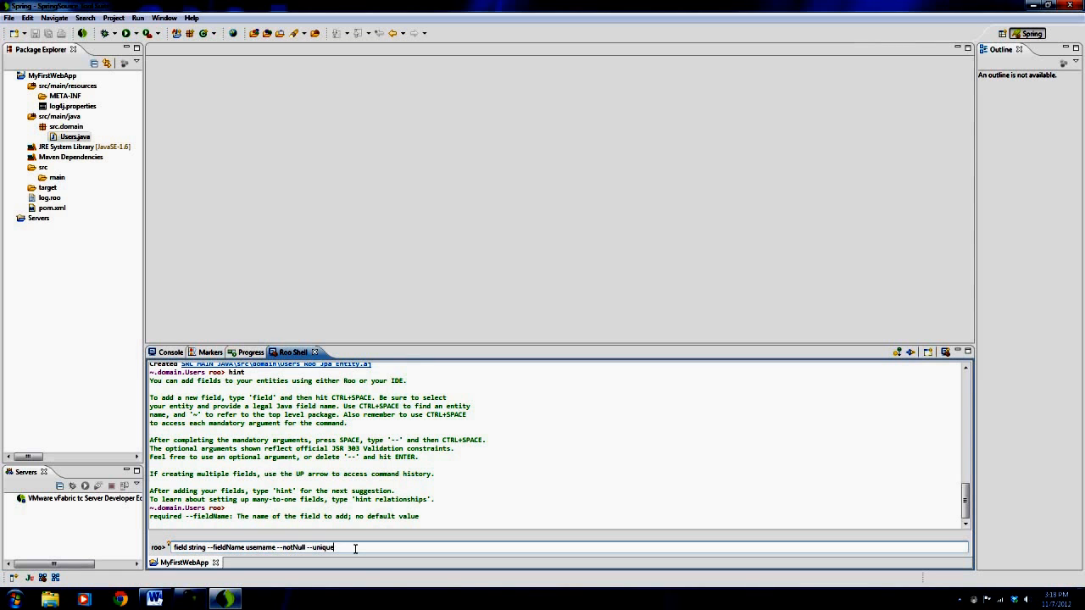
key("Return")
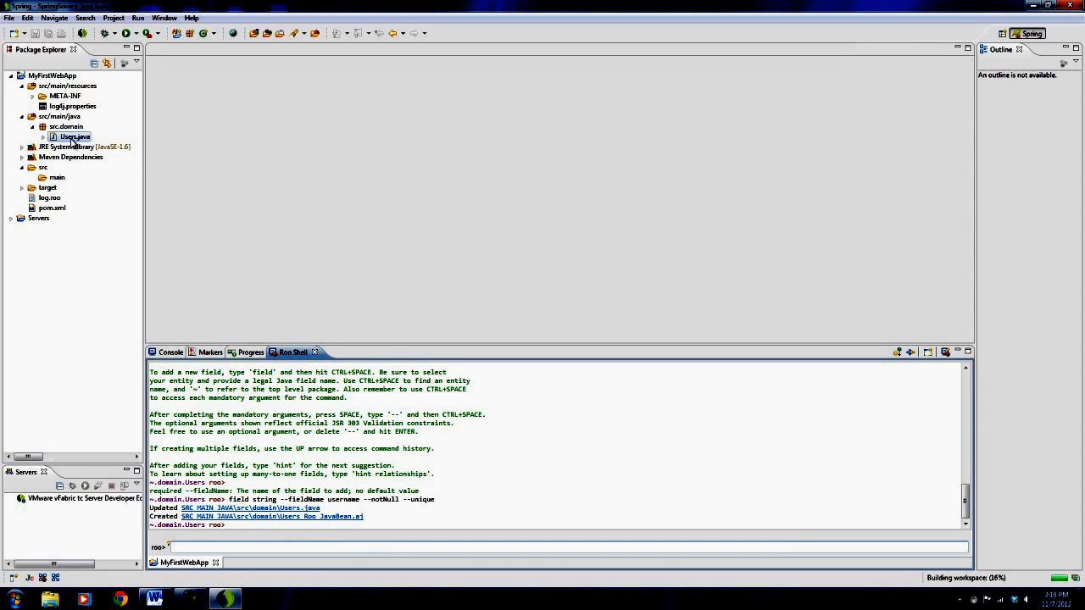
double_click(75, 136)
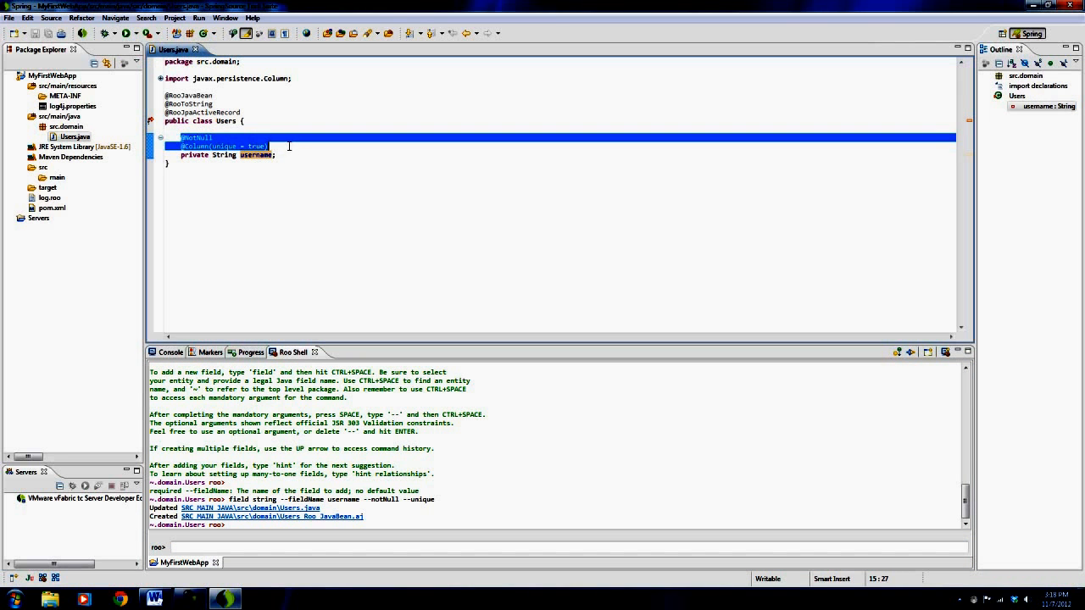
left_click(227, 146)
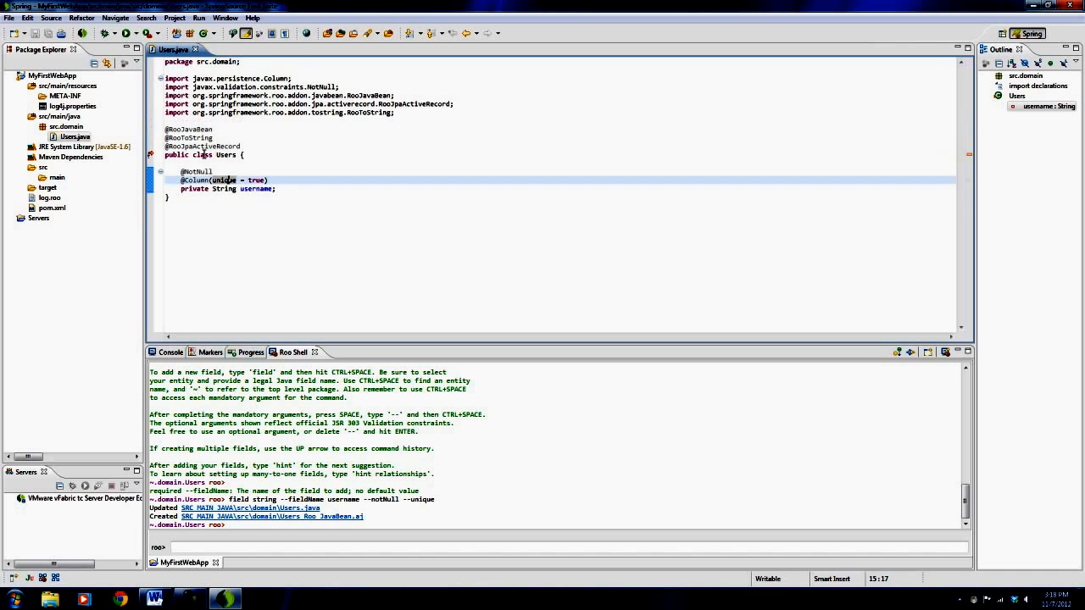
left_click(268, 87)
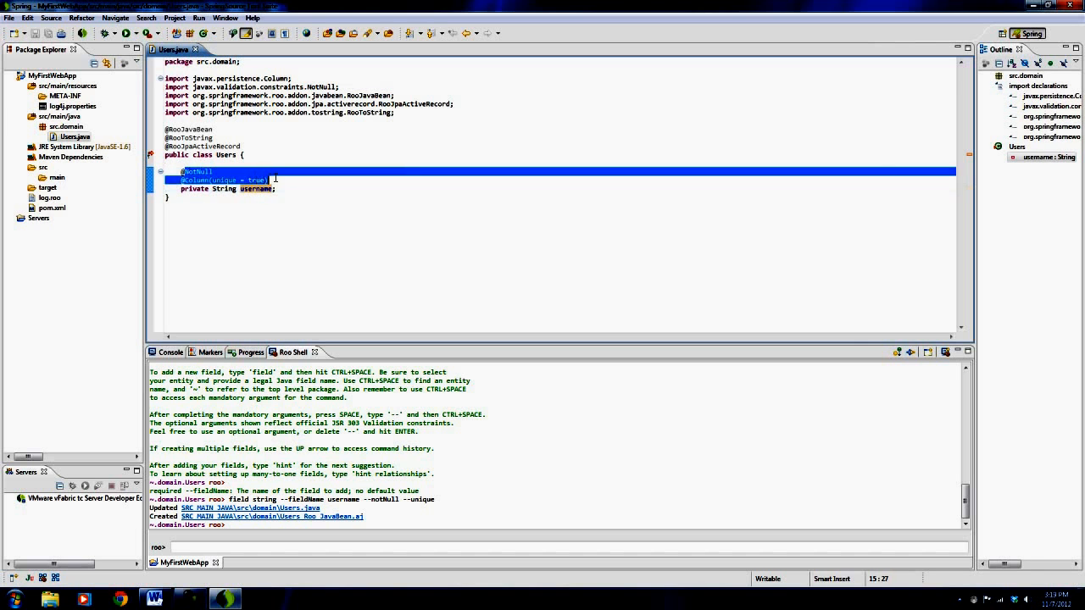
left_click(303, 193)
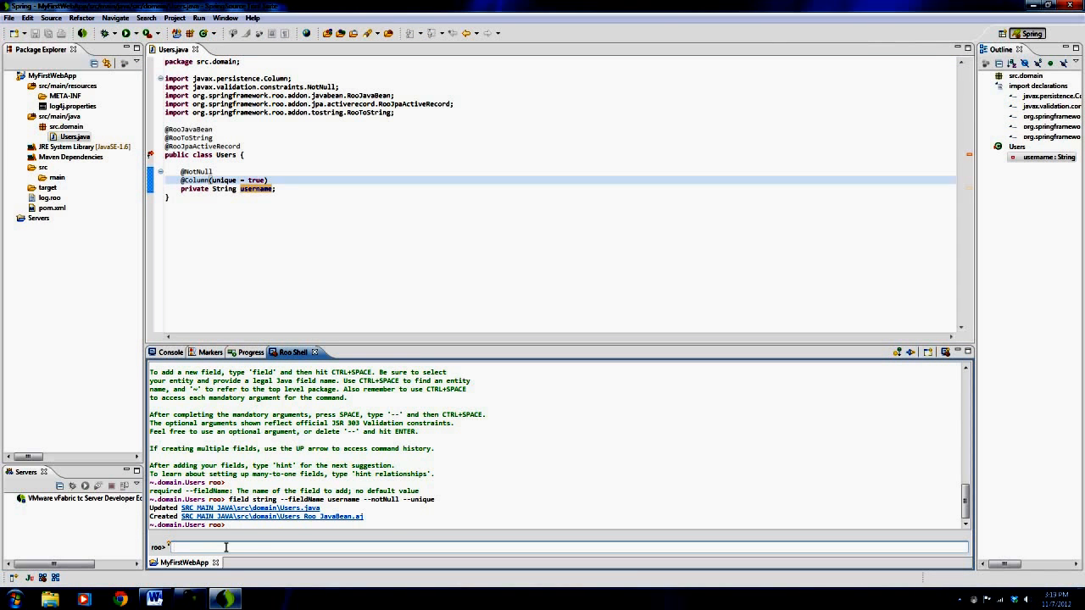
Add a not-null password string field via 'field string --fieldName password --notNull'.
type("field string --fieldName")
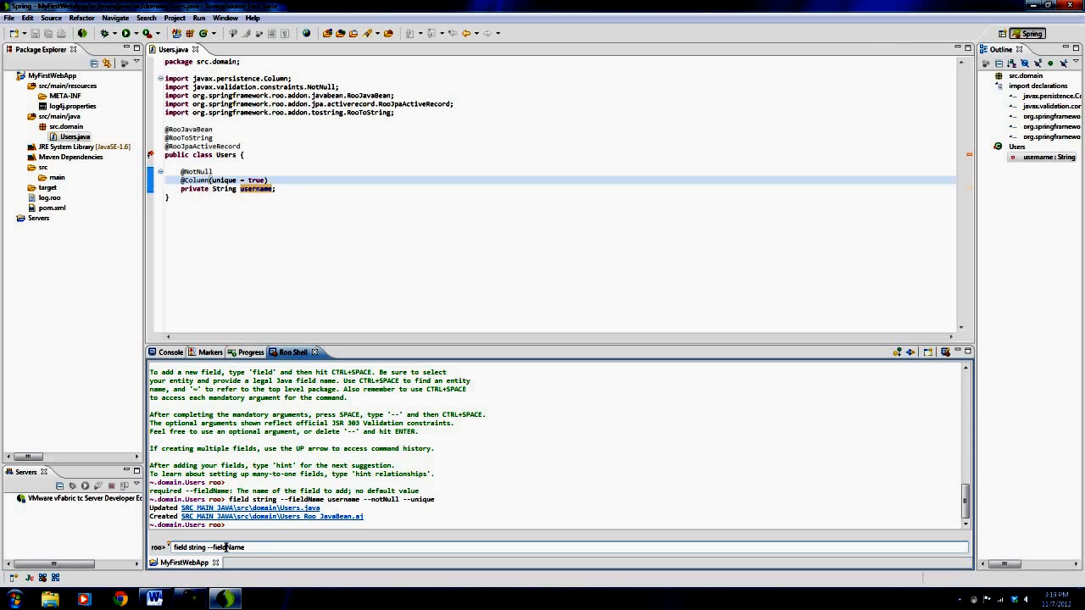
type("password")
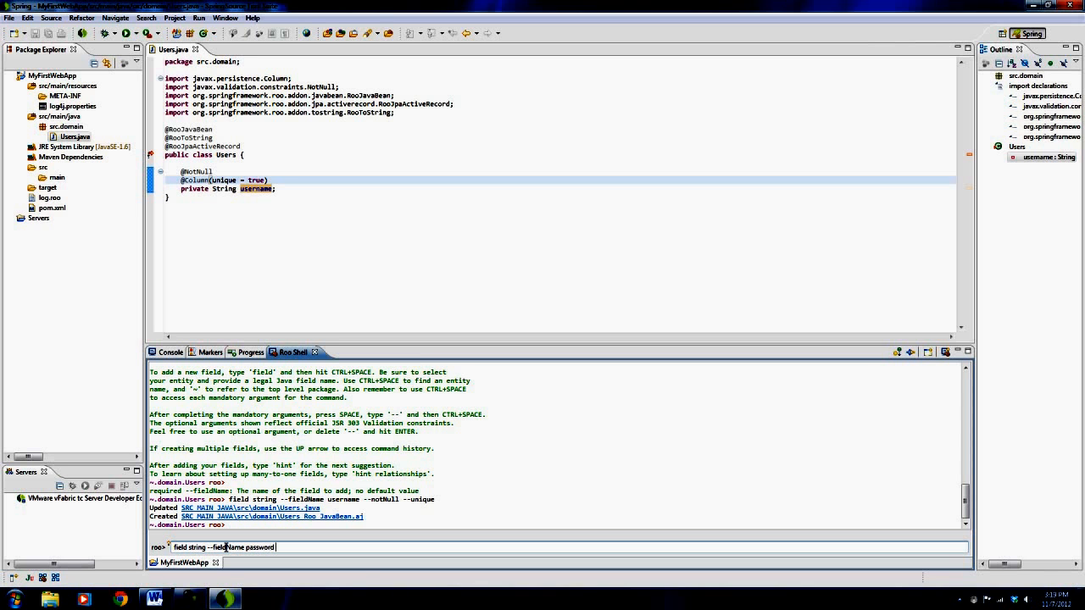
type("--notNull")
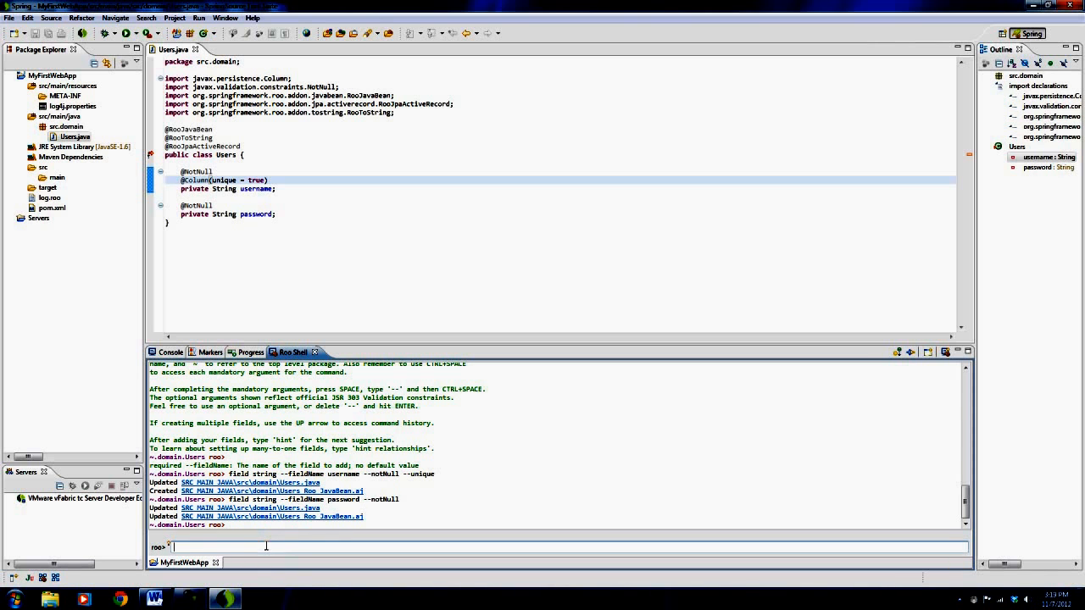
Add an email string field via 'field string --fieldName email'.
type("f")
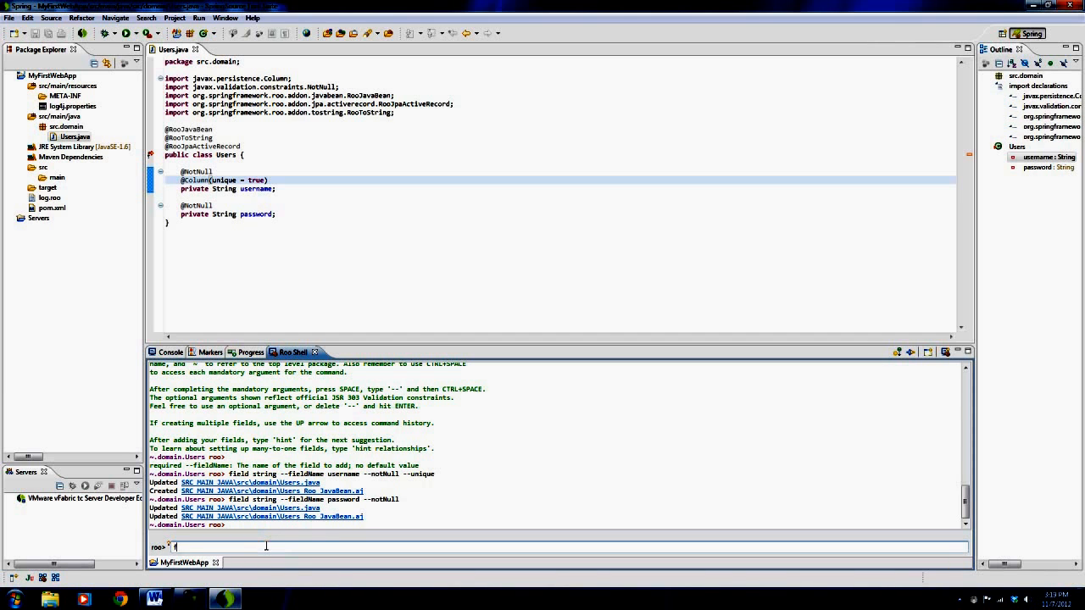
type("ield string --fieldNam")
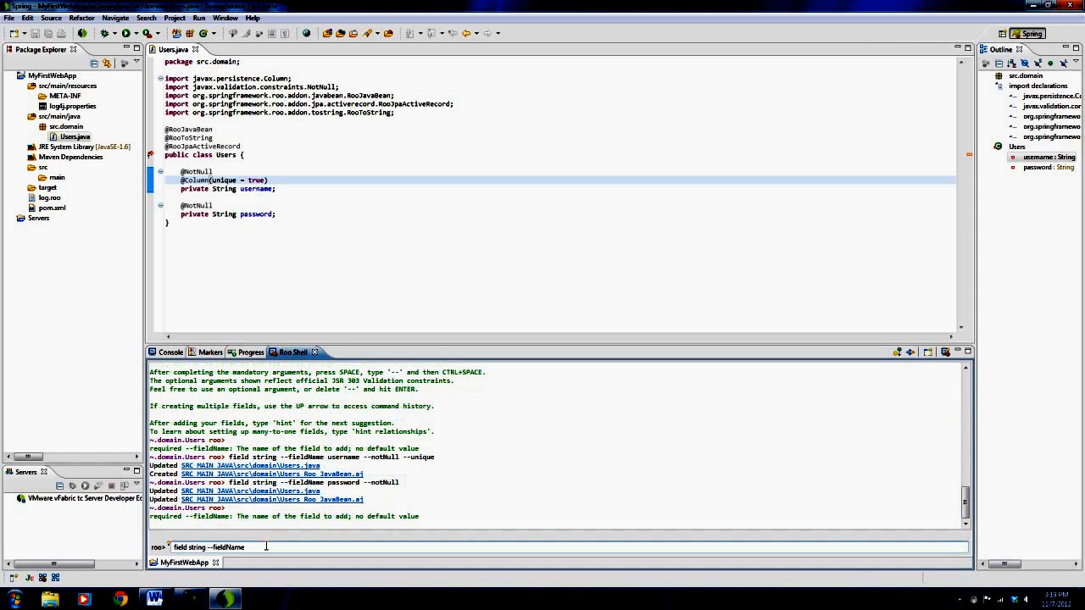
type("email")
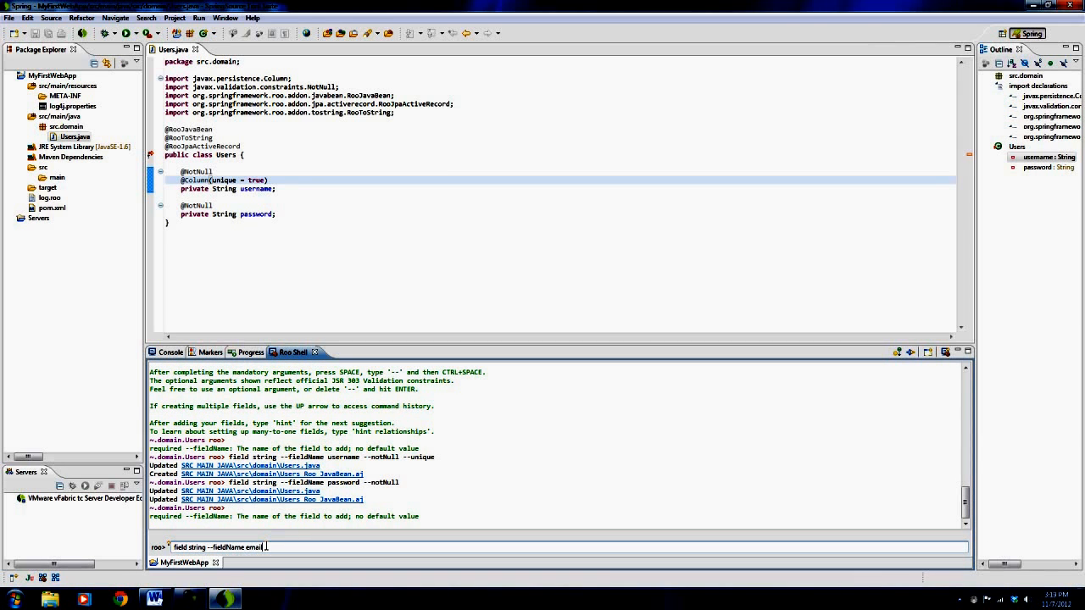
key("Return")
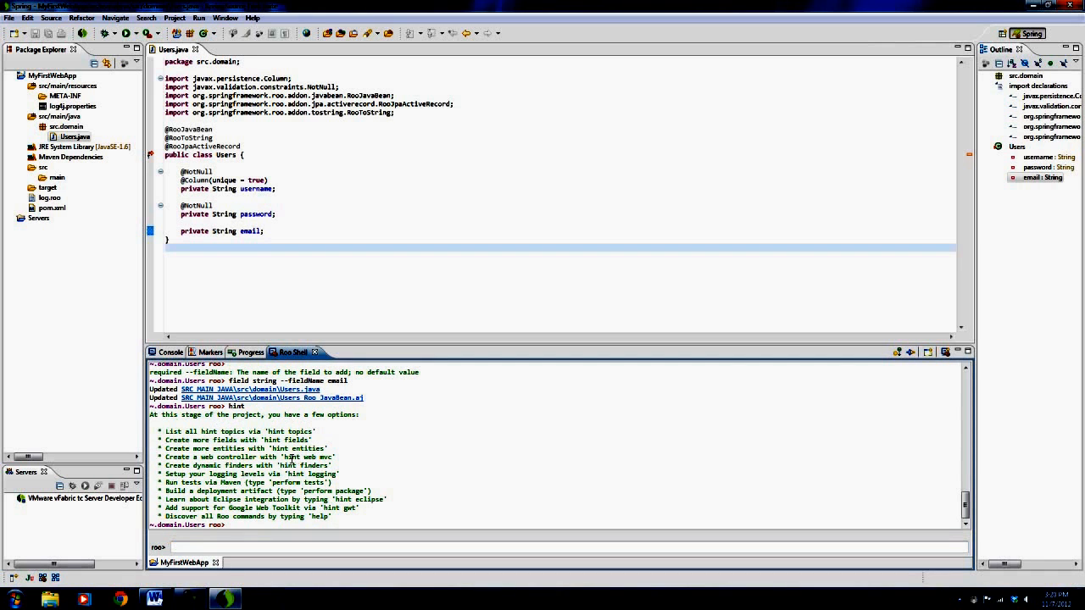
Run 'web mvc setup' in the Roo Shell to generate the WEB-INF files and web dependencies.
double_click(309, 458)
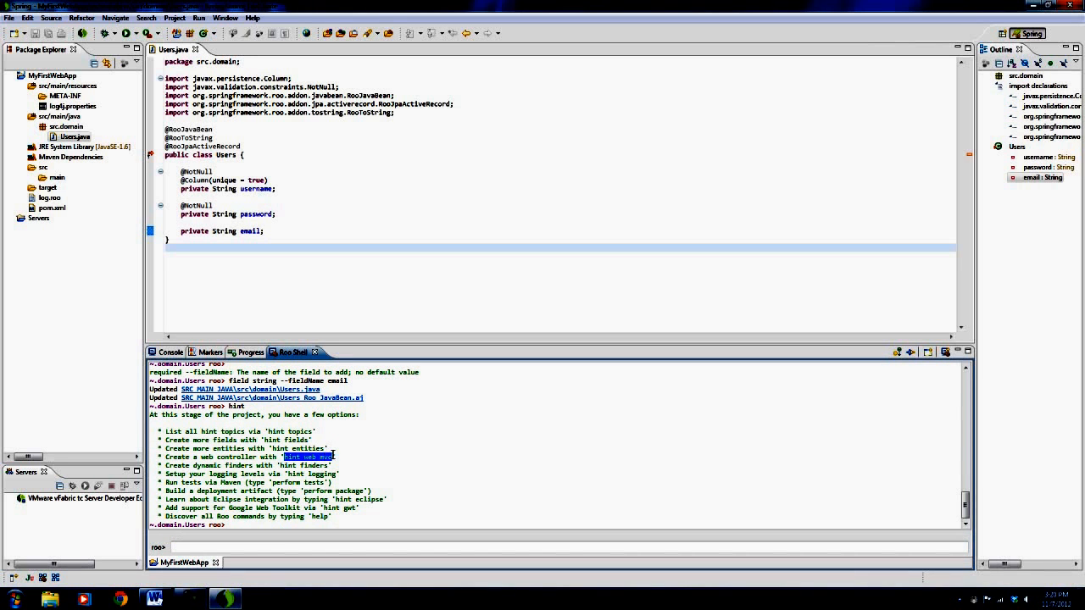
type("w")
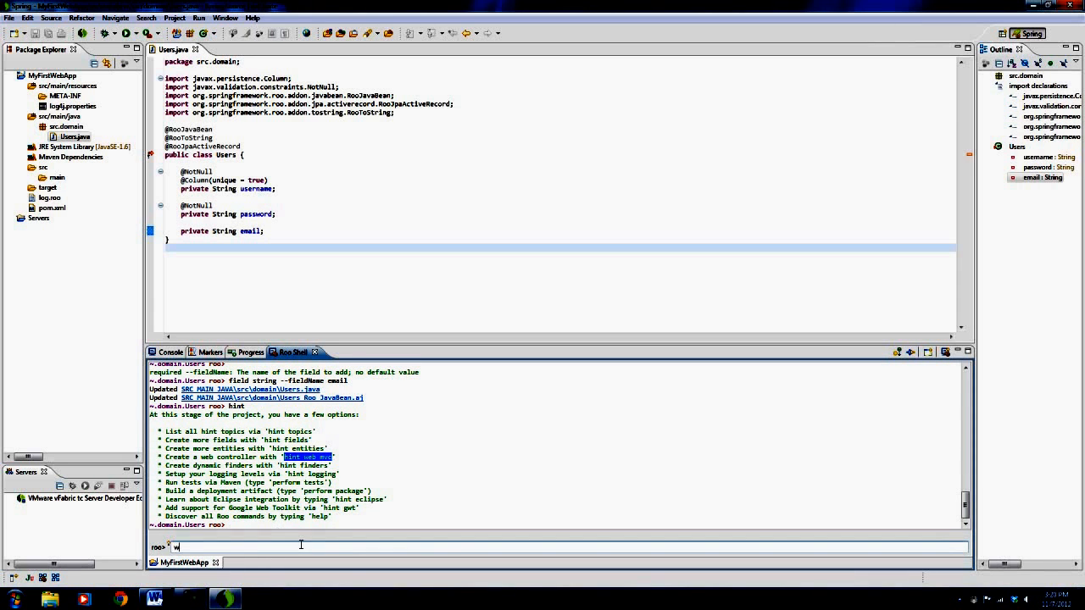
type("eb mvc")
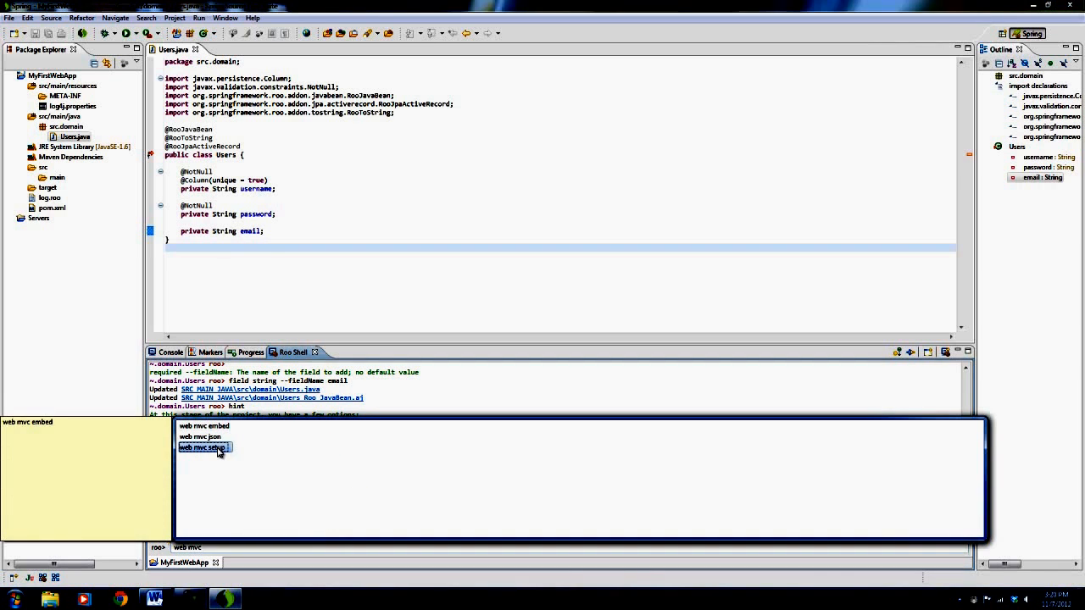
left_click(200, 448)
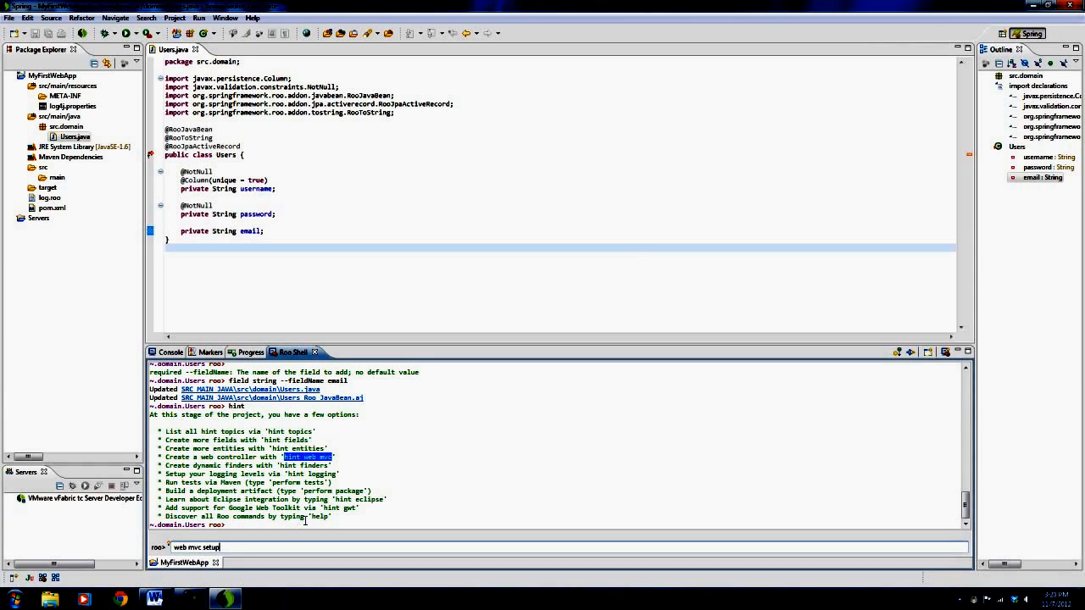
key("Return")
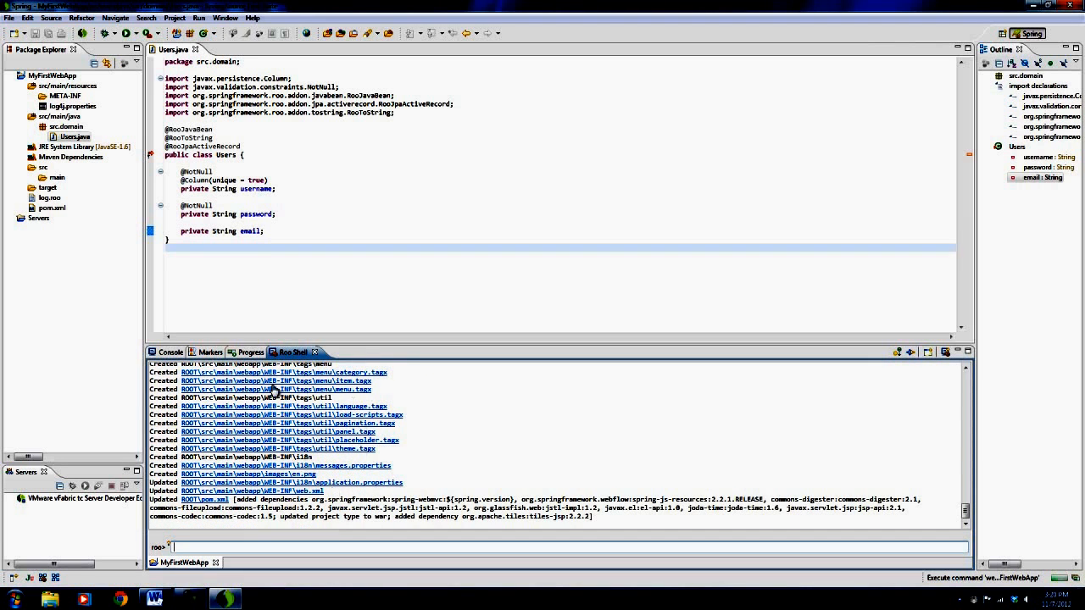
scroll("down", 3)
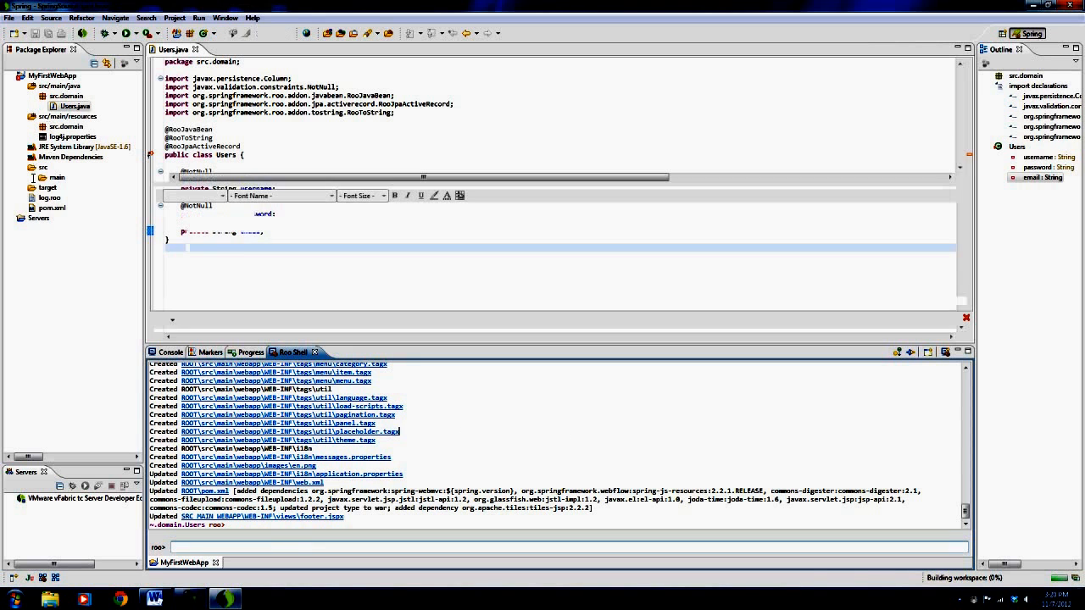
Close the generated tag file and expand src/main/webapp/WEB-INF to show its folders and web.xml.
left_click(240, 49)
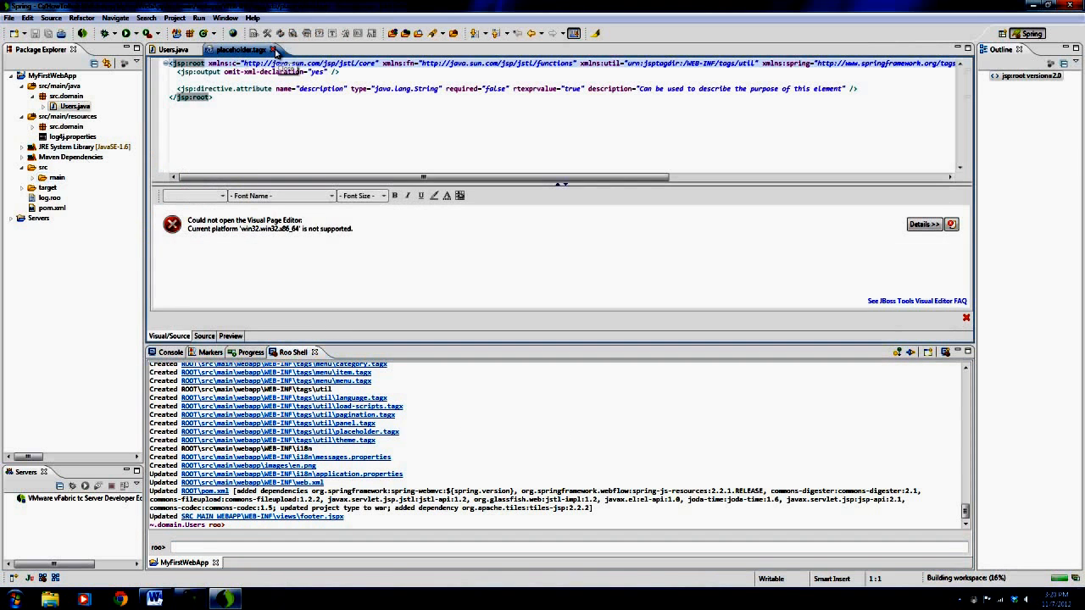
left_click(173, 49)
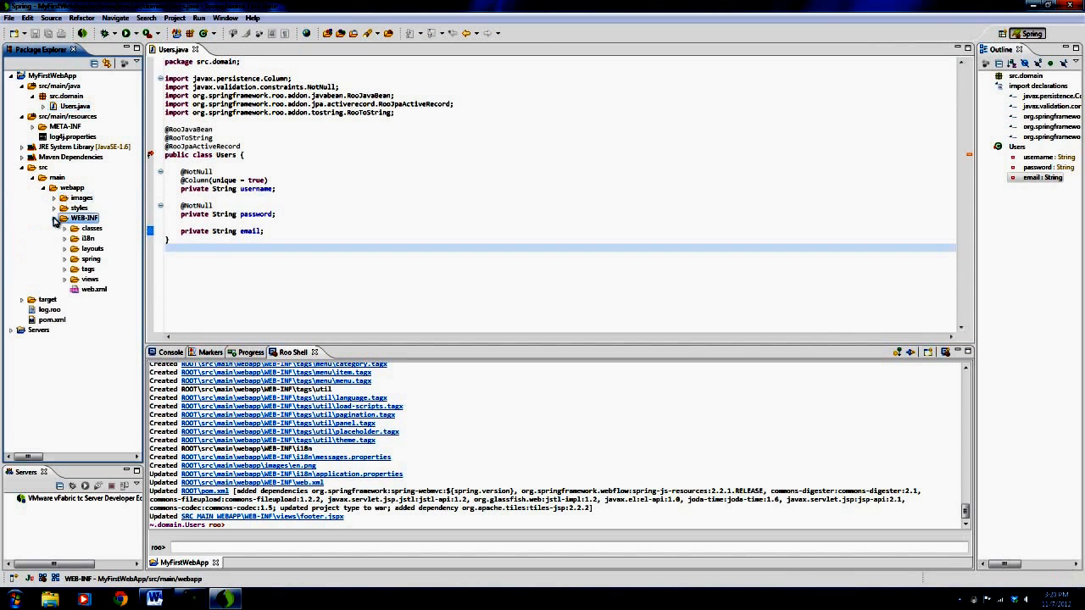
left_click(92, 227)
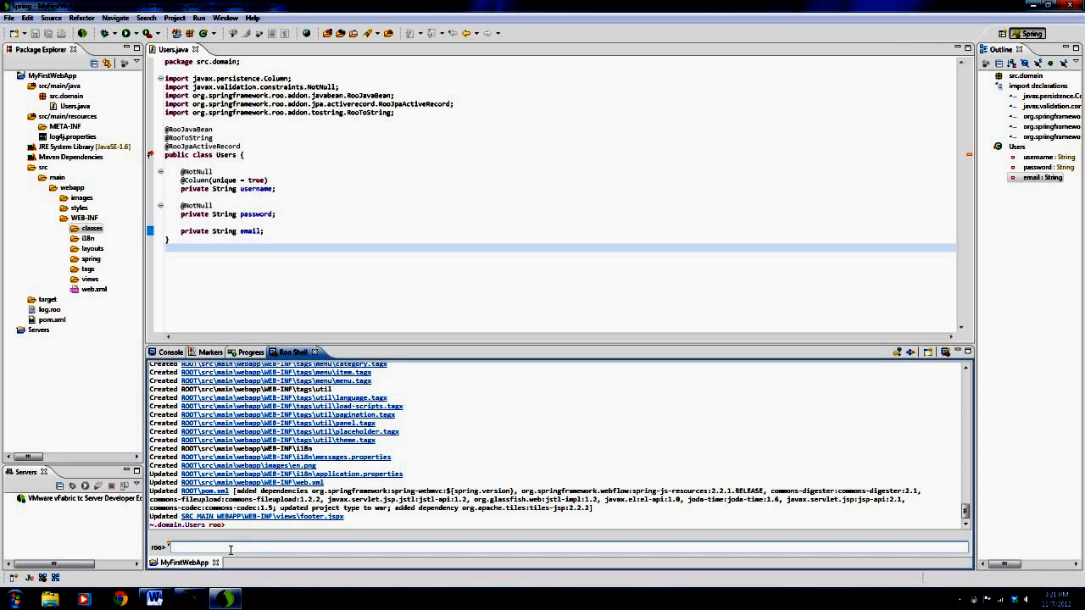
Run 'web mvc all' without a package, producing the missing-package error.
type("web")
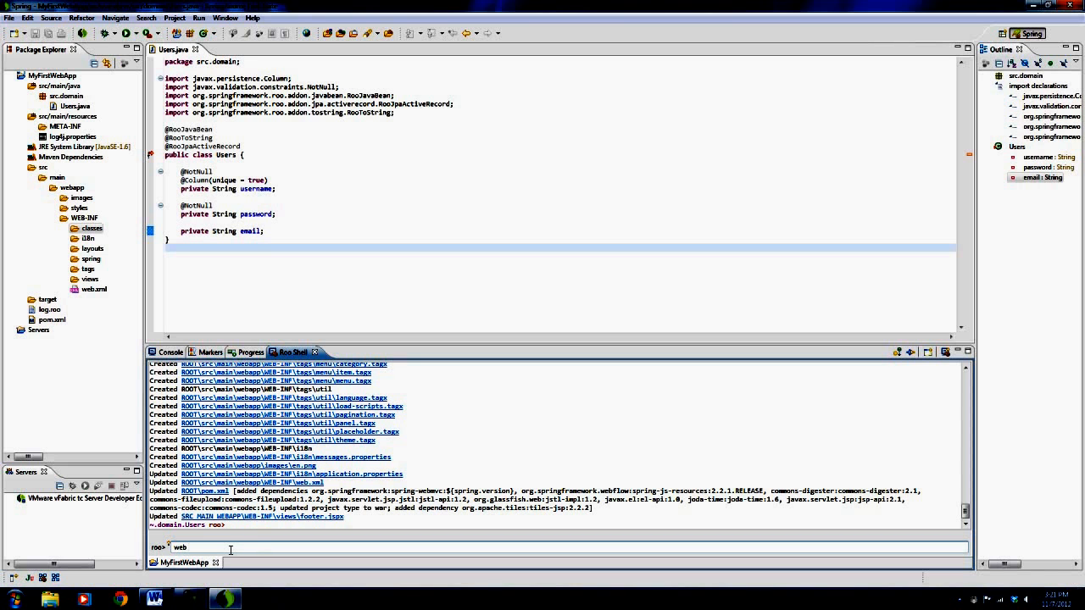
type("m")
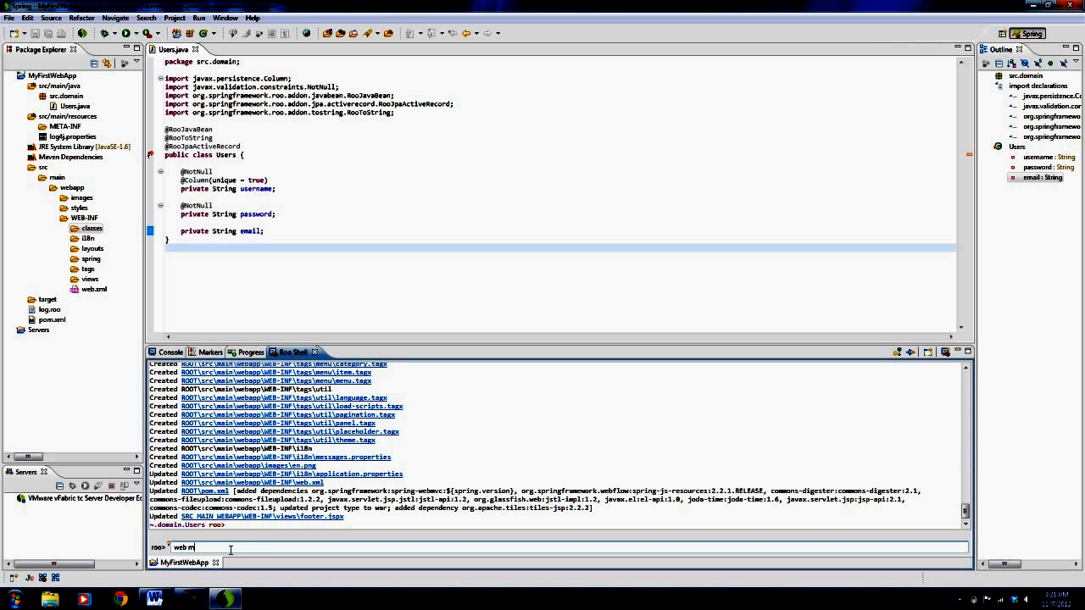
type("vc all")
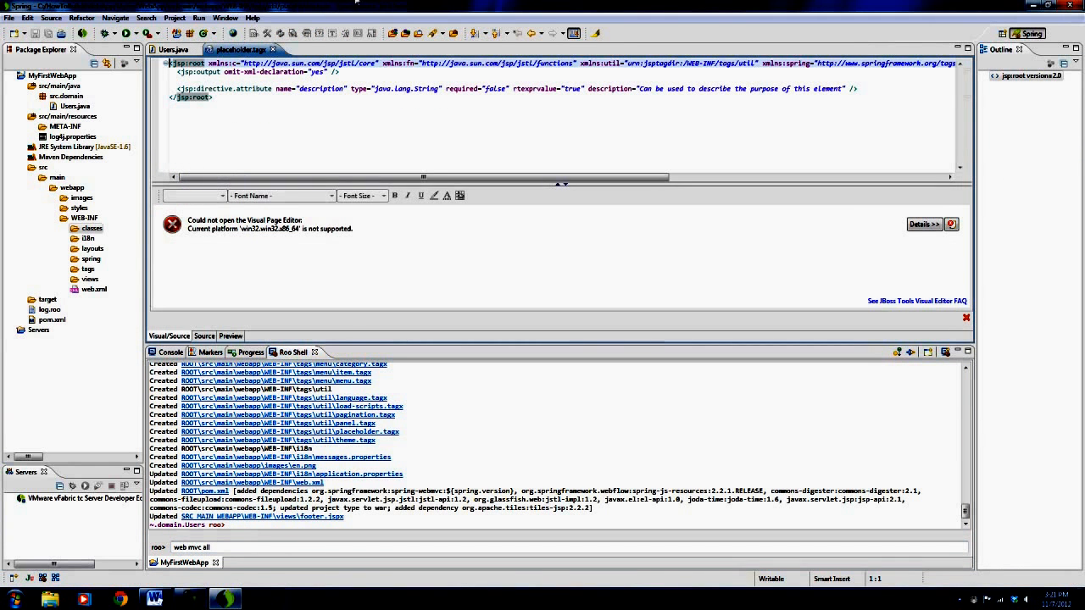
left_click(171, 49)
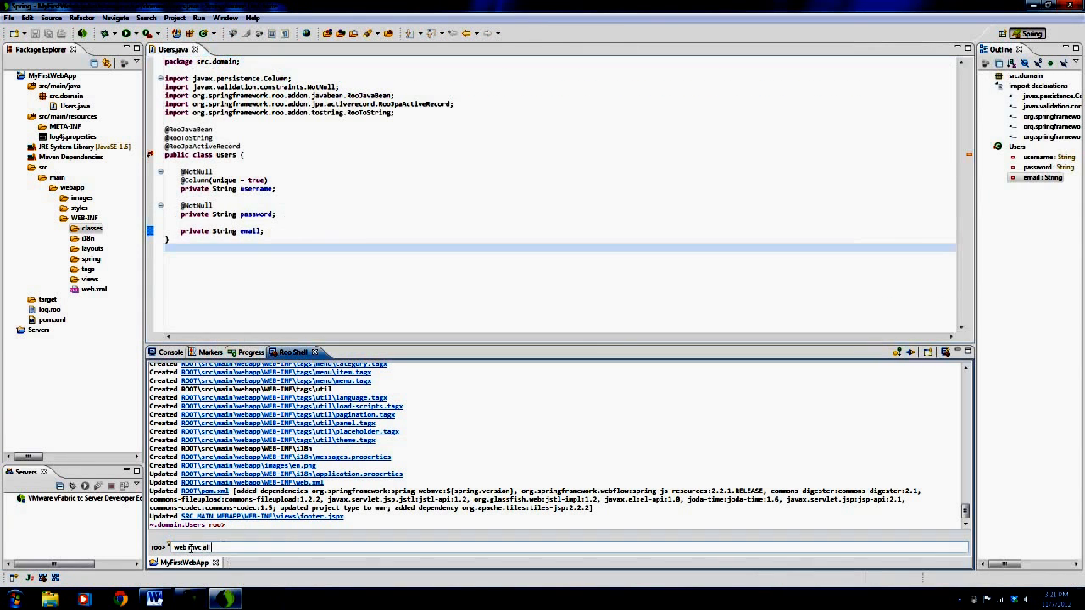
key("Return")
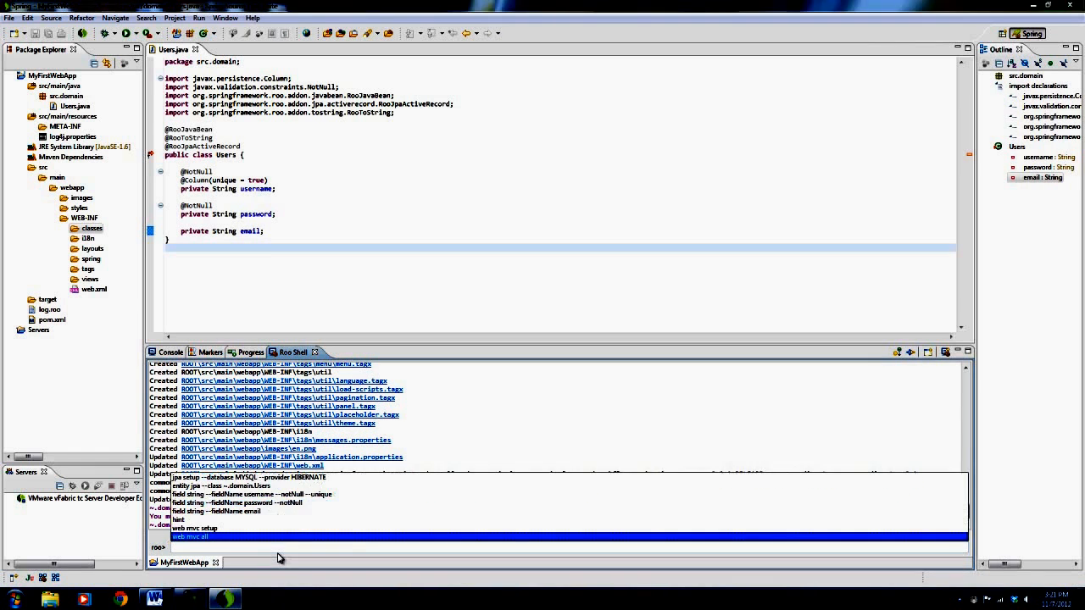
Rerun as 'web mvc all --package ~.web' to create UsersController and the users views.
type("web mvc all --package src.domain")
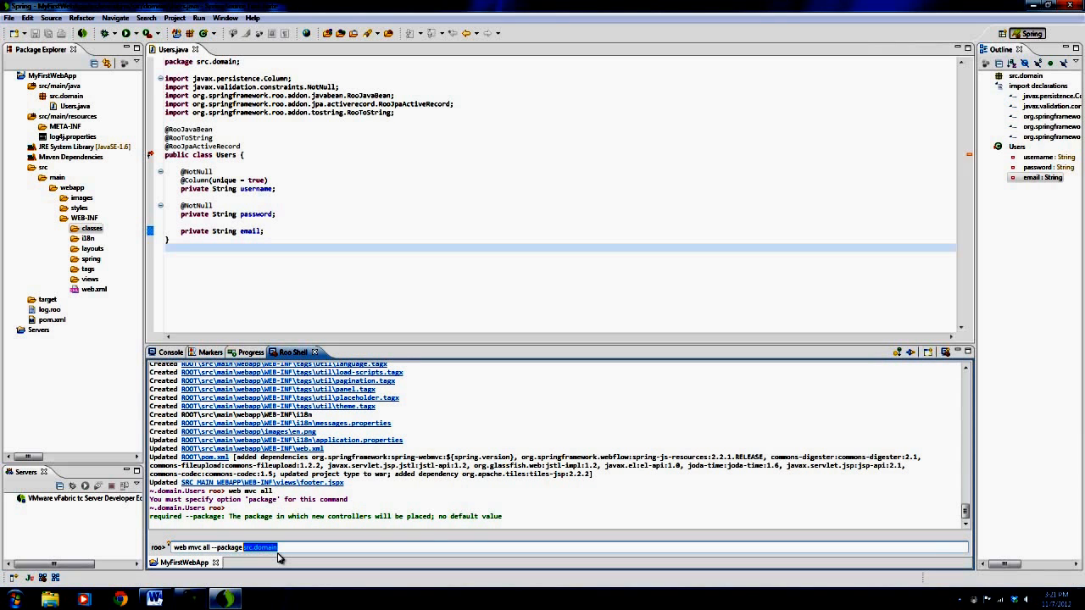
type("~.web")
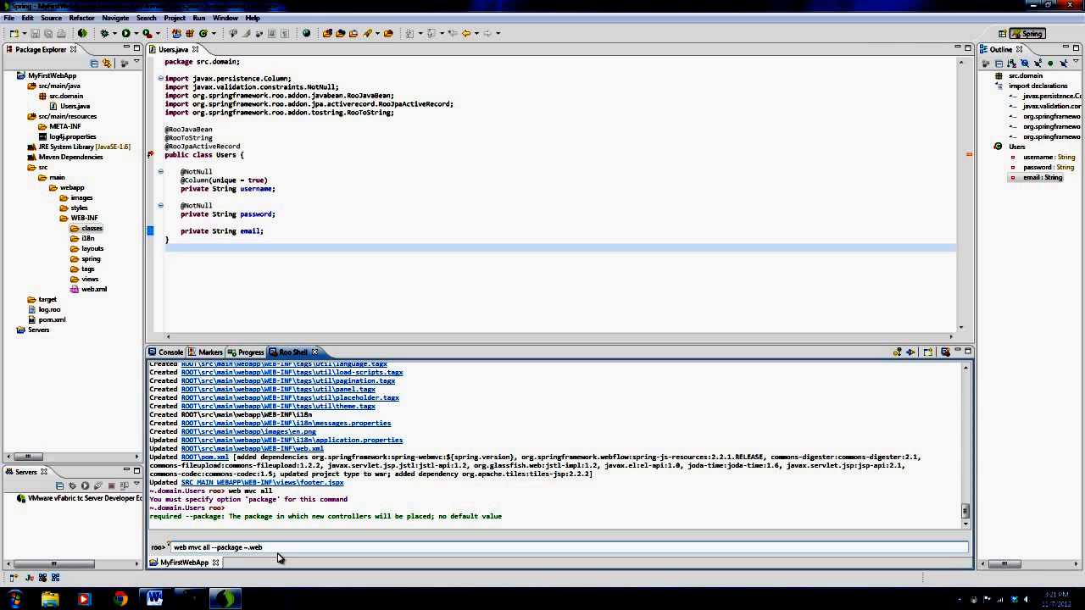
left_click(75, 105)
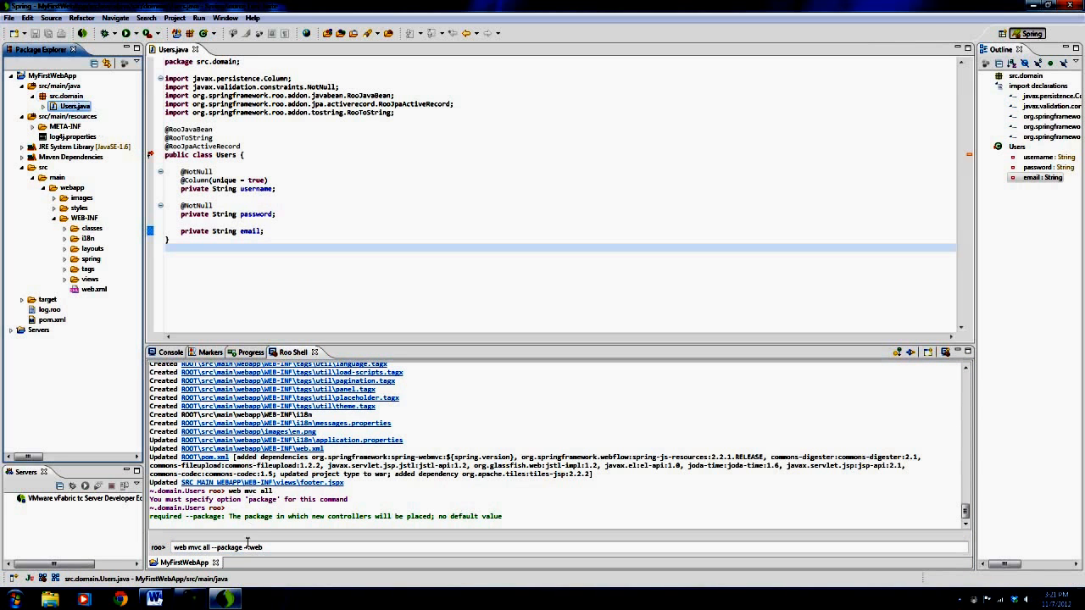
double_click(178, 546)
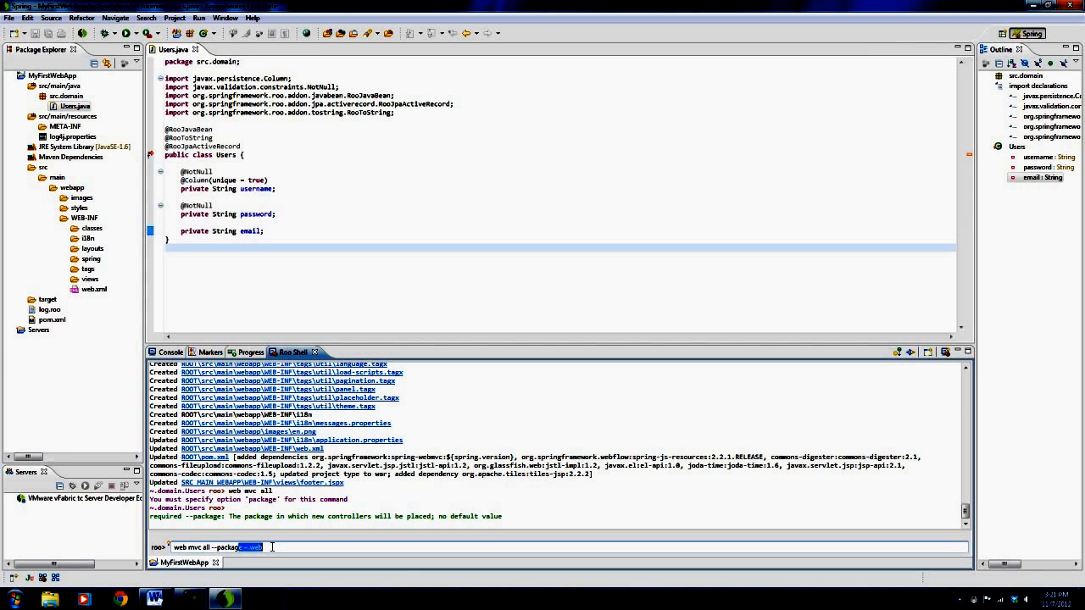
key("Return")
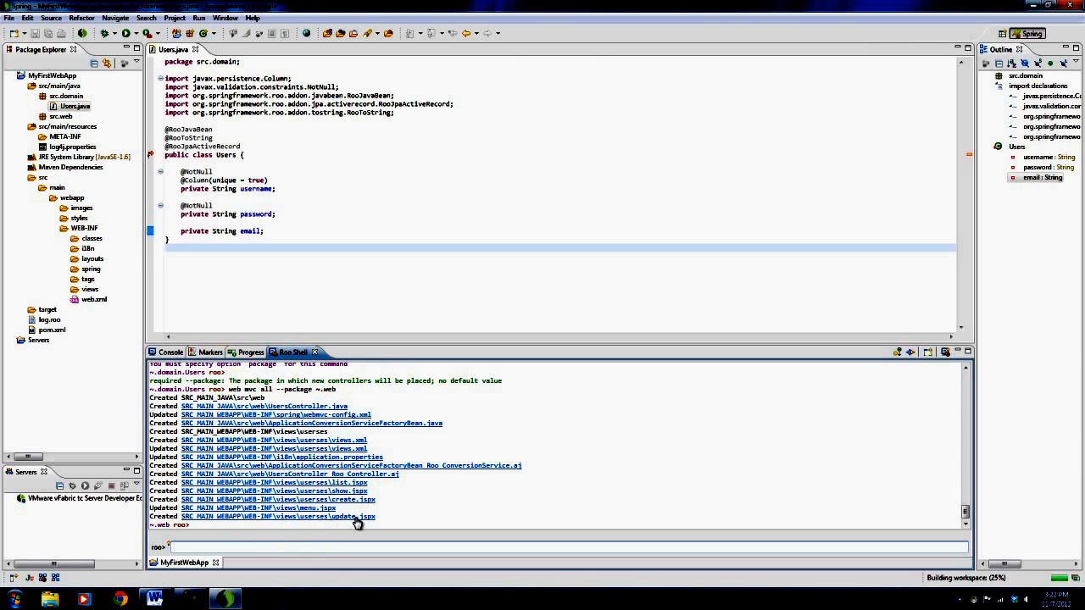
mouse_move(342, 448)
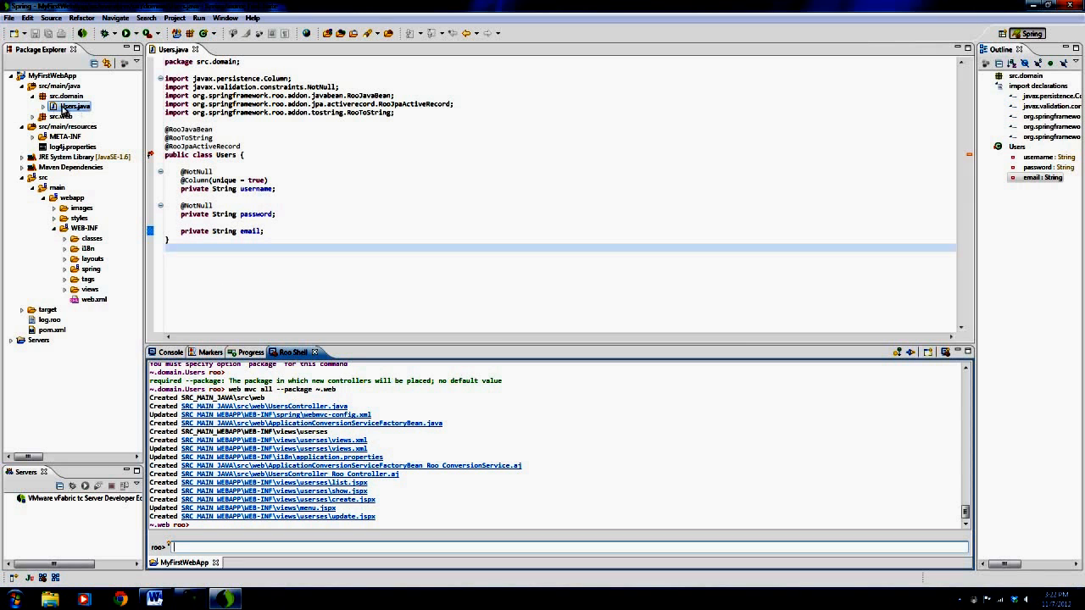
mouse_move(81, 112)
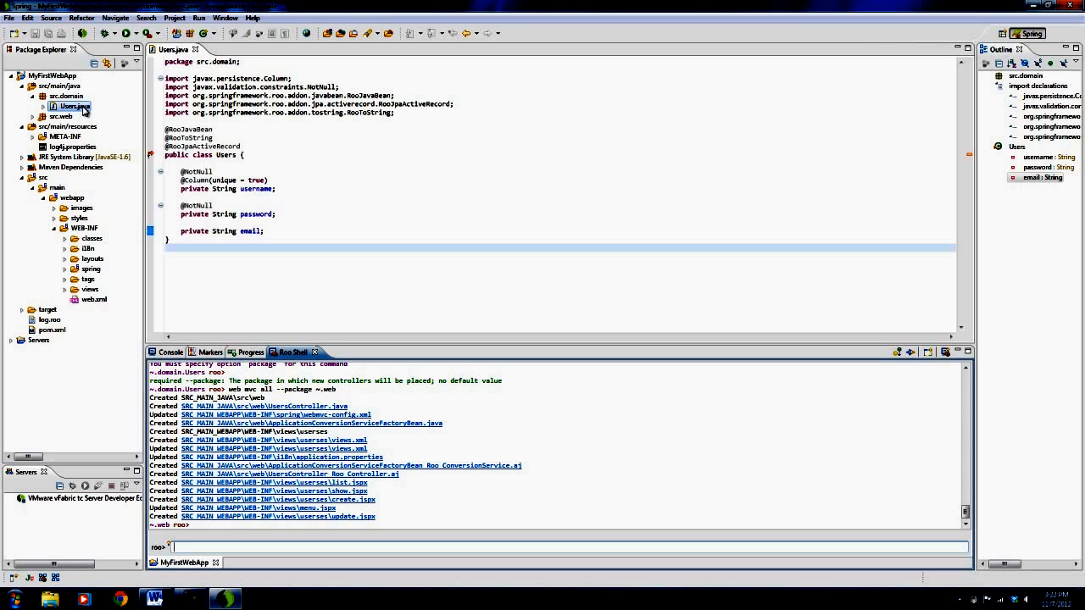
mouse_move(82, 111)
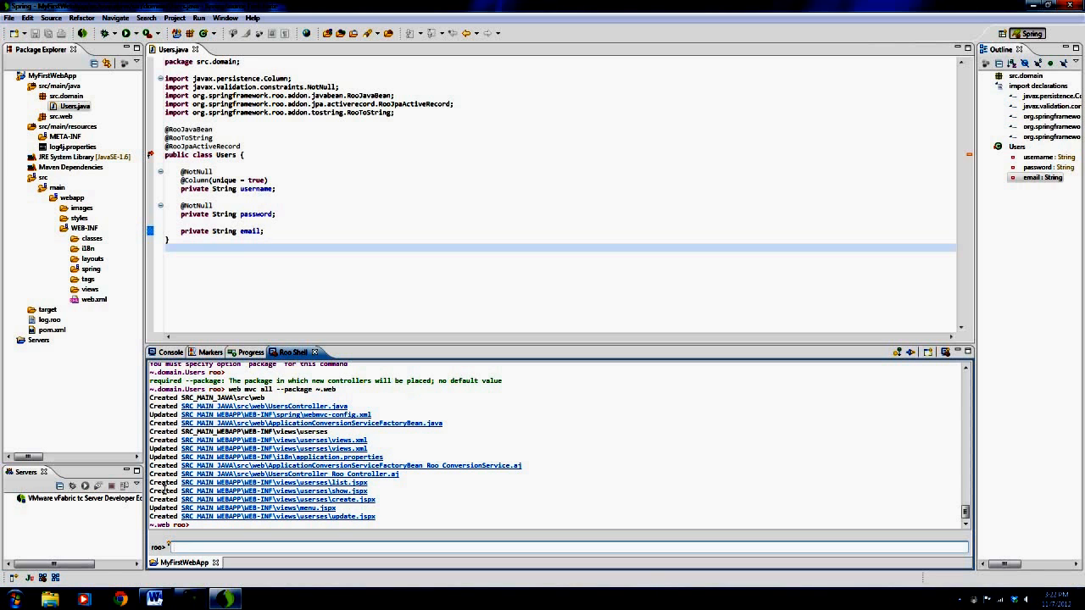
Begin a new server of type SpringSource tc Server v2.1 from the Servers view.
left_click(26, 472)
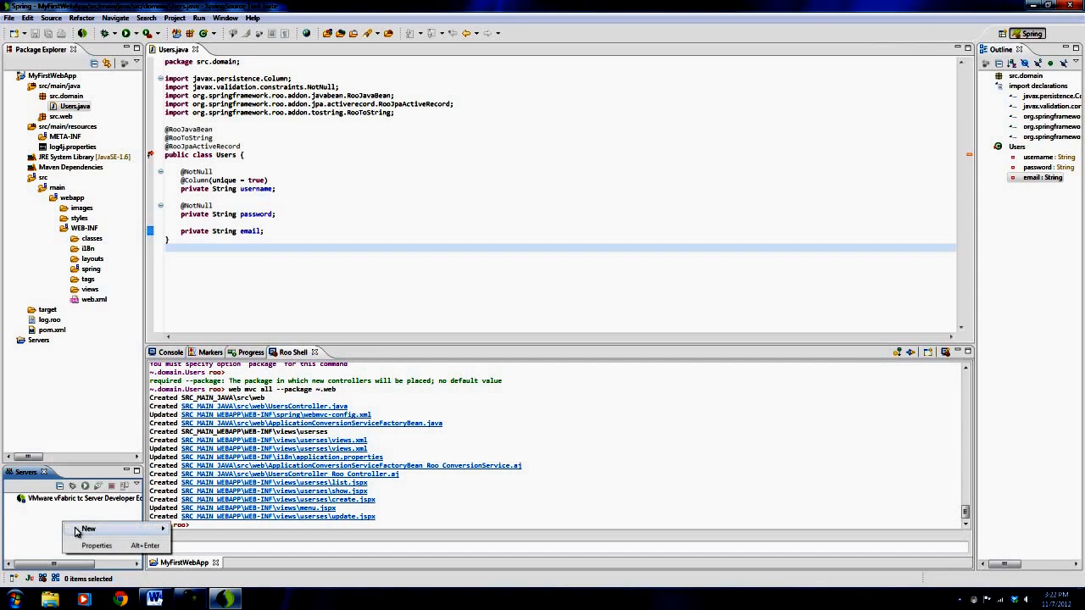
left_click(88, 529)
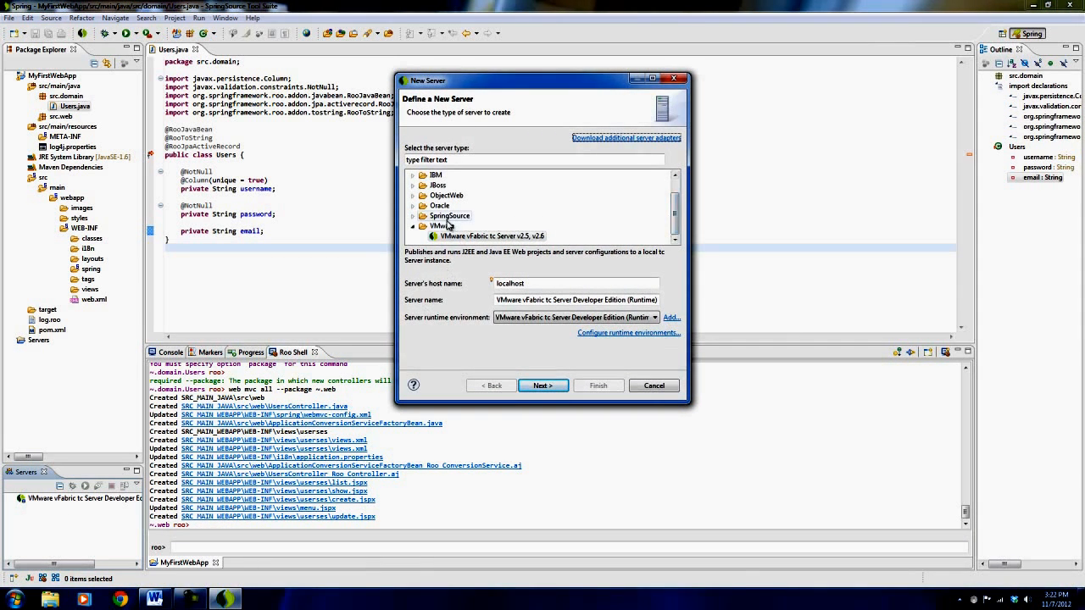
left_click(481, 225)
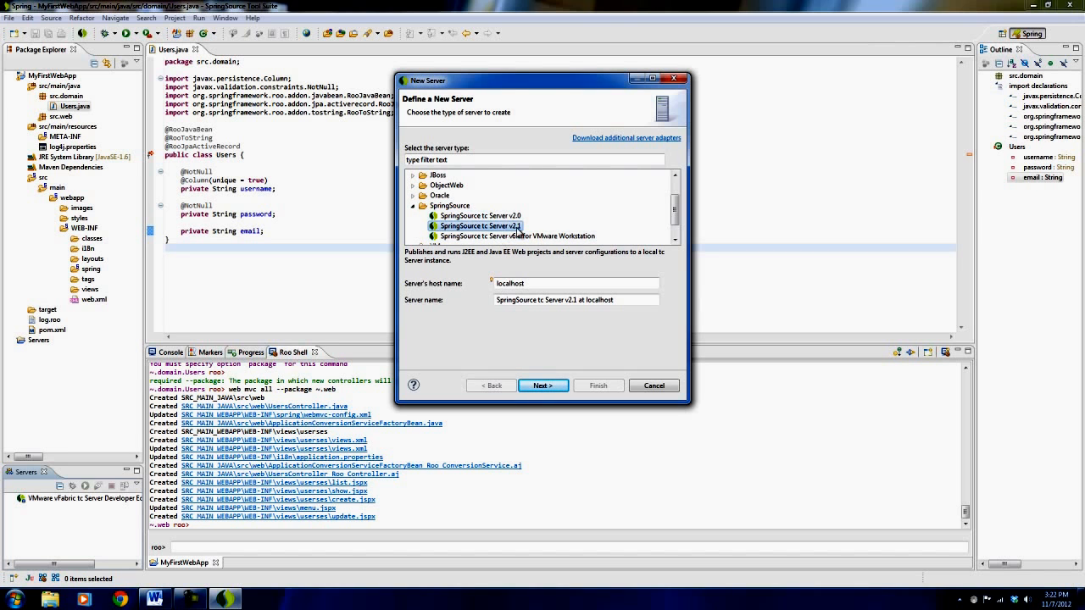
left_click(542, 386)
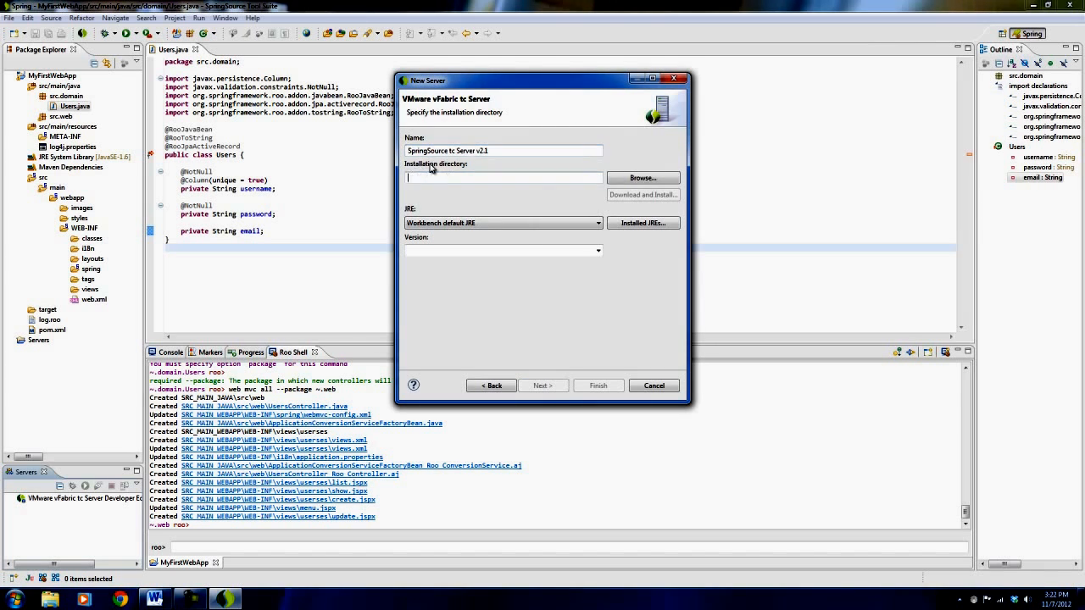
Browse for the tc Server installation folder, searching the computer for 'spring'.
left_click(643, 178)
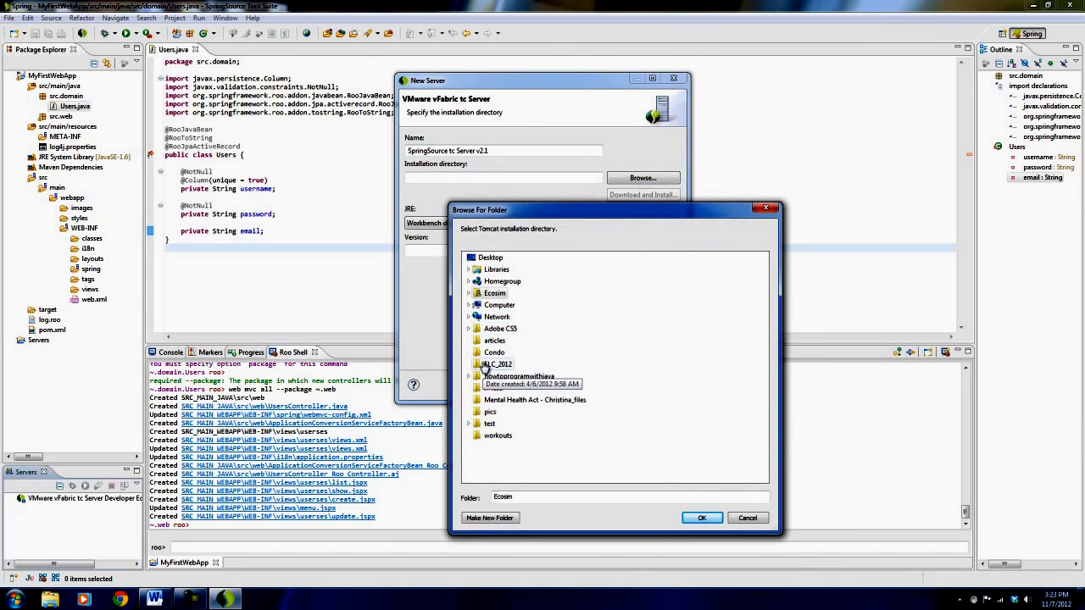
mouse_move(499, 305)
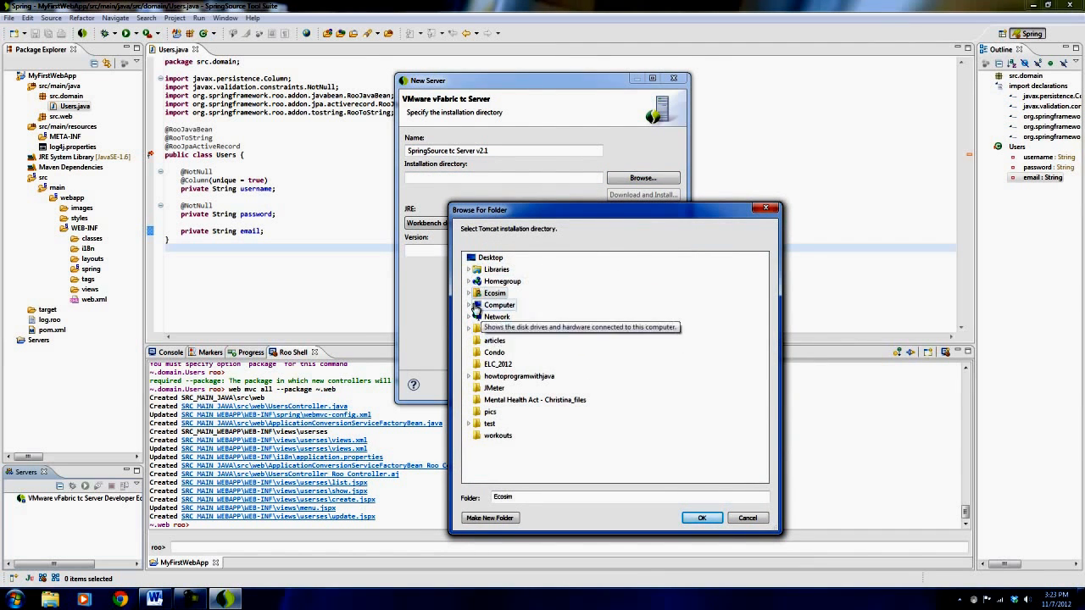
left_click(467, 305)
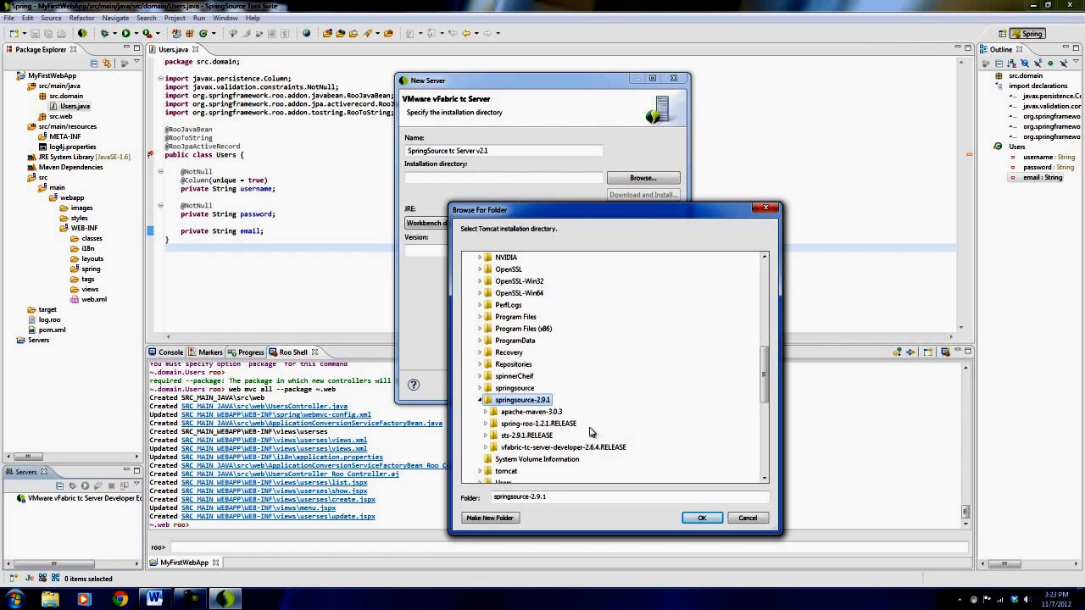
mouse_move(522, 400)
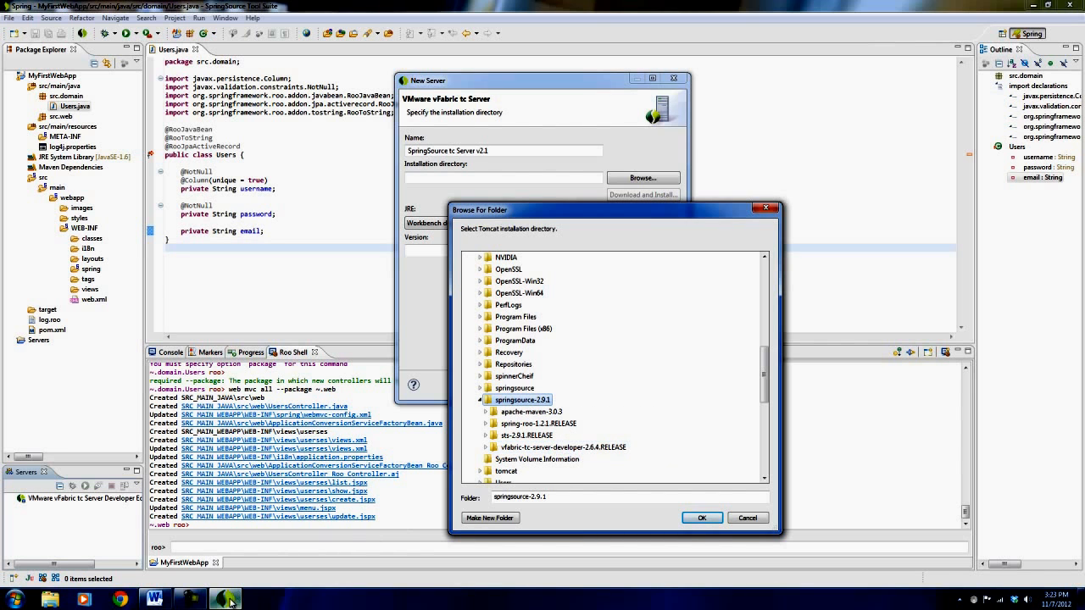
mouse_move(224, 600)
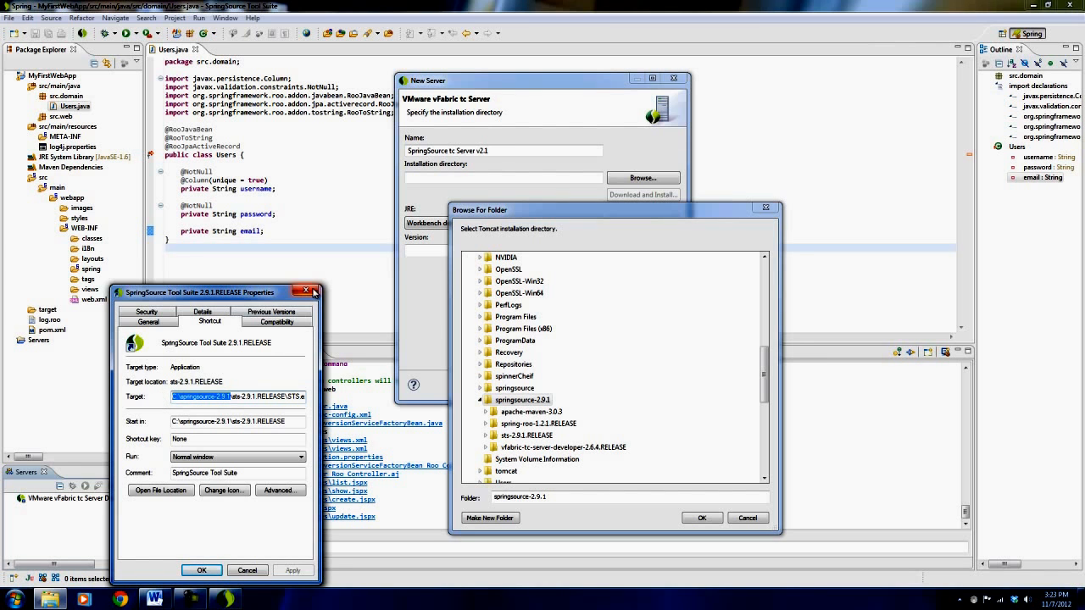
left_click(14, 600)
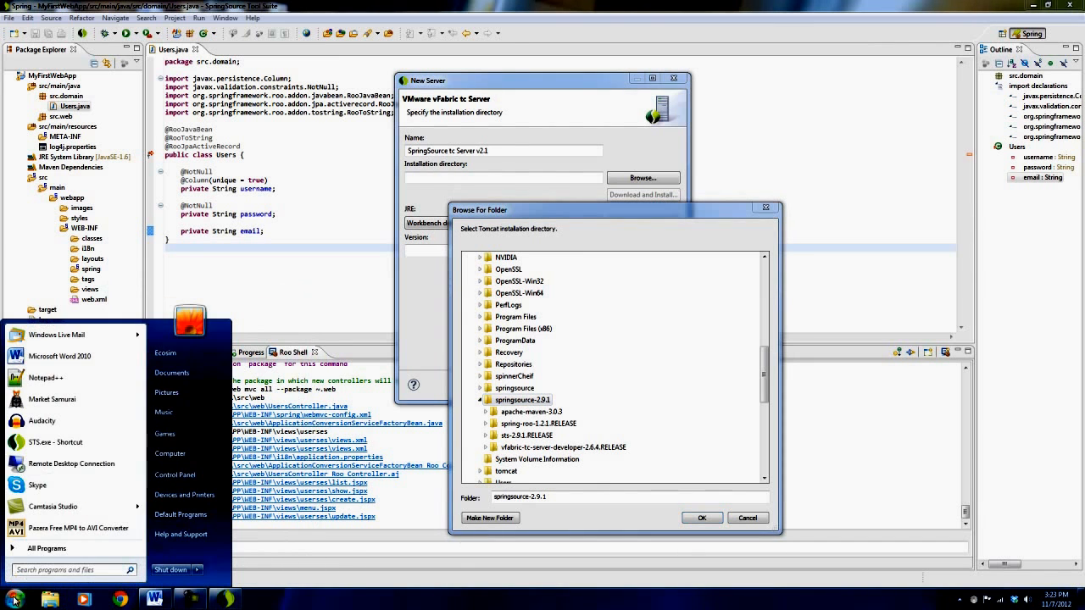
type("spring")
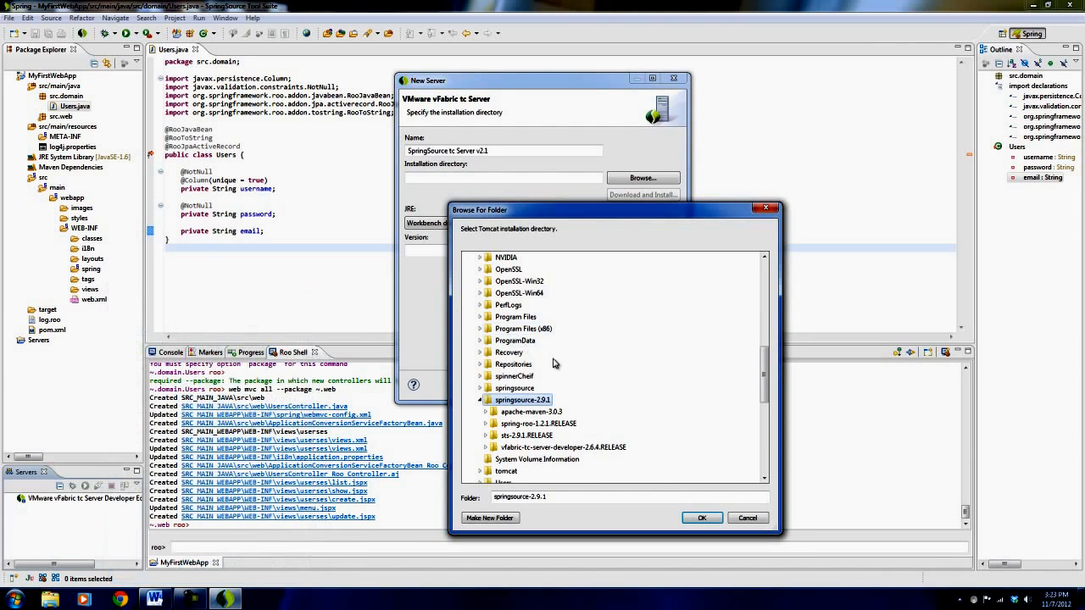
mouse_move(549, 447)
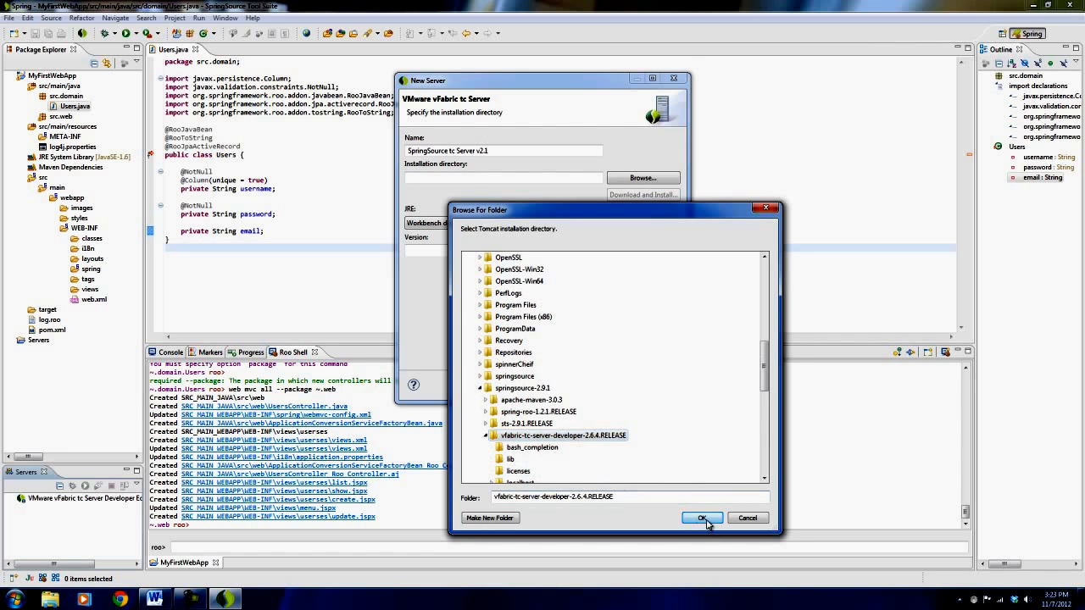
Confirm the installation folder and choose version tomcat-6.0.35.A.RELEASE, then continue.
left_click(701, 519)
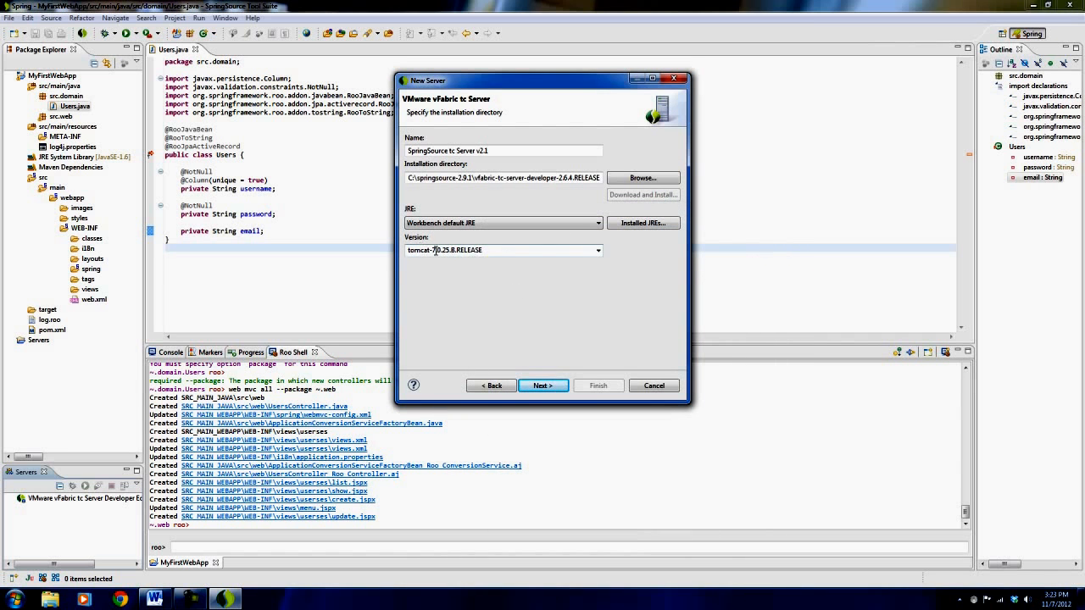
left_click(597, 249)
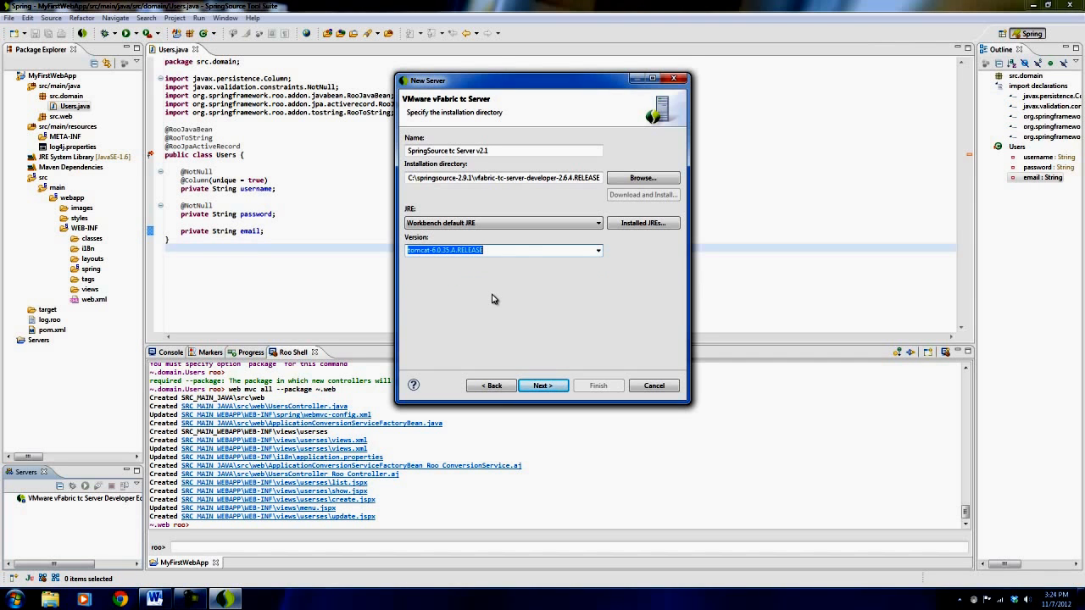
left_click(597, 249)
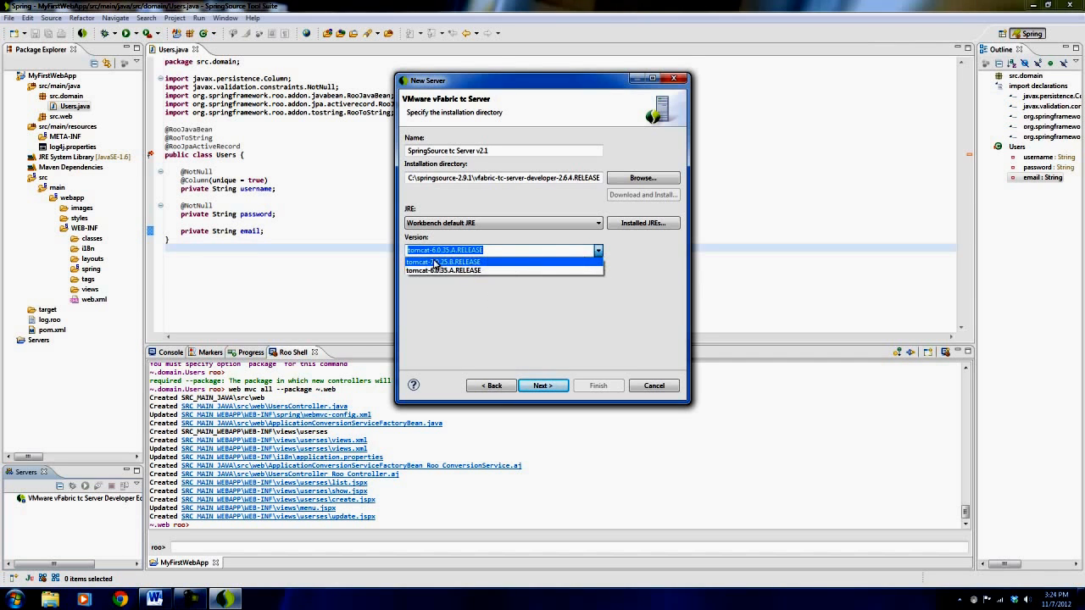
left_click(444, 251)
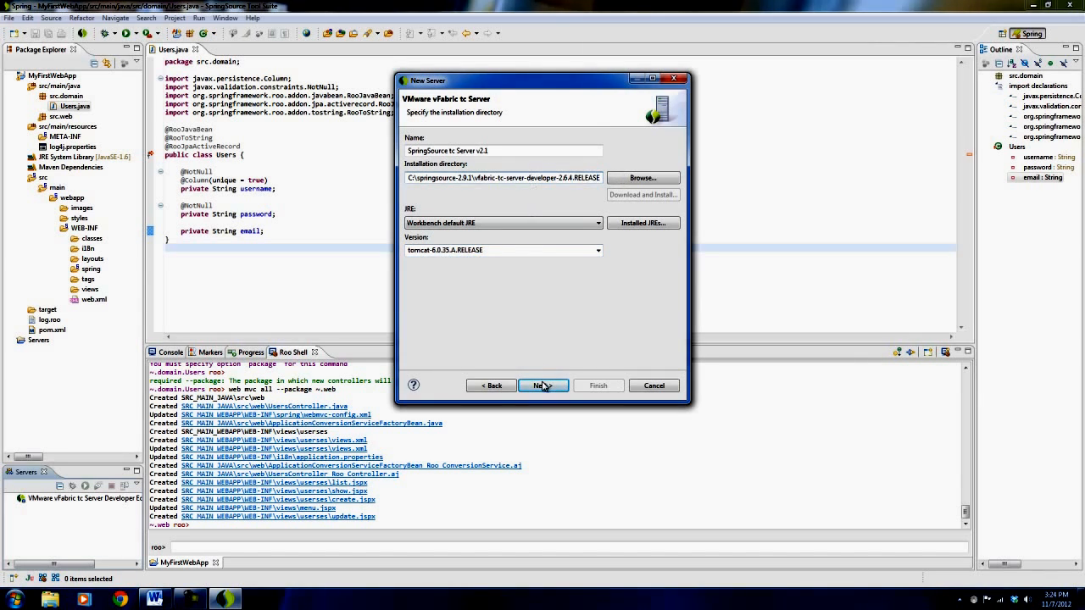
left_click(543, 386)
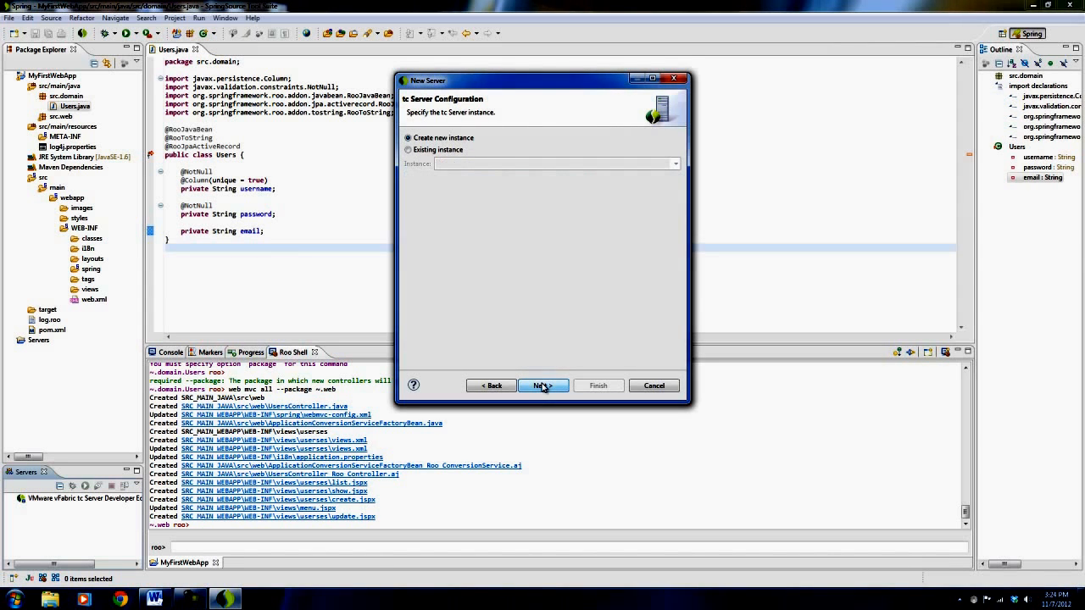
Try a new insight instance named localhost, then go back and use the existing instance instead.
left_click(542, 386)
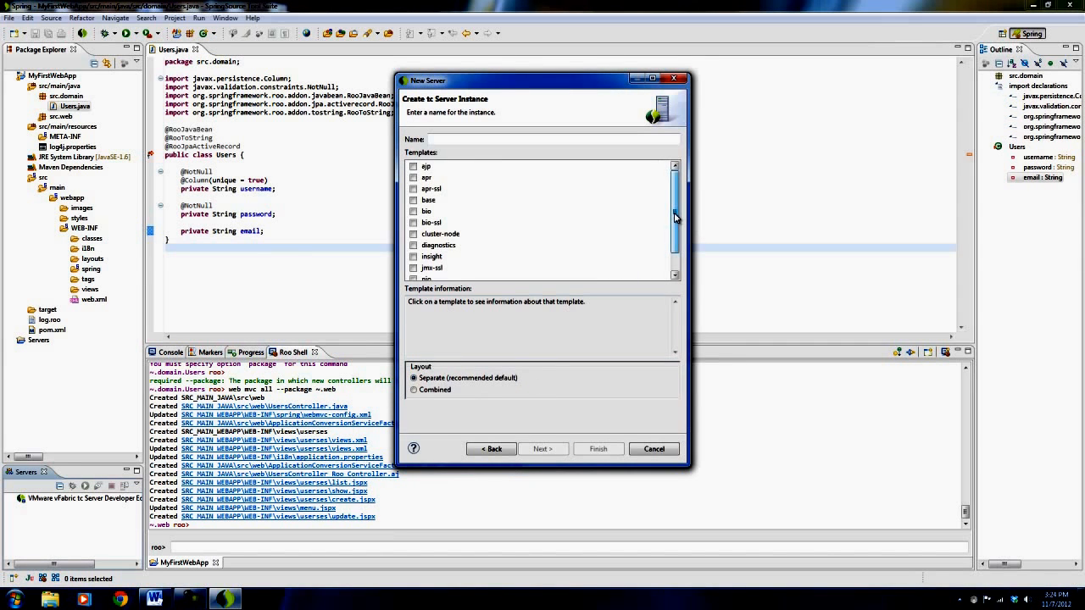
scroll("down", 3)
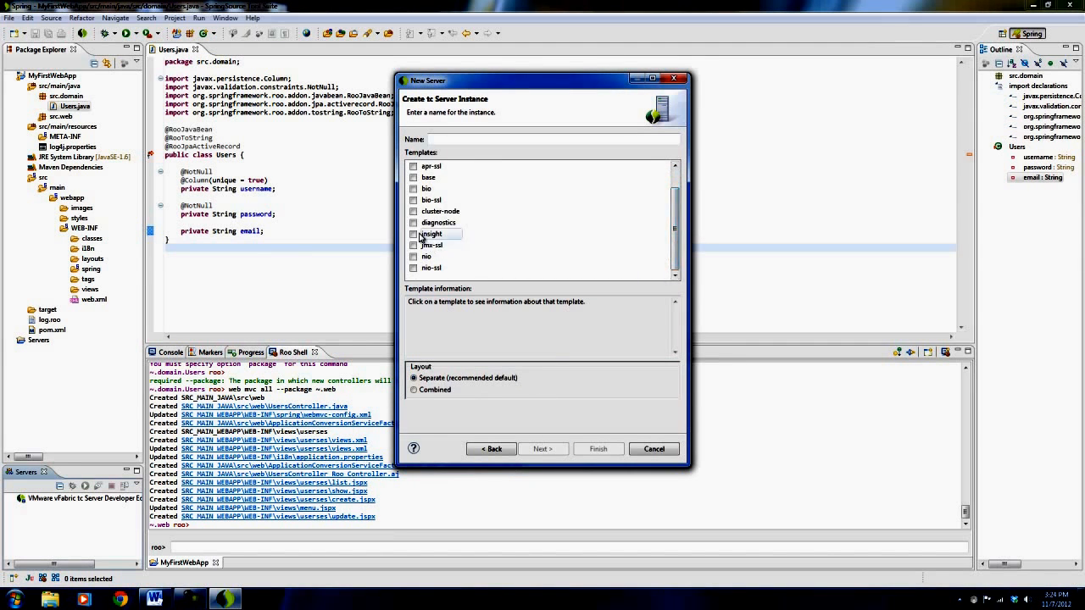
left_click(414, 234)
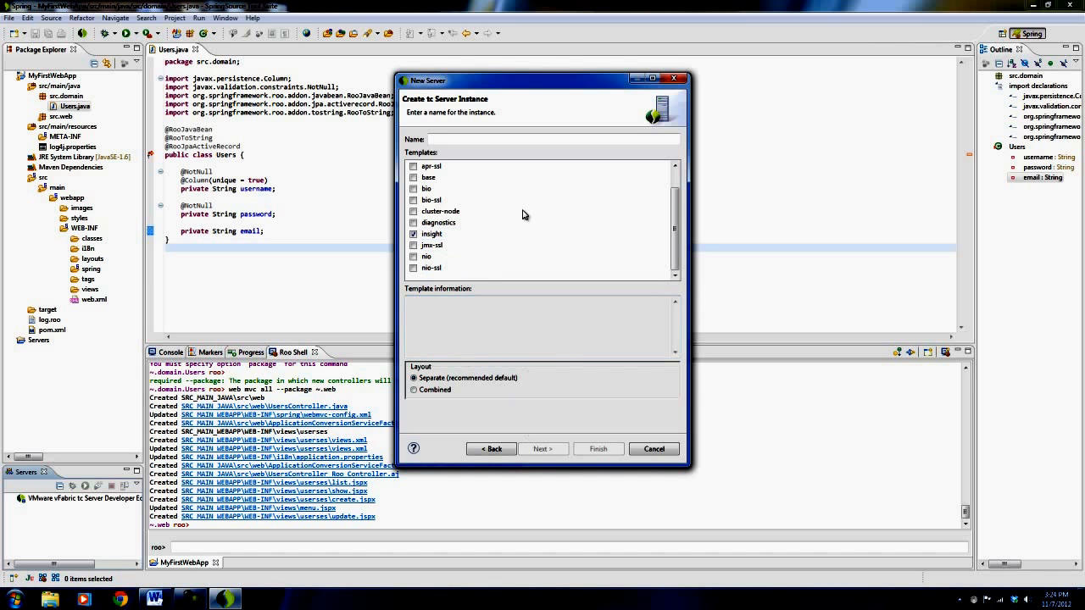
type("localhost")
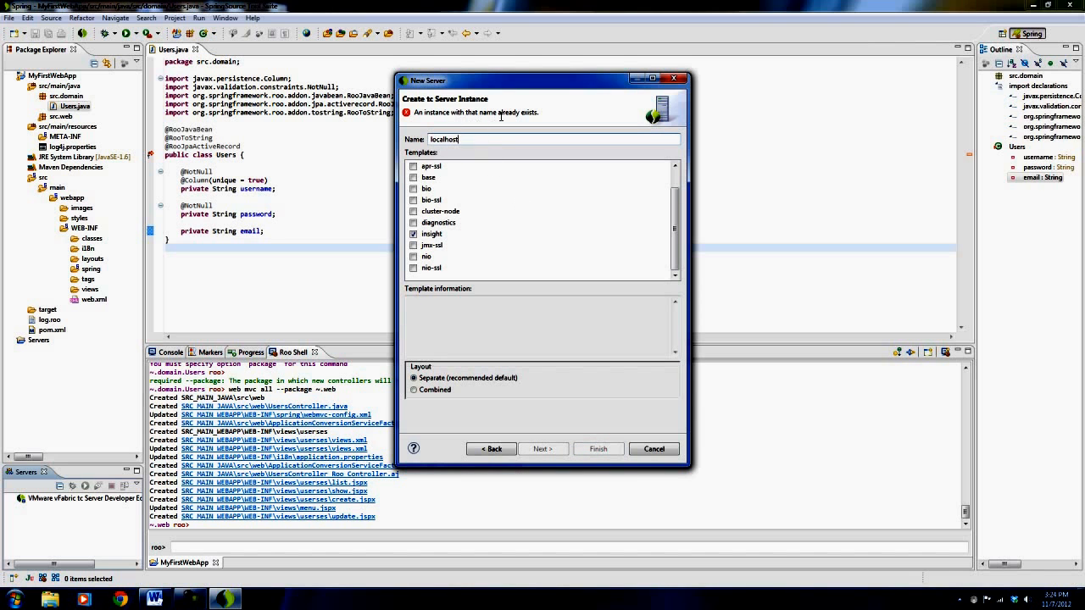
mouse_move(492, 450)
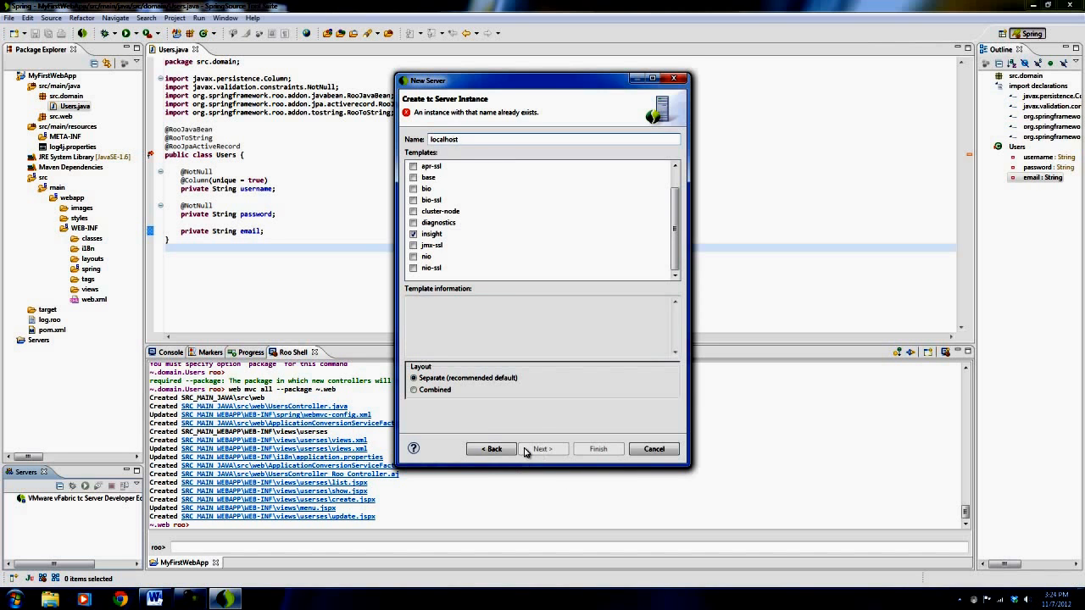
left_click(543, 447)
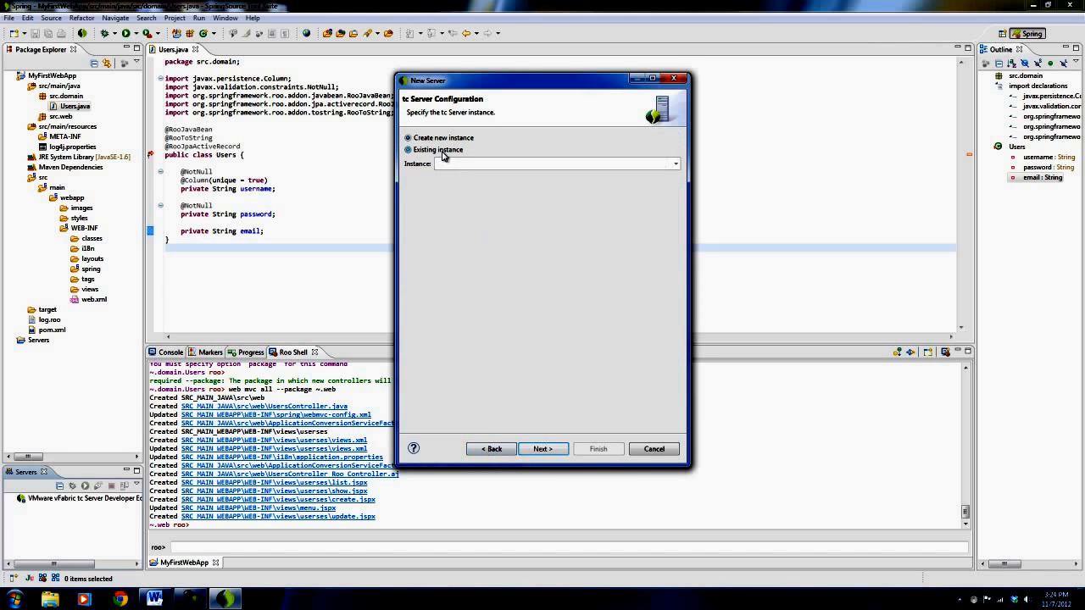
left_click(674, 163)
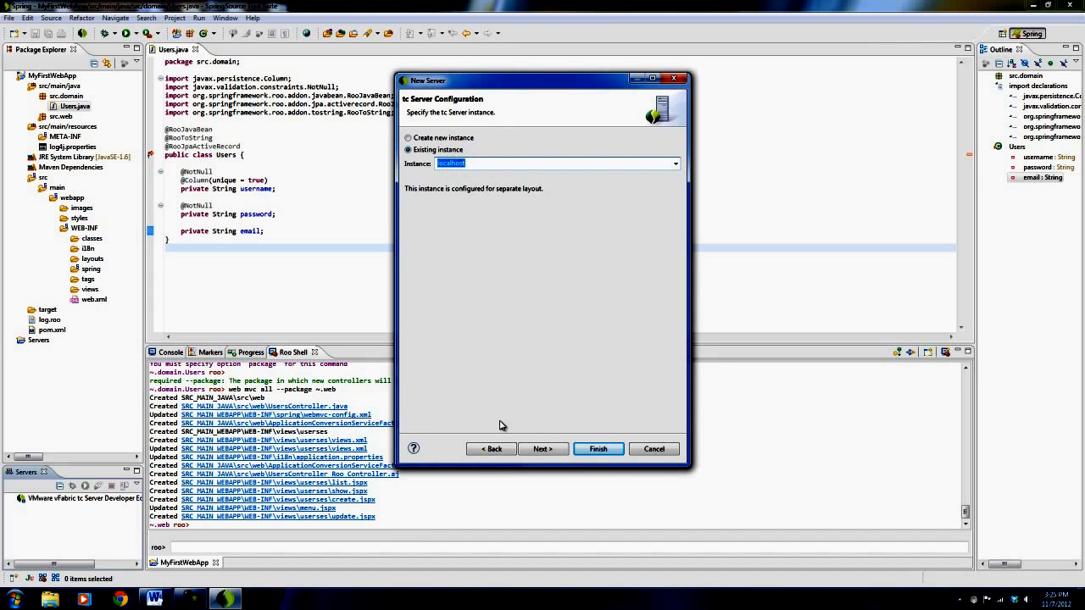
Add MyFirstWebApp to the server's configured resources and finish creating the server.
left_click(543, 447)
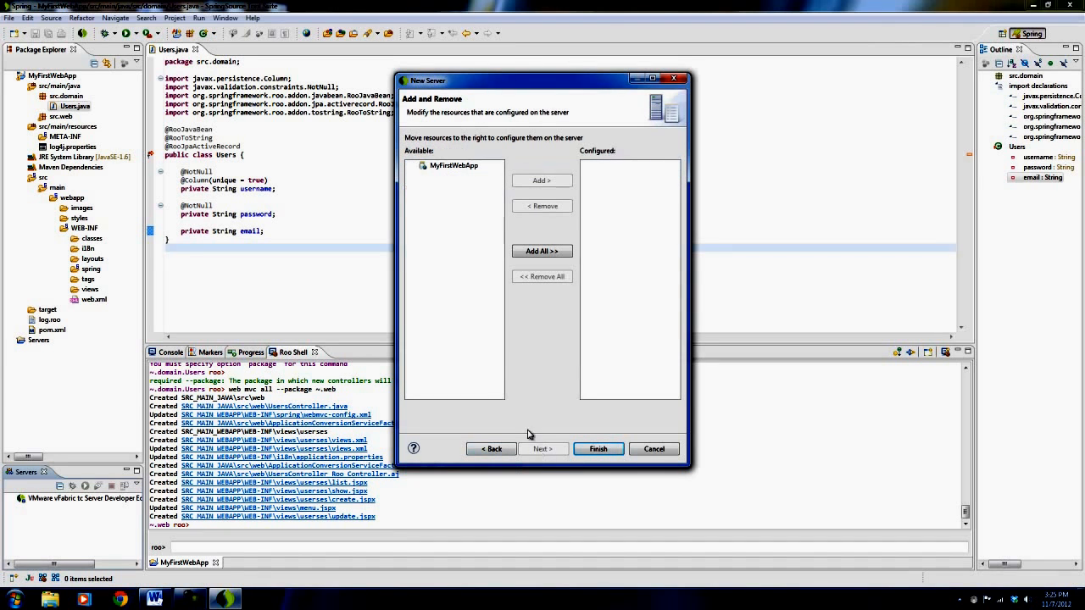
mouse_move(451, 237)
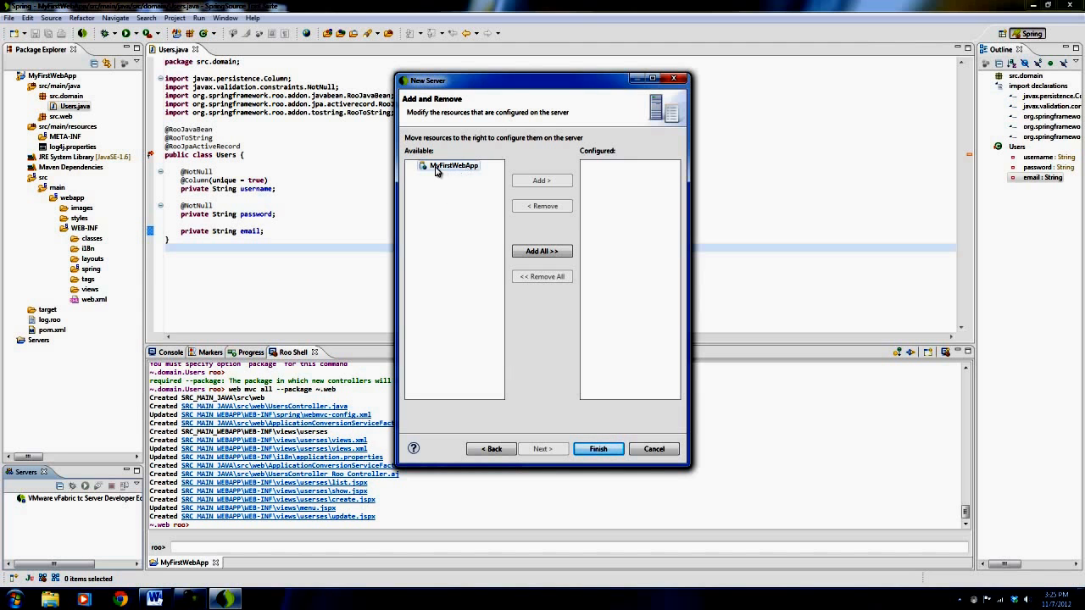
left_click(454, 164)
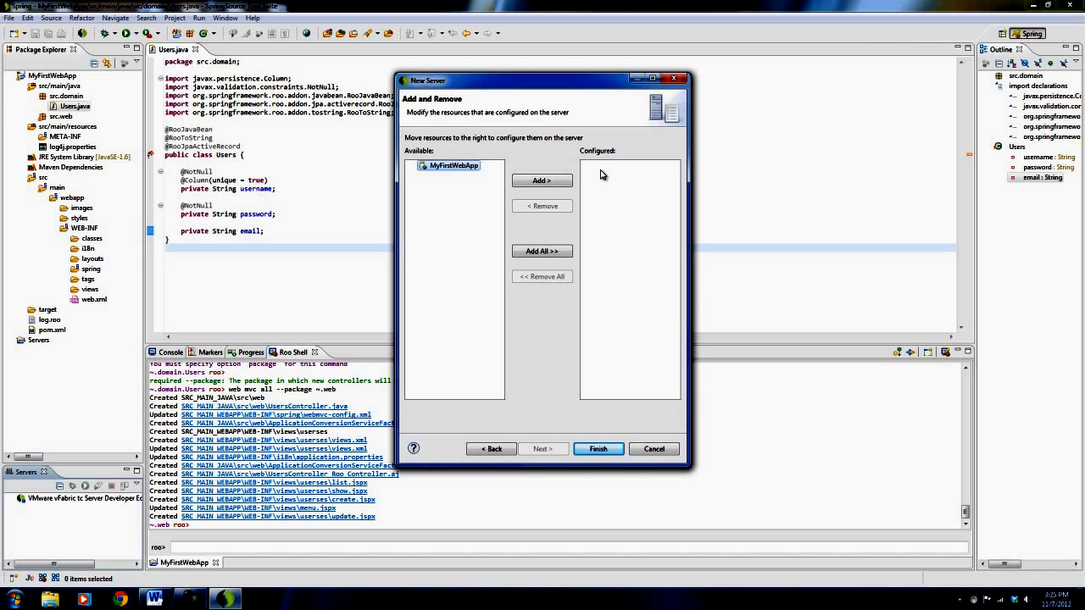
left_click(454, 166)
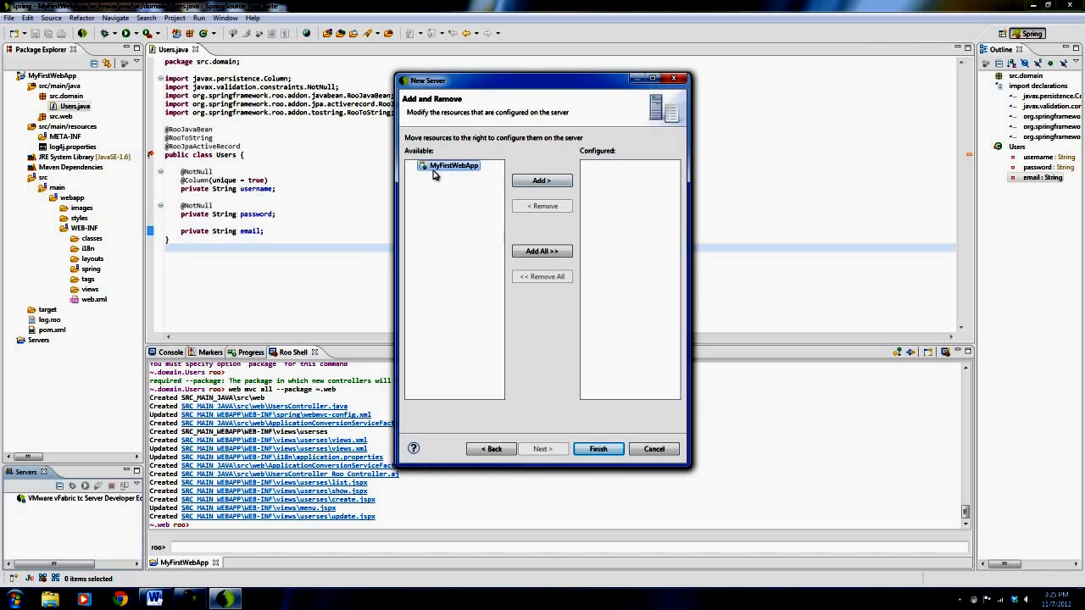
left_click(543, 180)
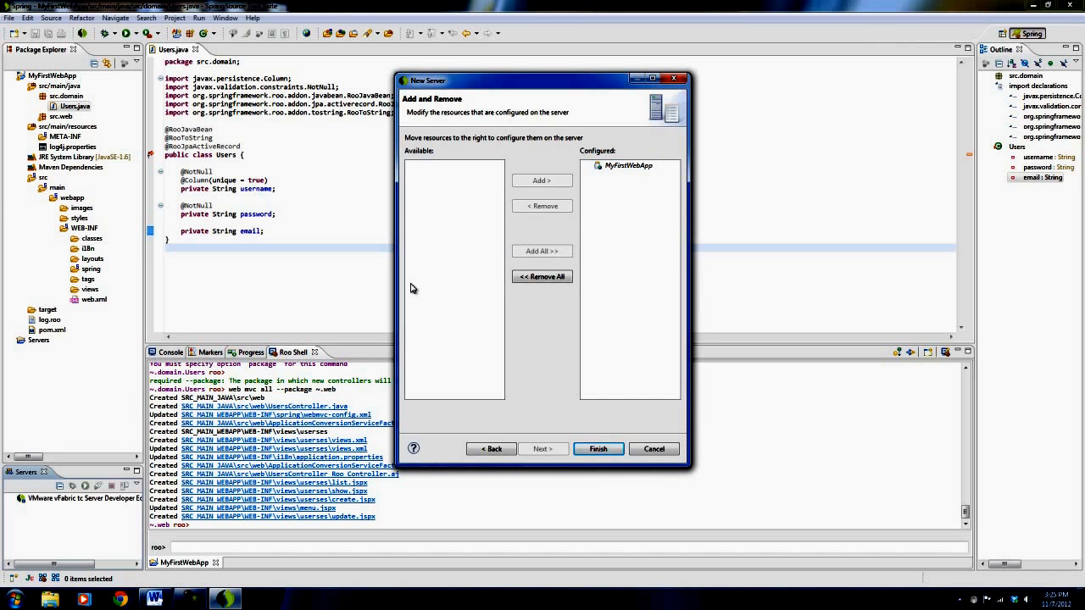
left_click(597, 447)
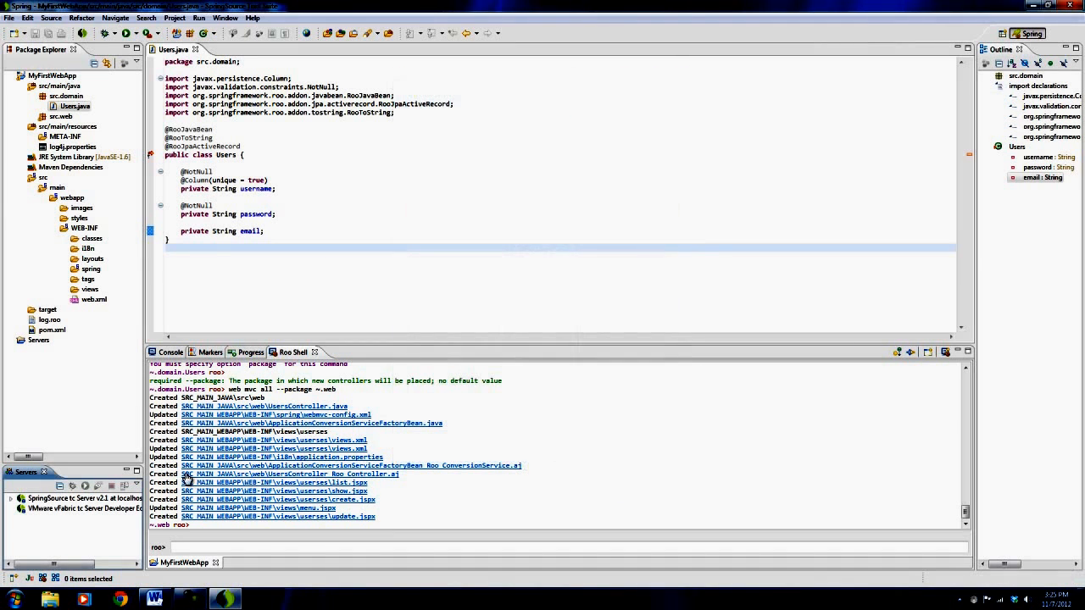
Expand the localhost tc Server in the Servers view and select MyFirstWebApp under it.
left_click(83, 498)
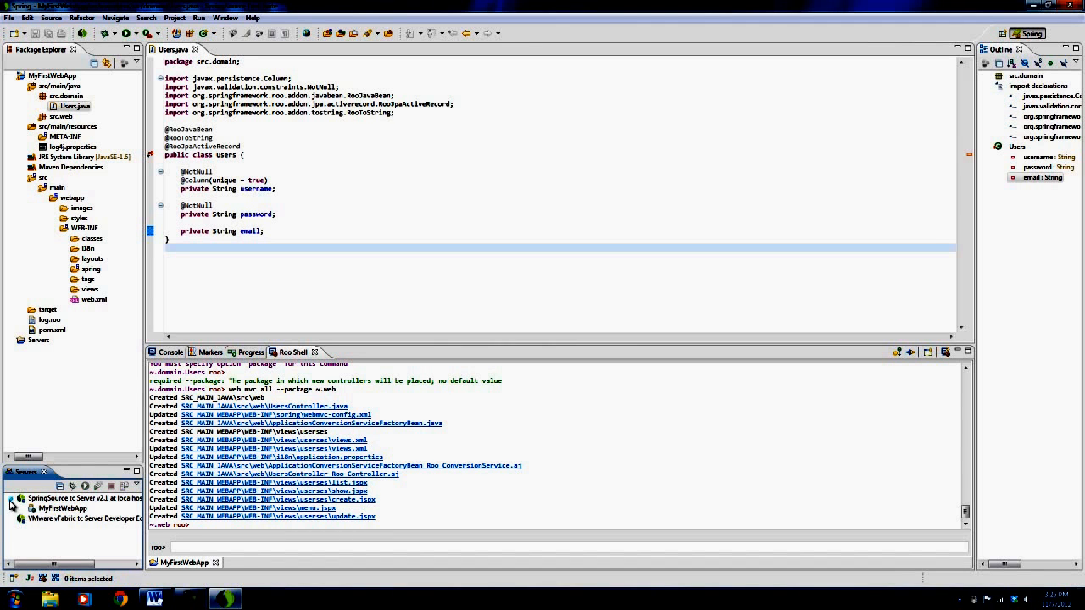
left_click(61, 508)
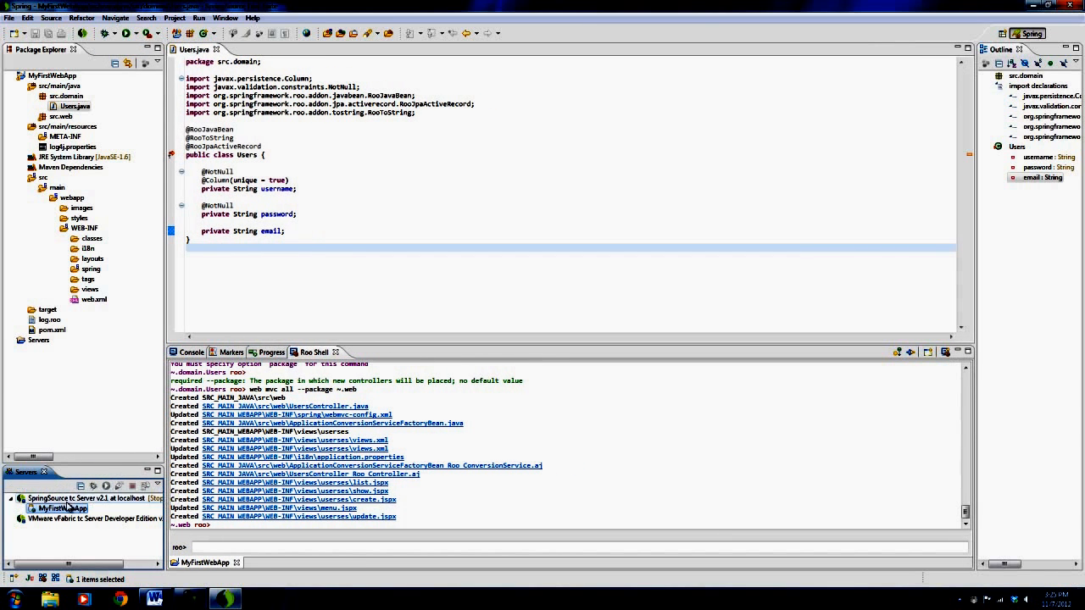
left_click(88, 498)
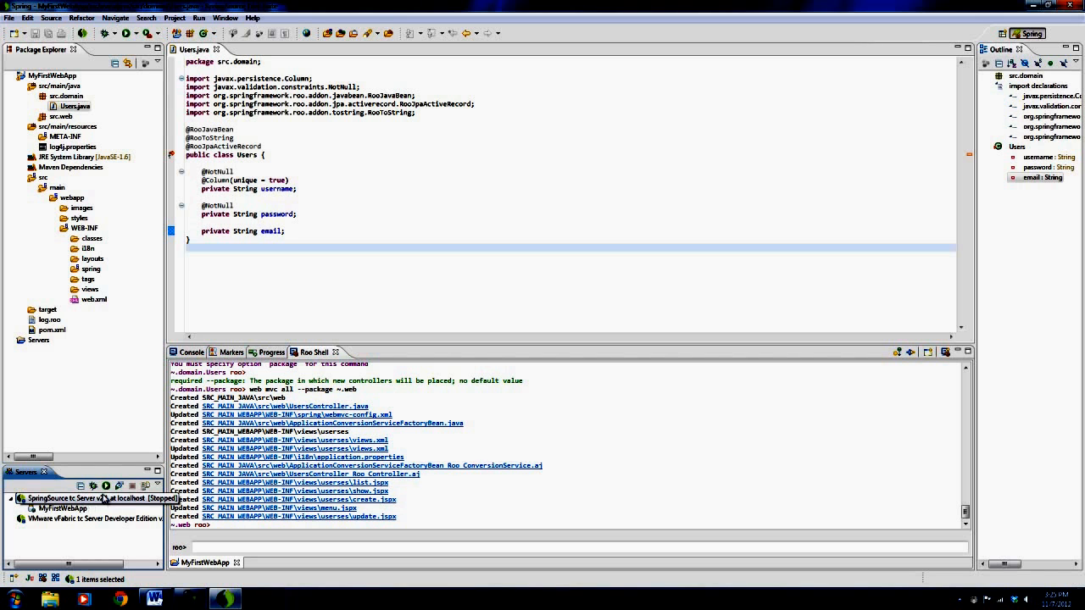
mouse_move(106, 485)
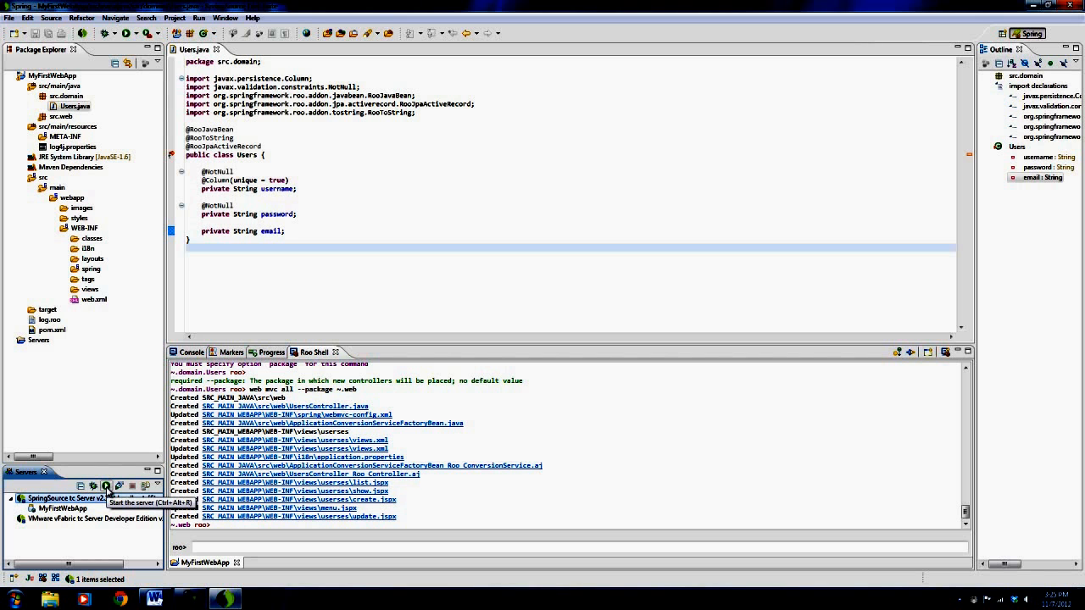
Start the localhost tc Server, answering Yes to Spring Insight with 'Do not ask again' ticked.
left_click(105, 485)
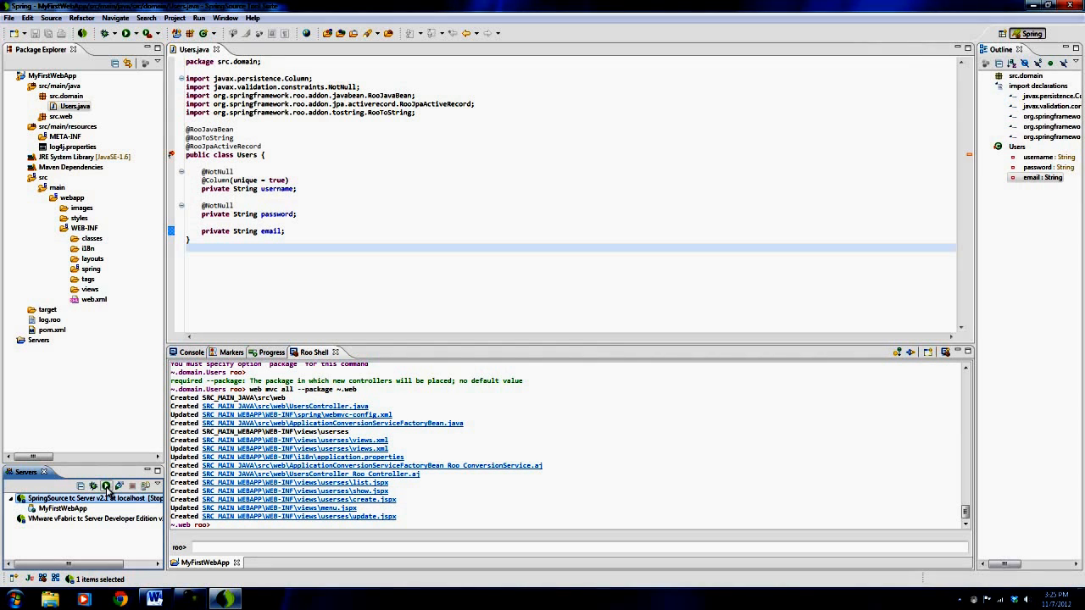
left_click(105, 485)
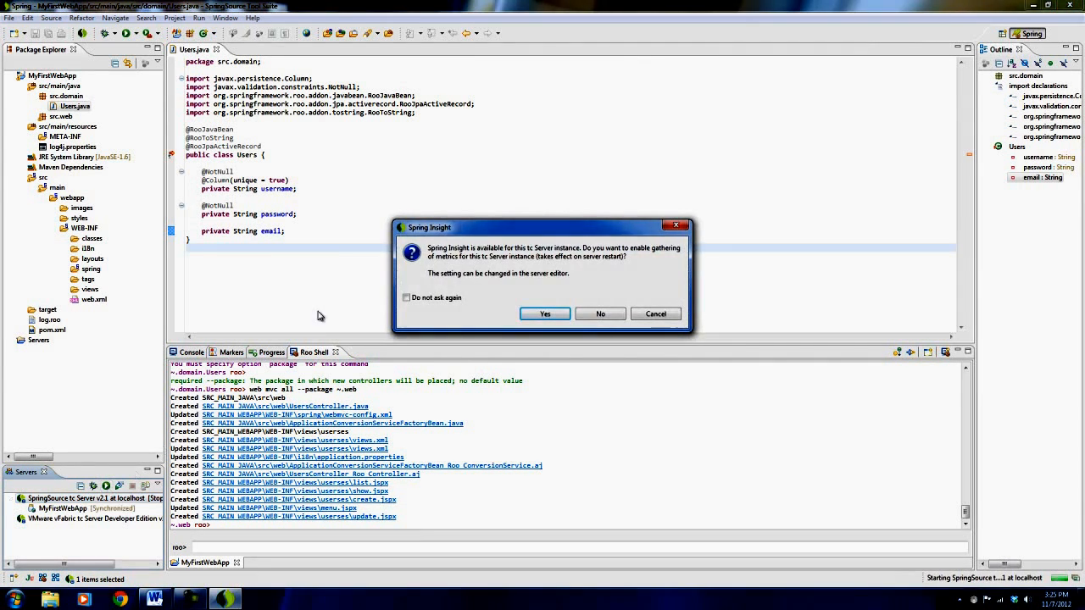
mouse_move(447, 278)
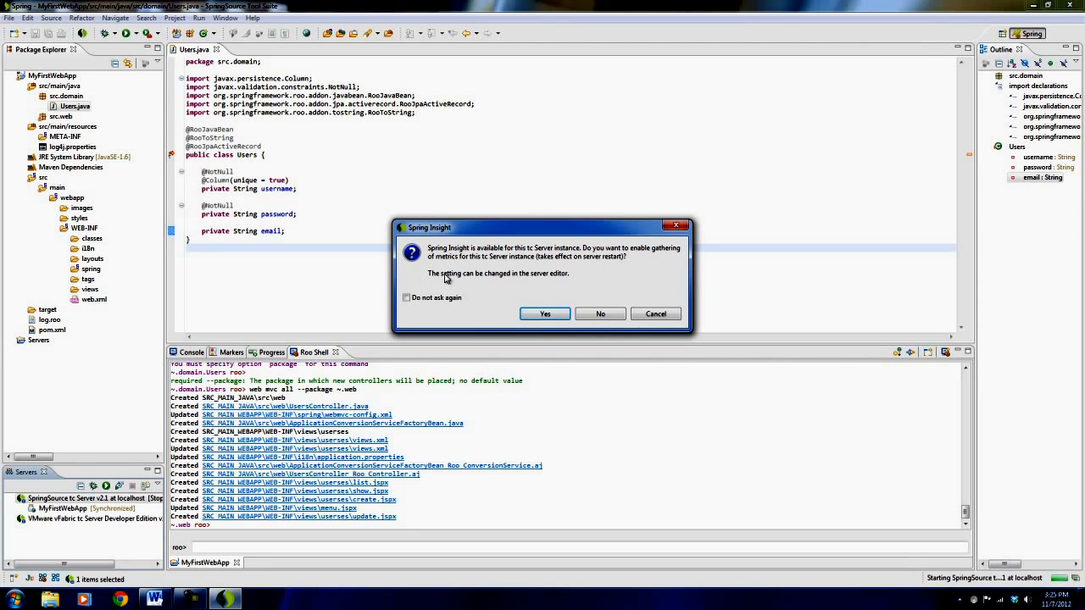
mouse_move(637, 252)
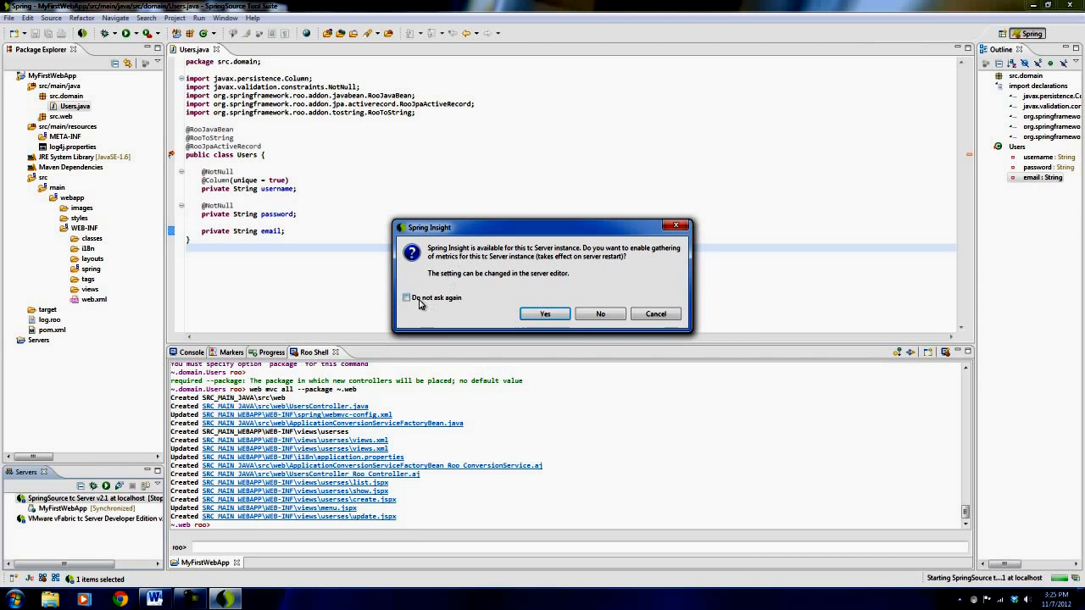
left_click(407, 299)
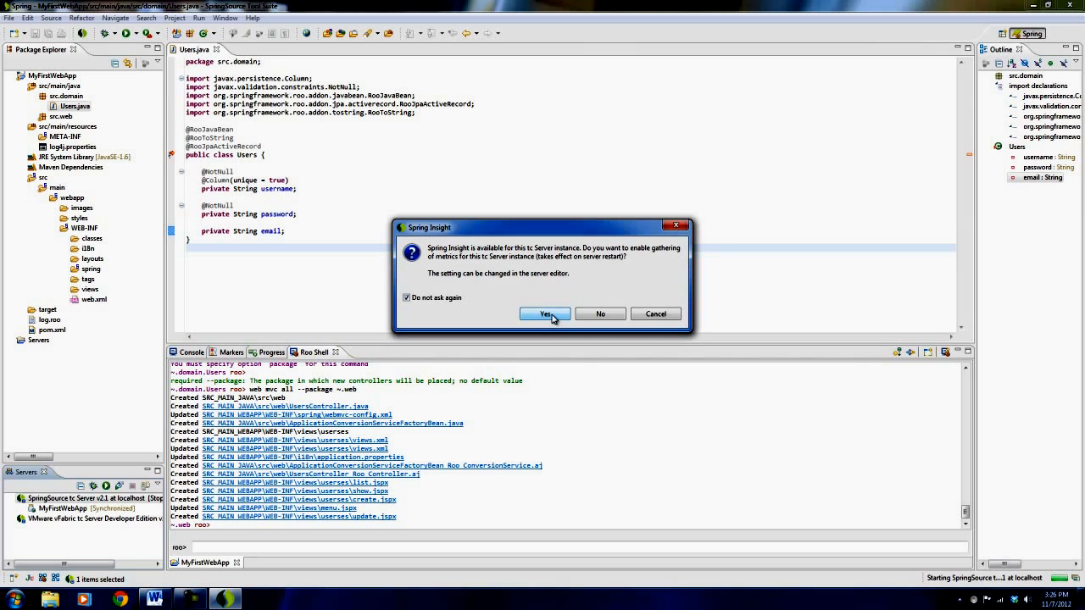
left_click(544, 313)
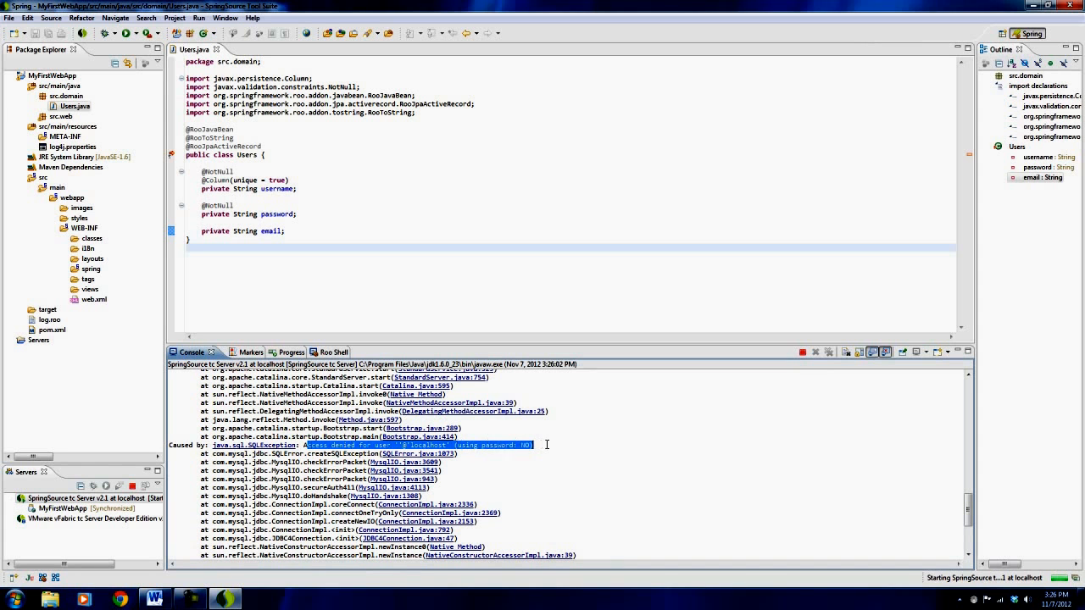
Clear the selection in the console and scroll through the access denied error output.
left_click(546, 444)
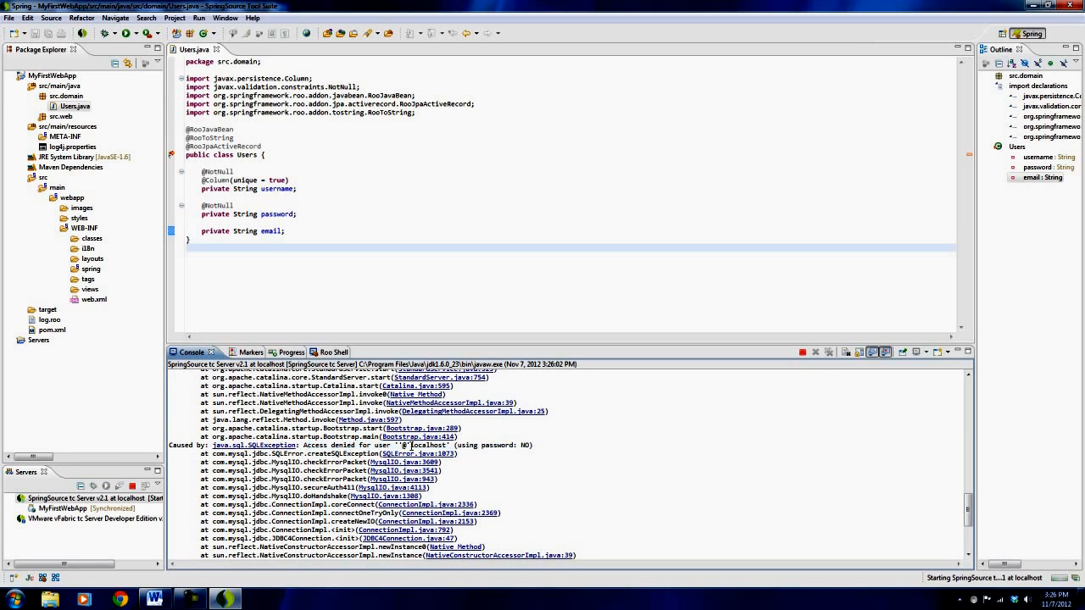
scroll("down", 3)
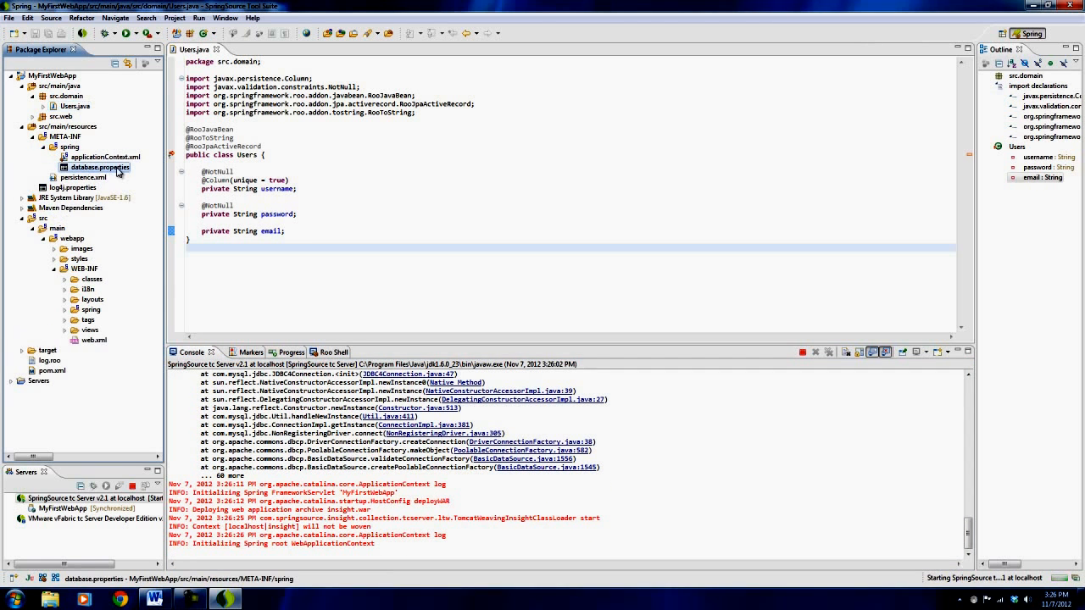
Find 'database' via Open Resource and open database.properties at the username entry.
left_click(319, 196)
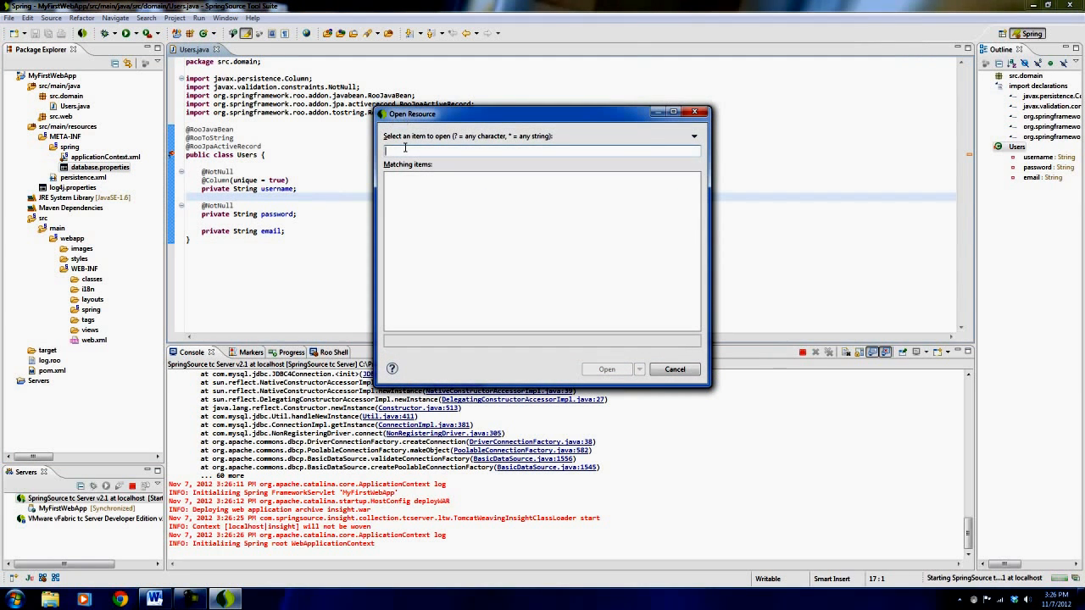
type("database")
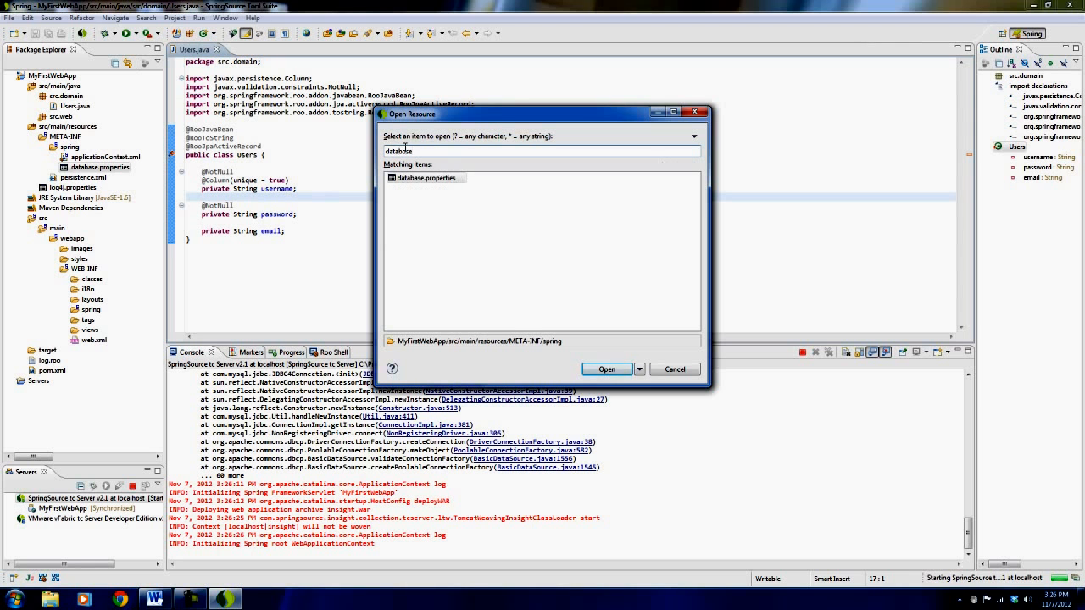
left_click(607, 370)
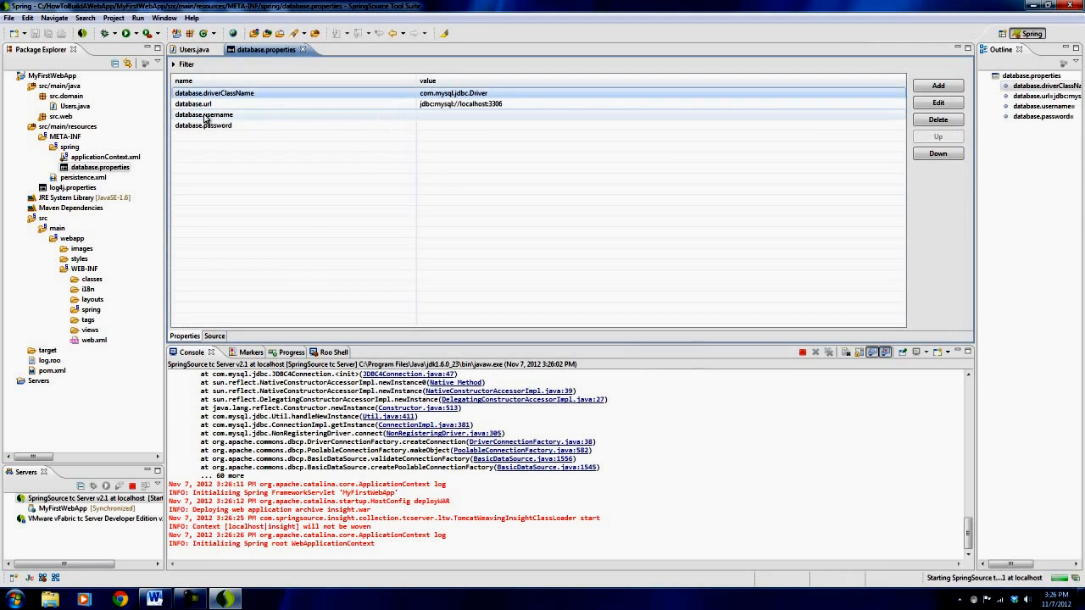
left_click(204, 115)
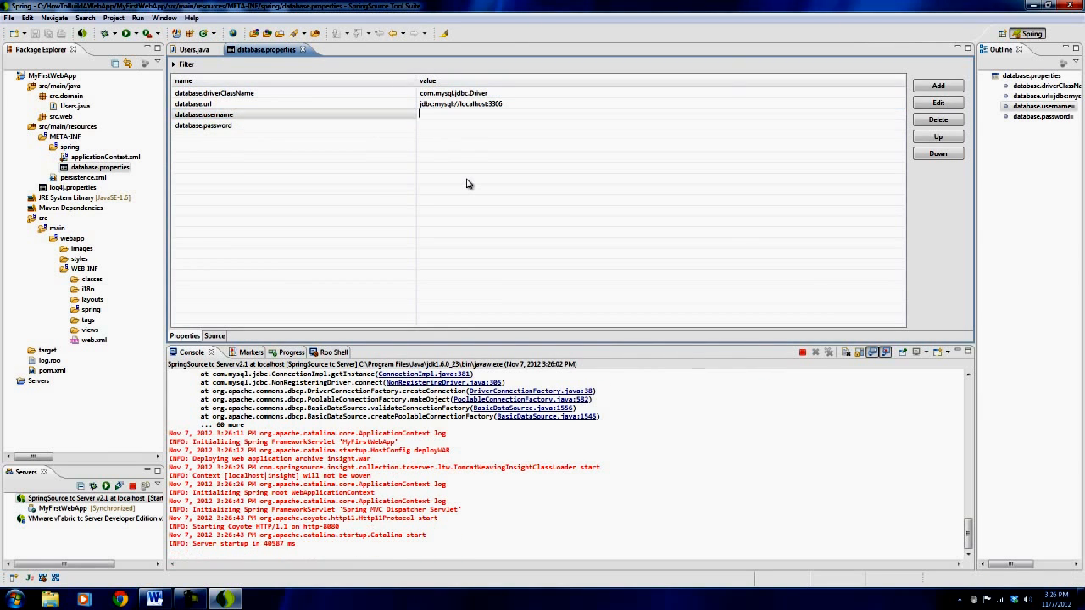
type("root")
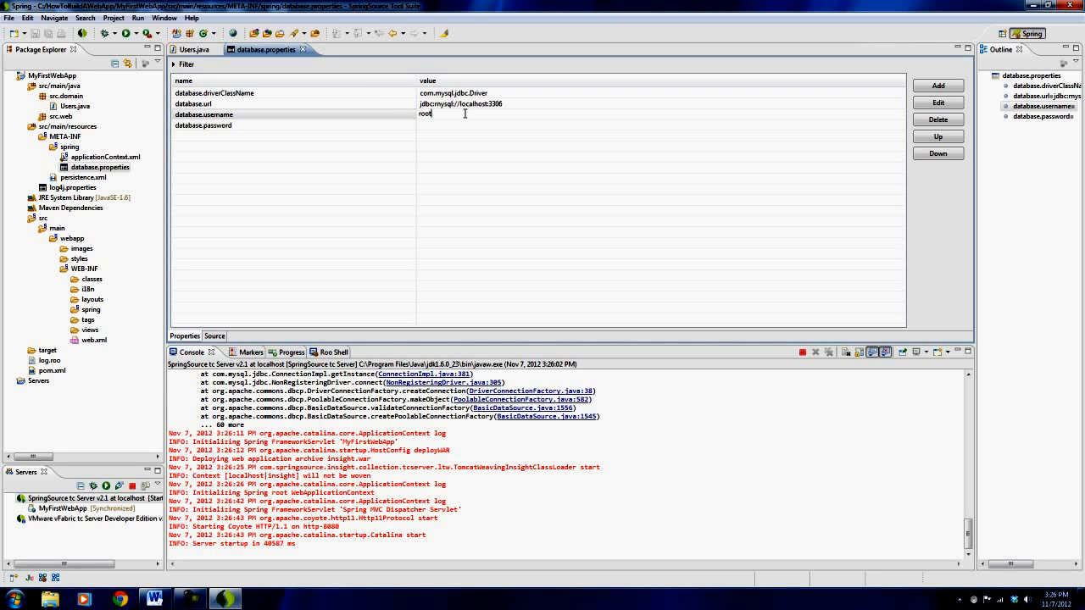
left_click(457, 125)
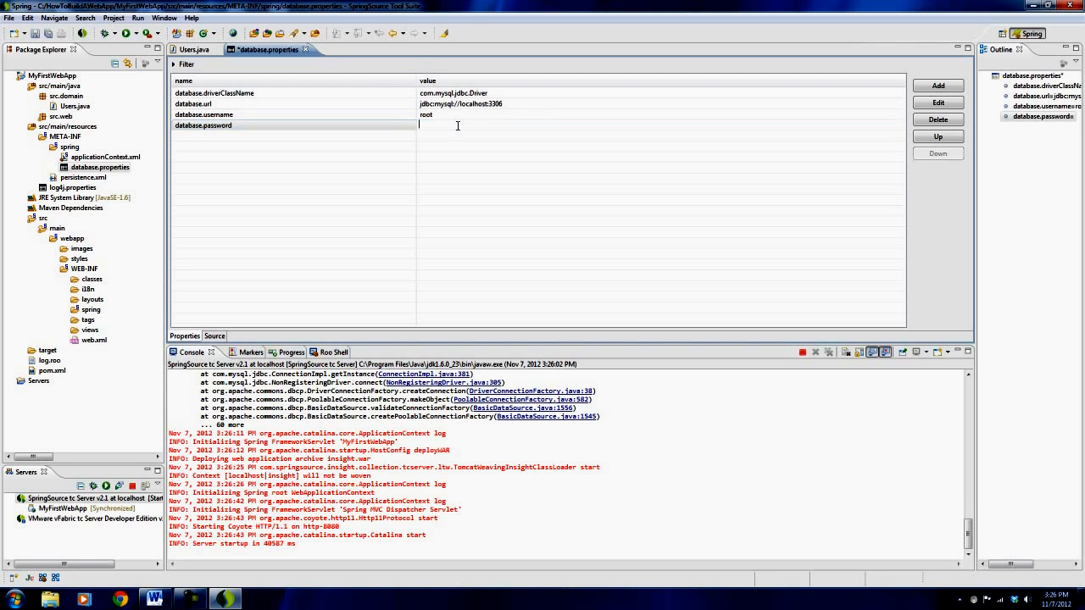
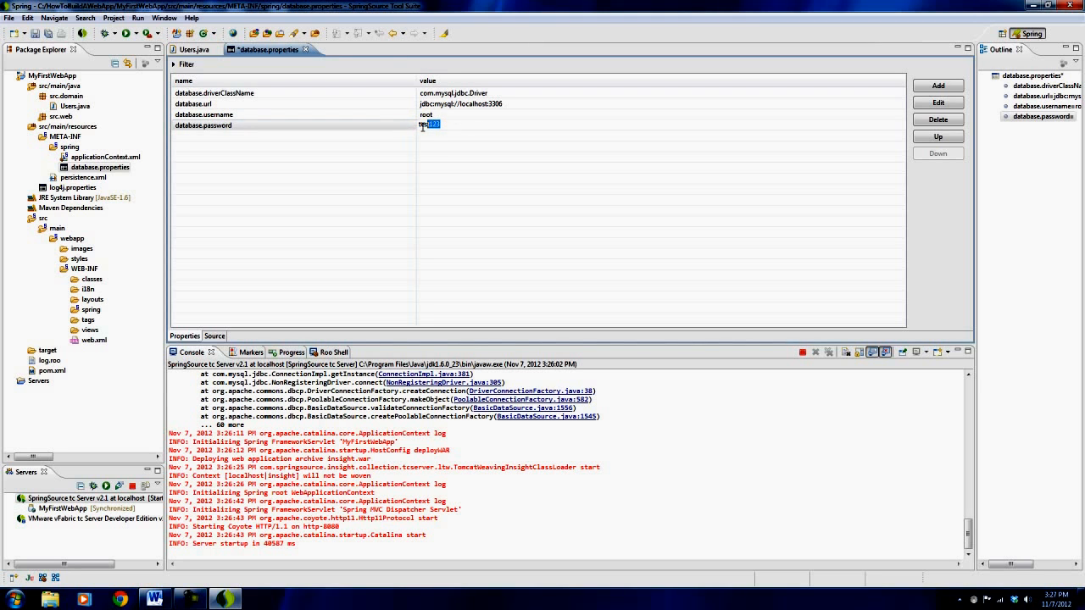
left_click(478, 126)
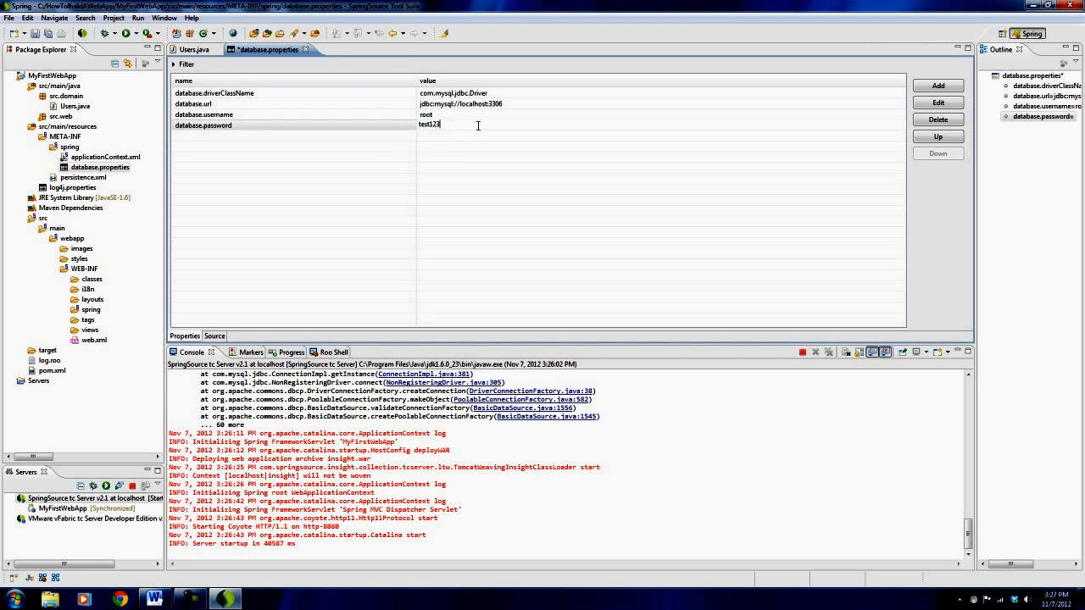
double_click(430, 125)
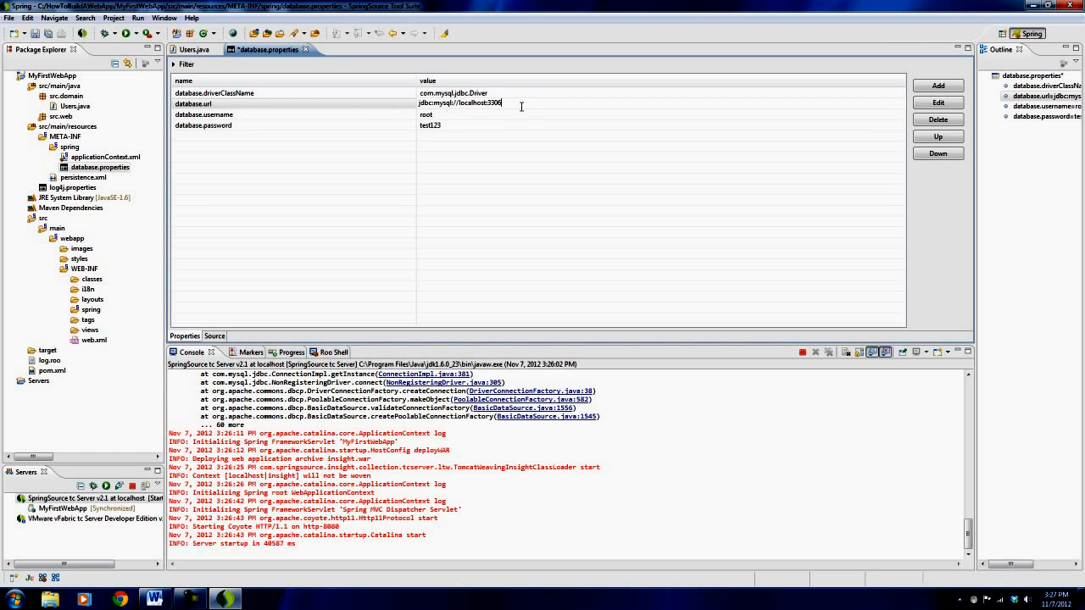
Append /myfirstwebappdb to the database.url value and save database.properties.
type("/")
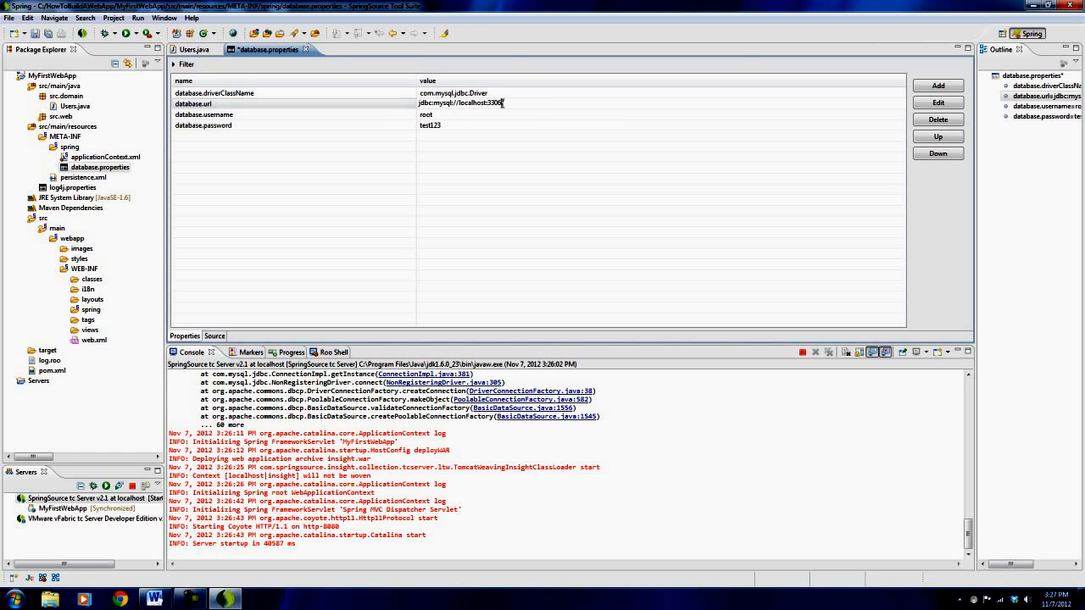
left_click(526, 125)
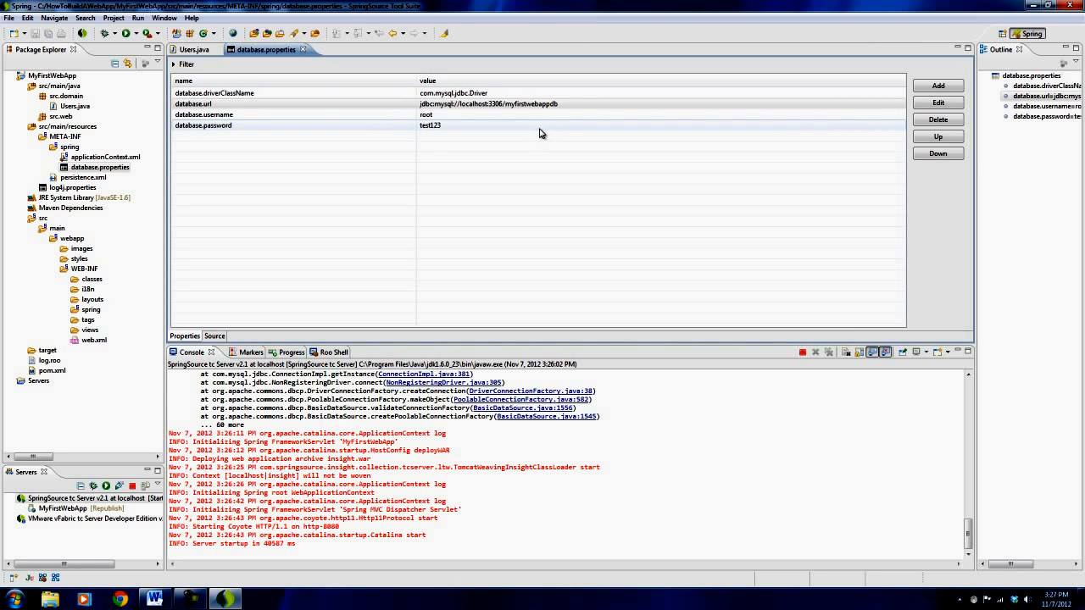
left_click(491, 104)
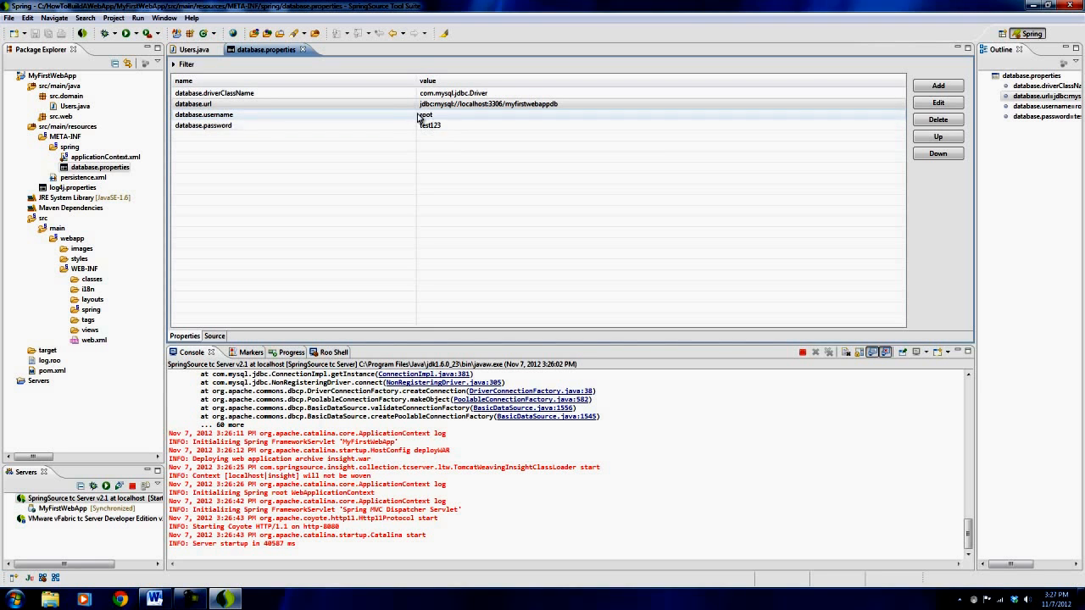
left_click(525, 103)
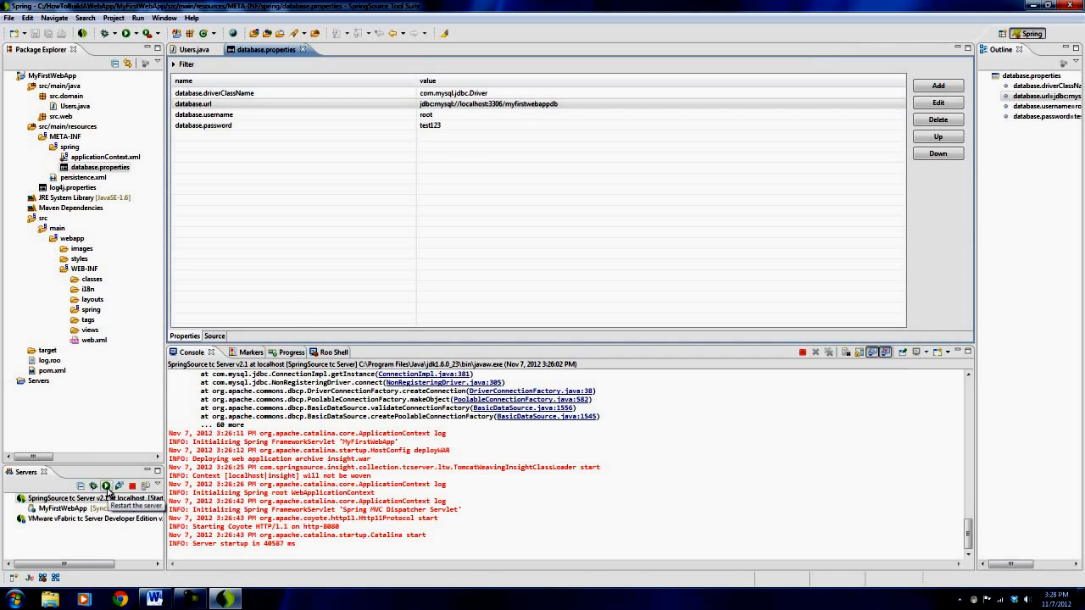
Restart tc Server, hit the 'Unknown database myfirstwebappdb' error, and head to the Start menu.
left_click(105, 485)
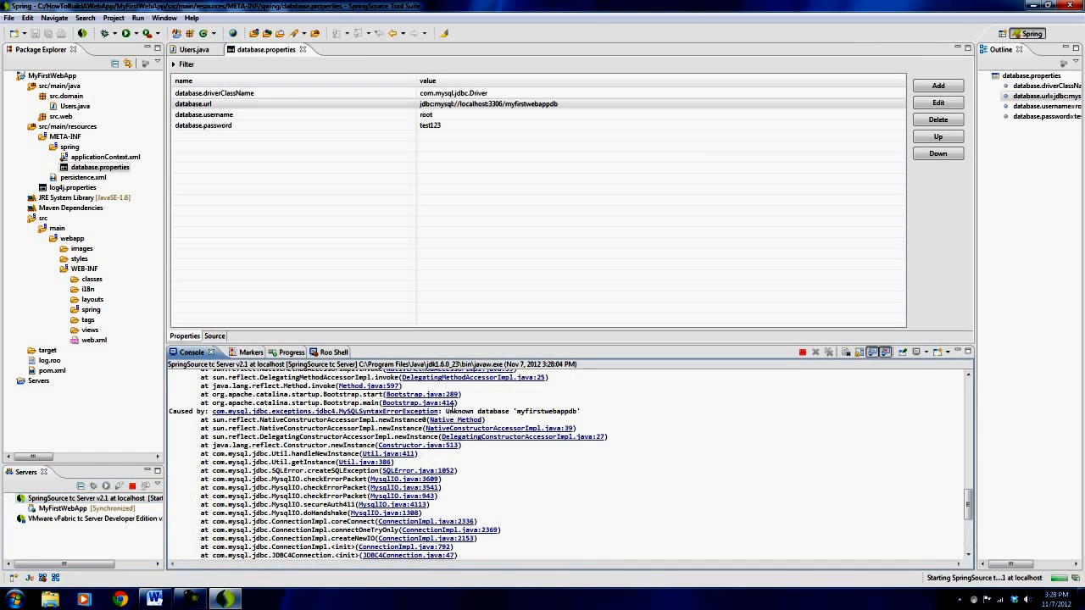
double_click(545, 412)
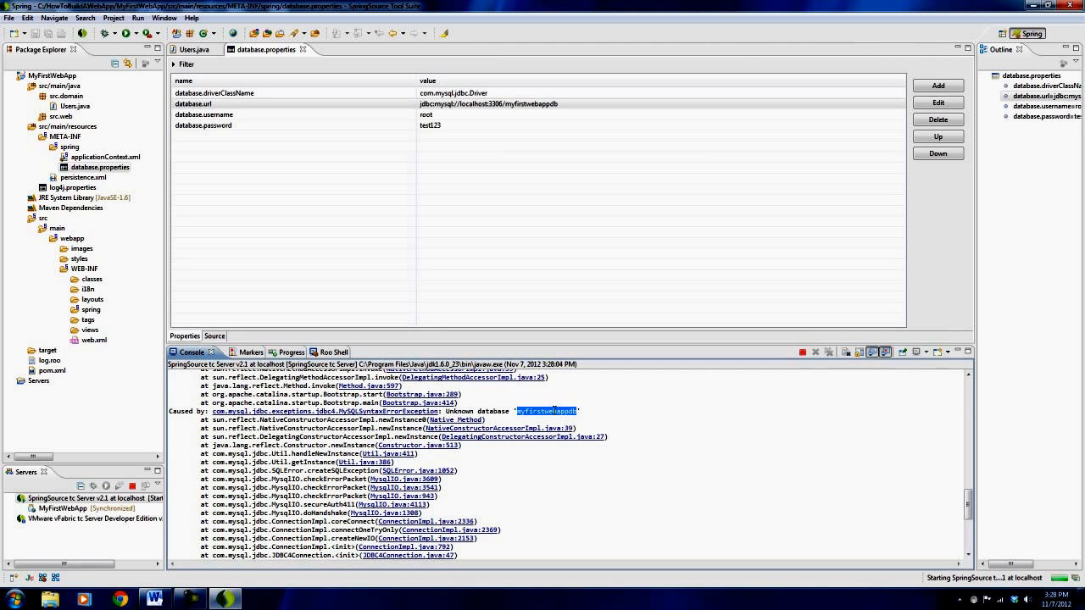
left_click(10, 598)
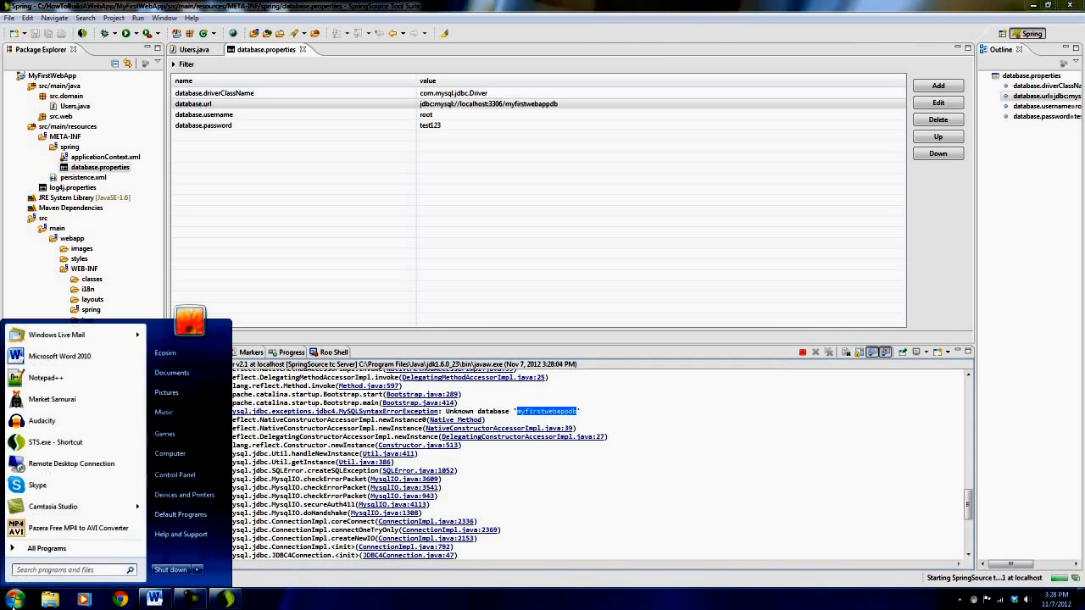
Launch Toad for MySQL from Start search and browse its File and View menus for a connection.
type("toad")
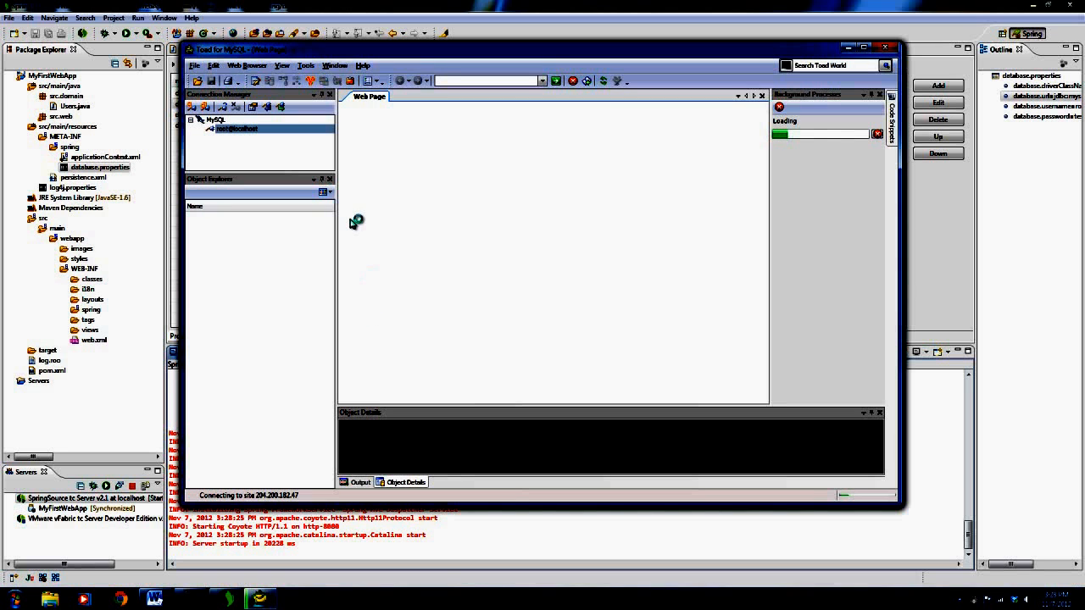
mouse_move(368, 206)
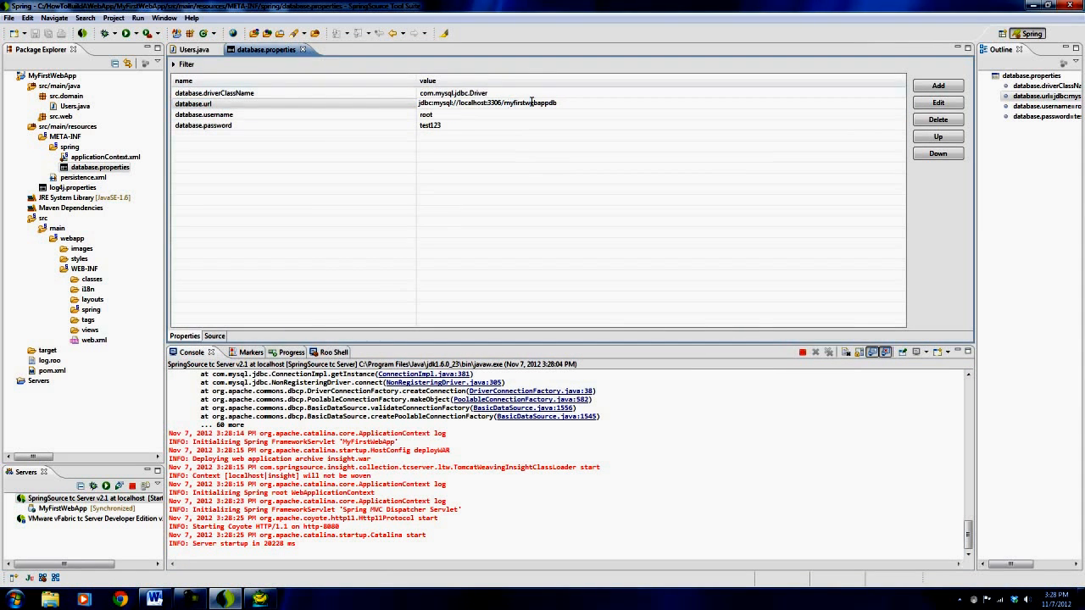
left_click(189, 600)
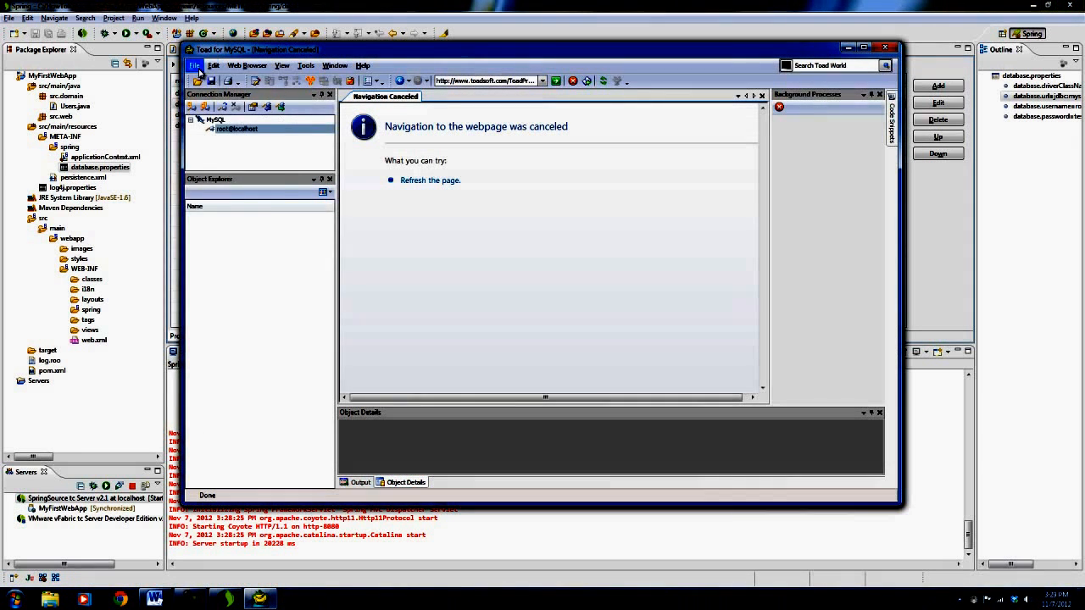
left_click(196, 65)
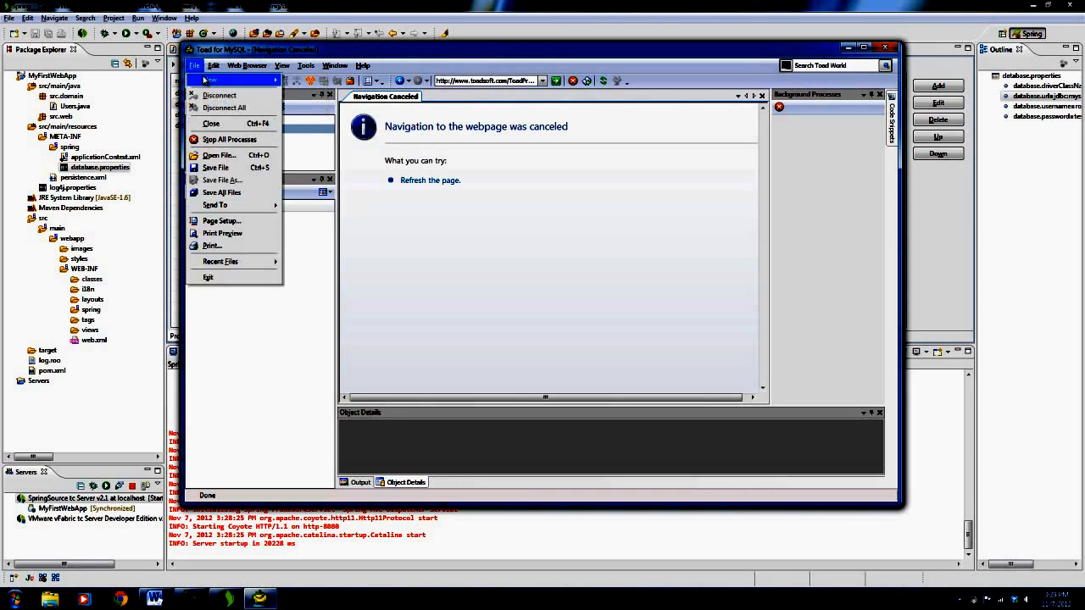
left_click(281, 65)
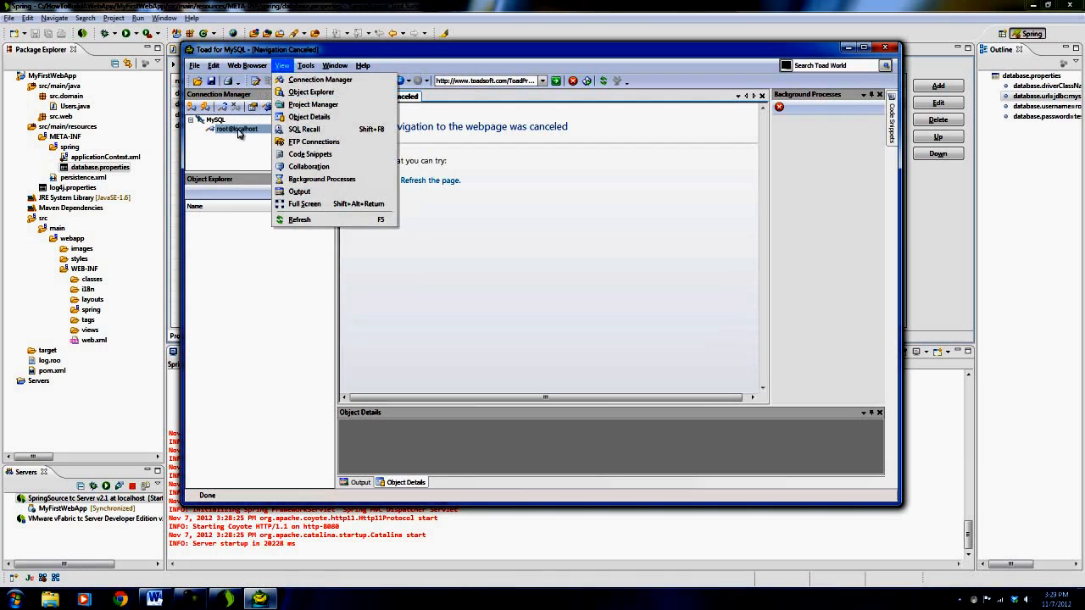
Connect to root@localhost and start a new database via File > New > Database.
left_click(321, 79)
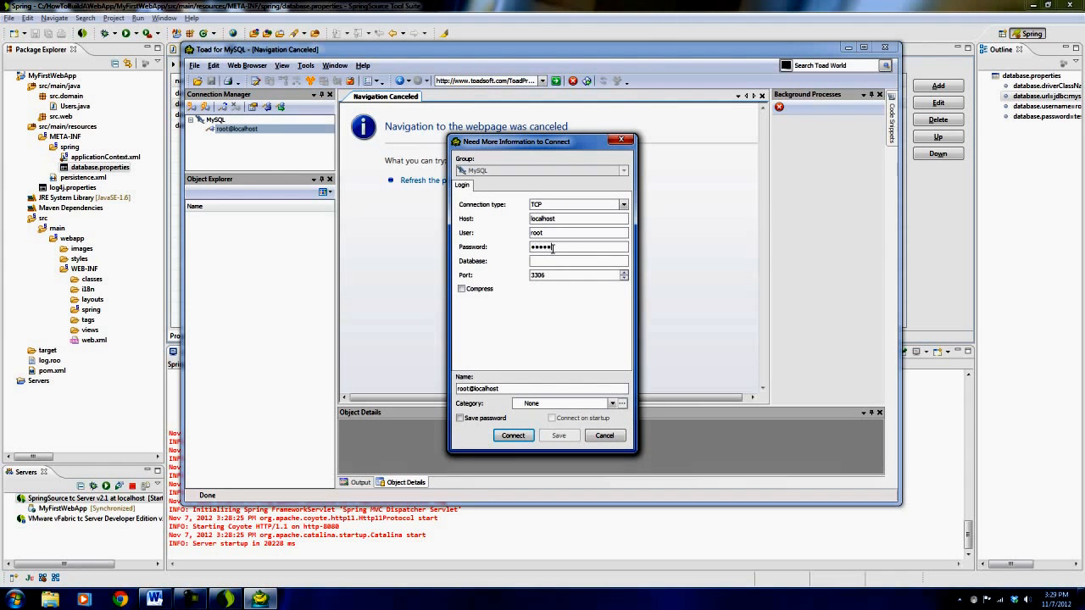
left_click(512, 434)
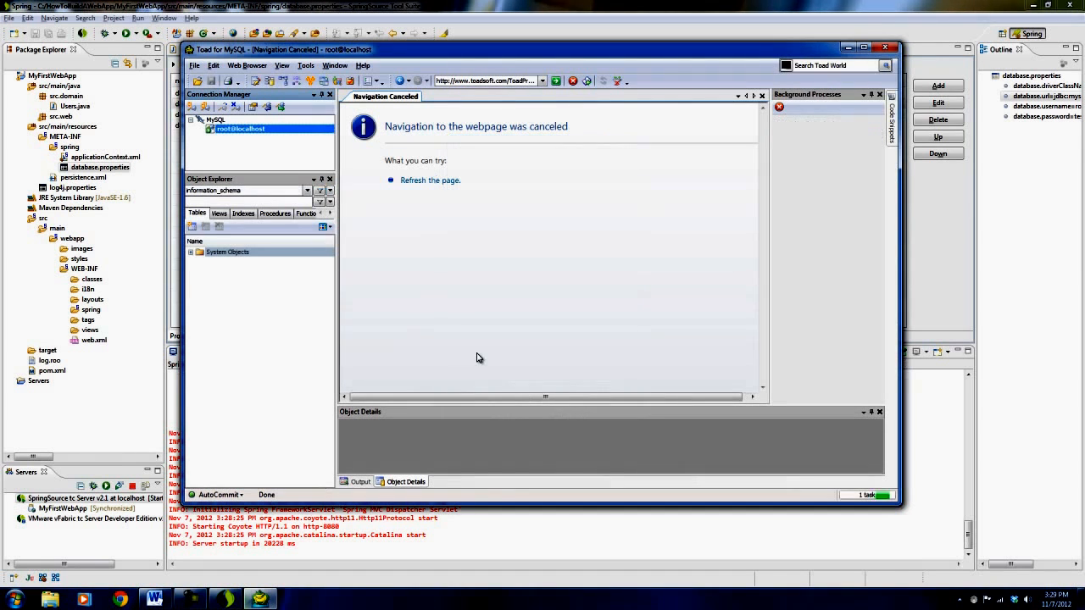
left_click(193, 64)
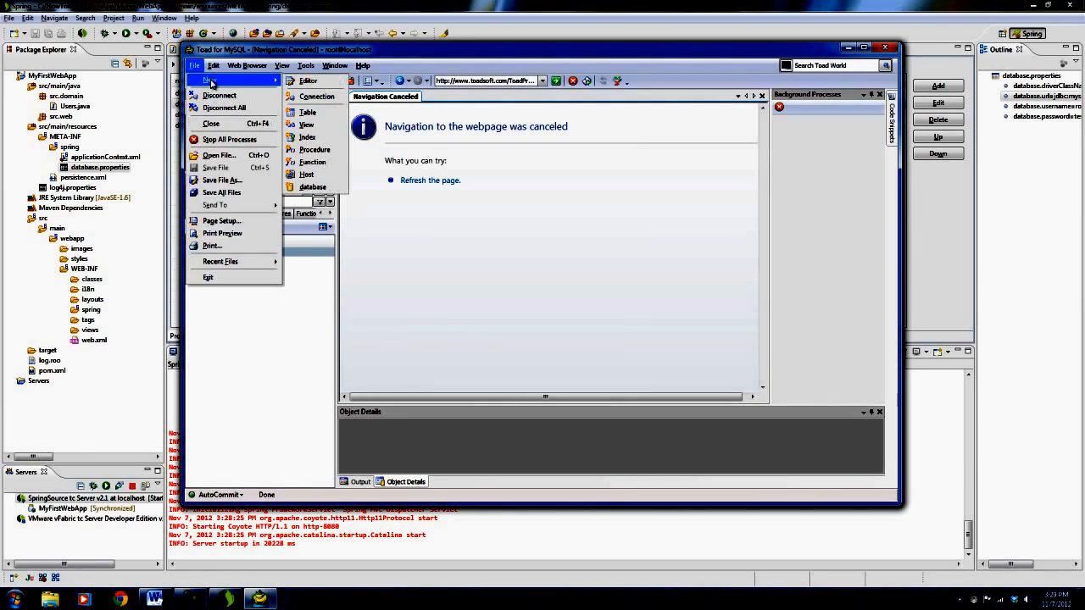
left_click(312, 187)
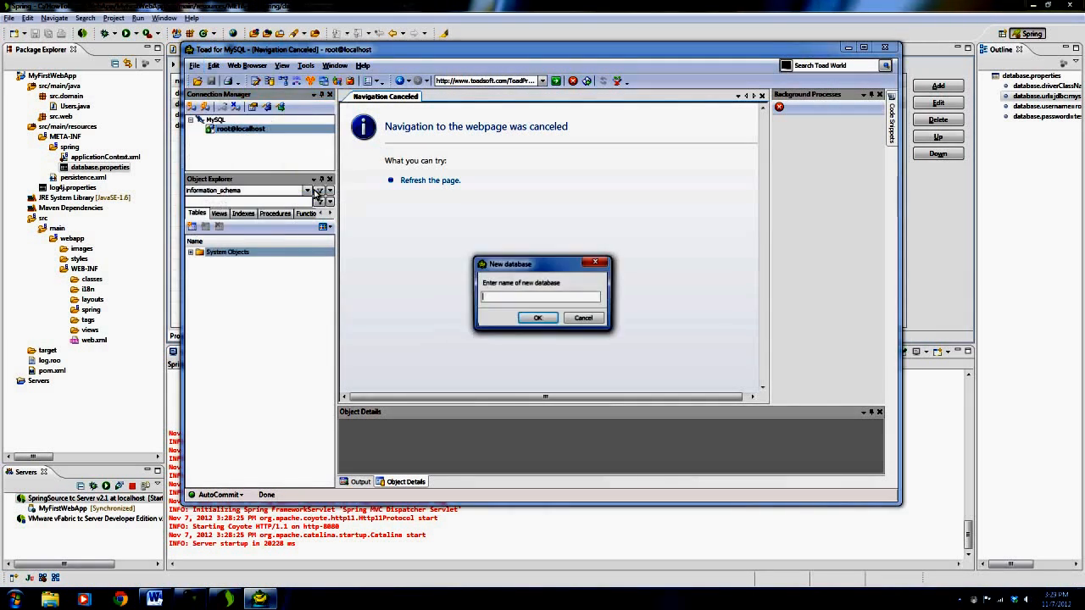